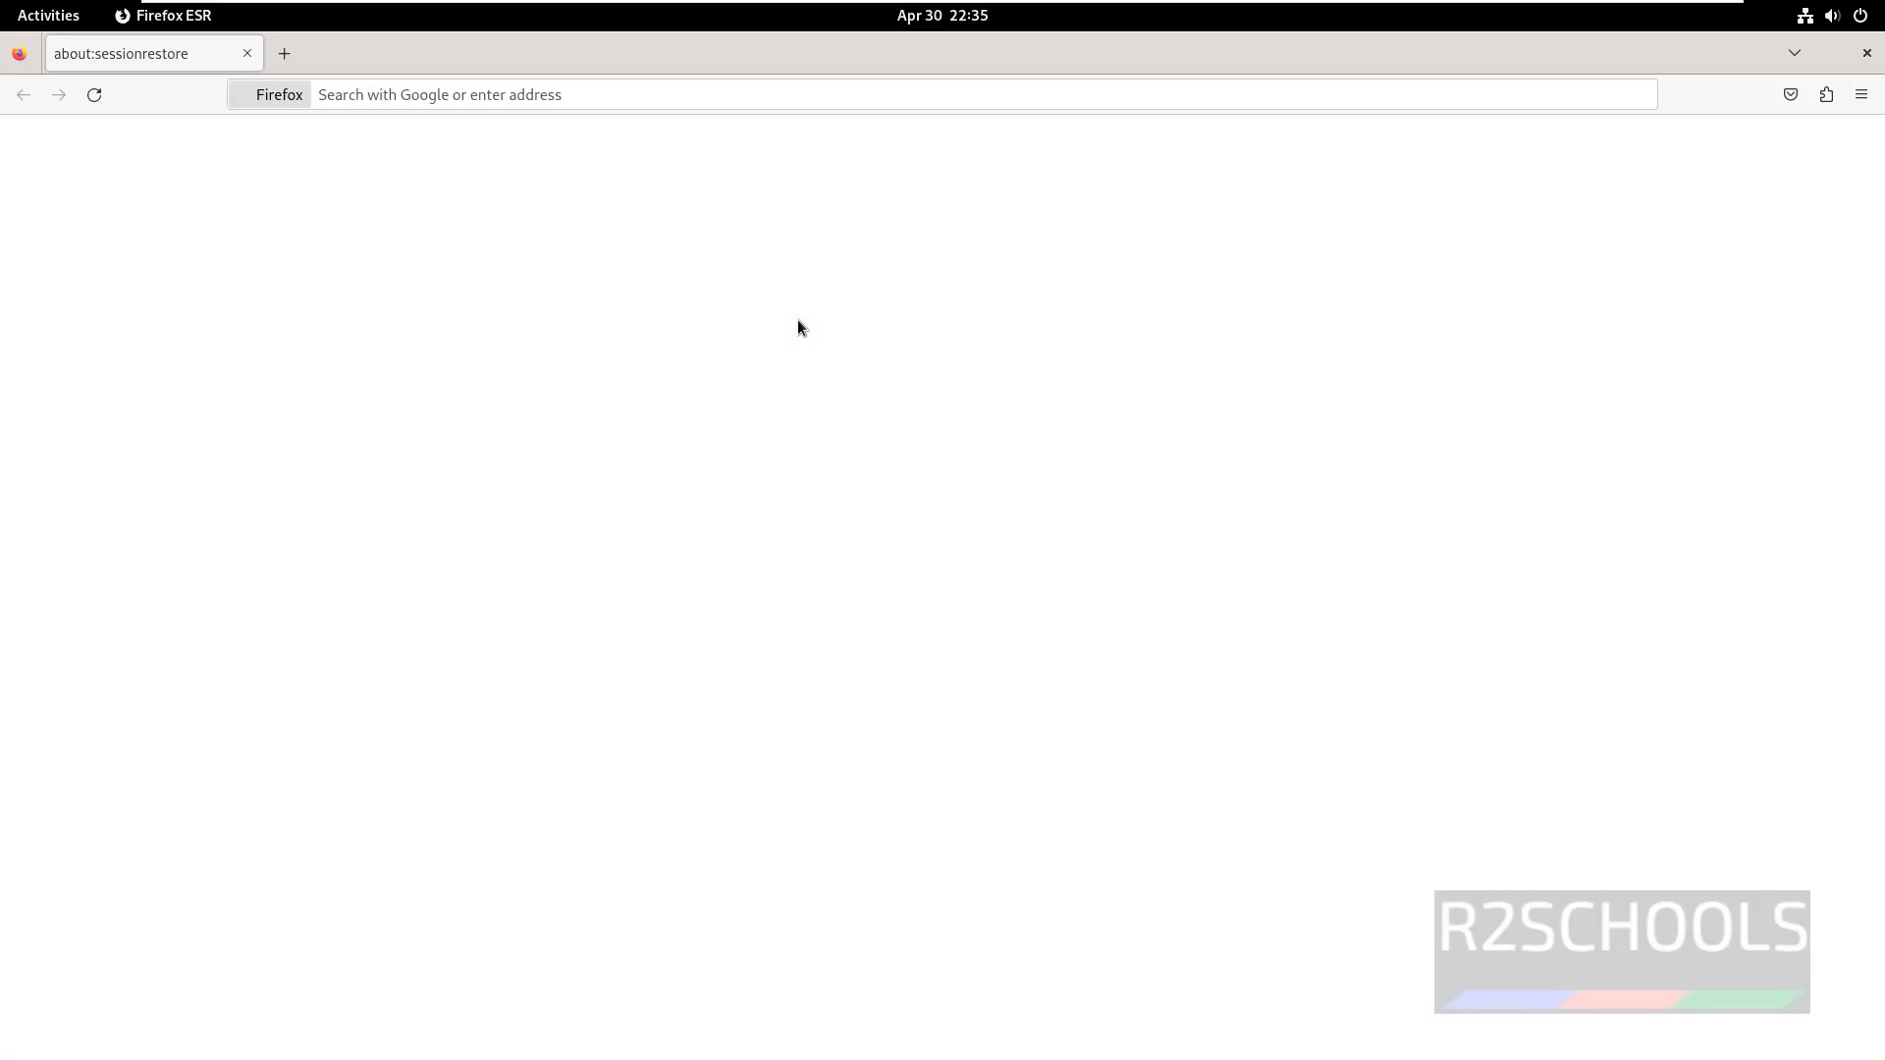
Step: Search Google for 'google chrome'
text(google.com)
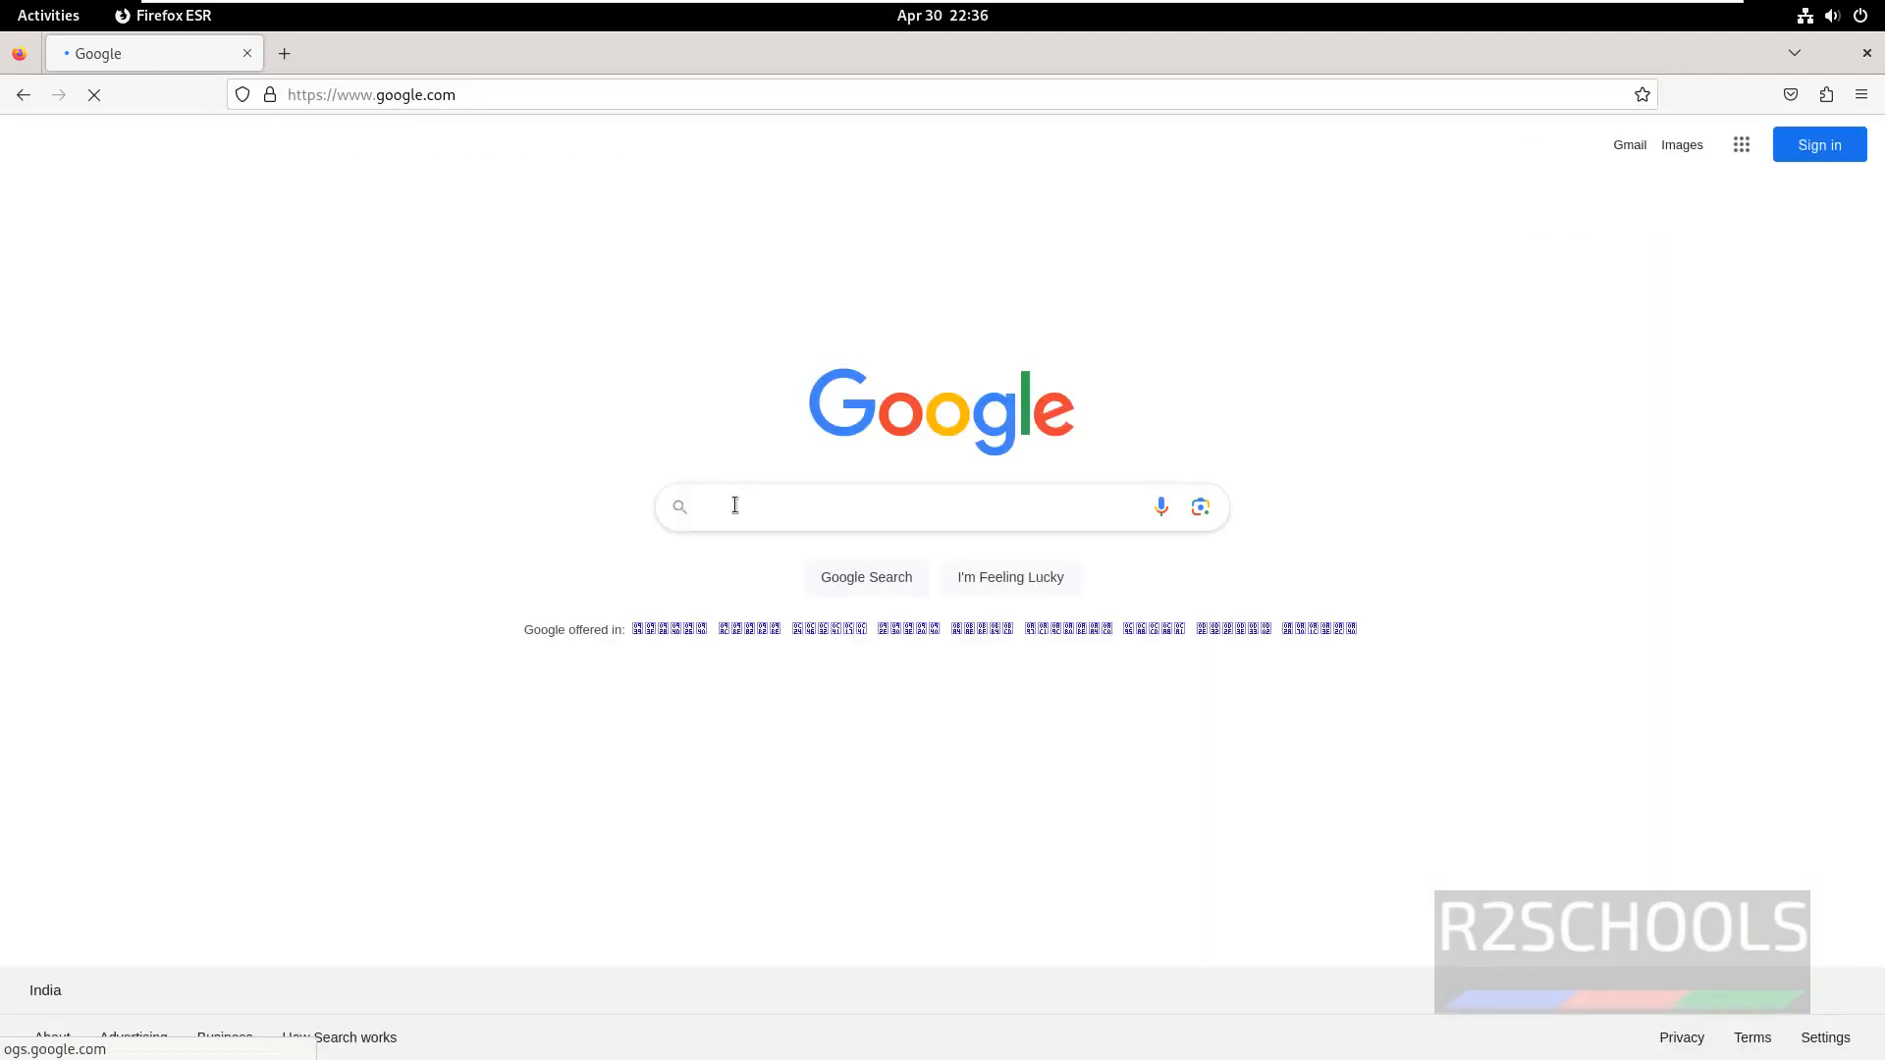
text(google chrom)
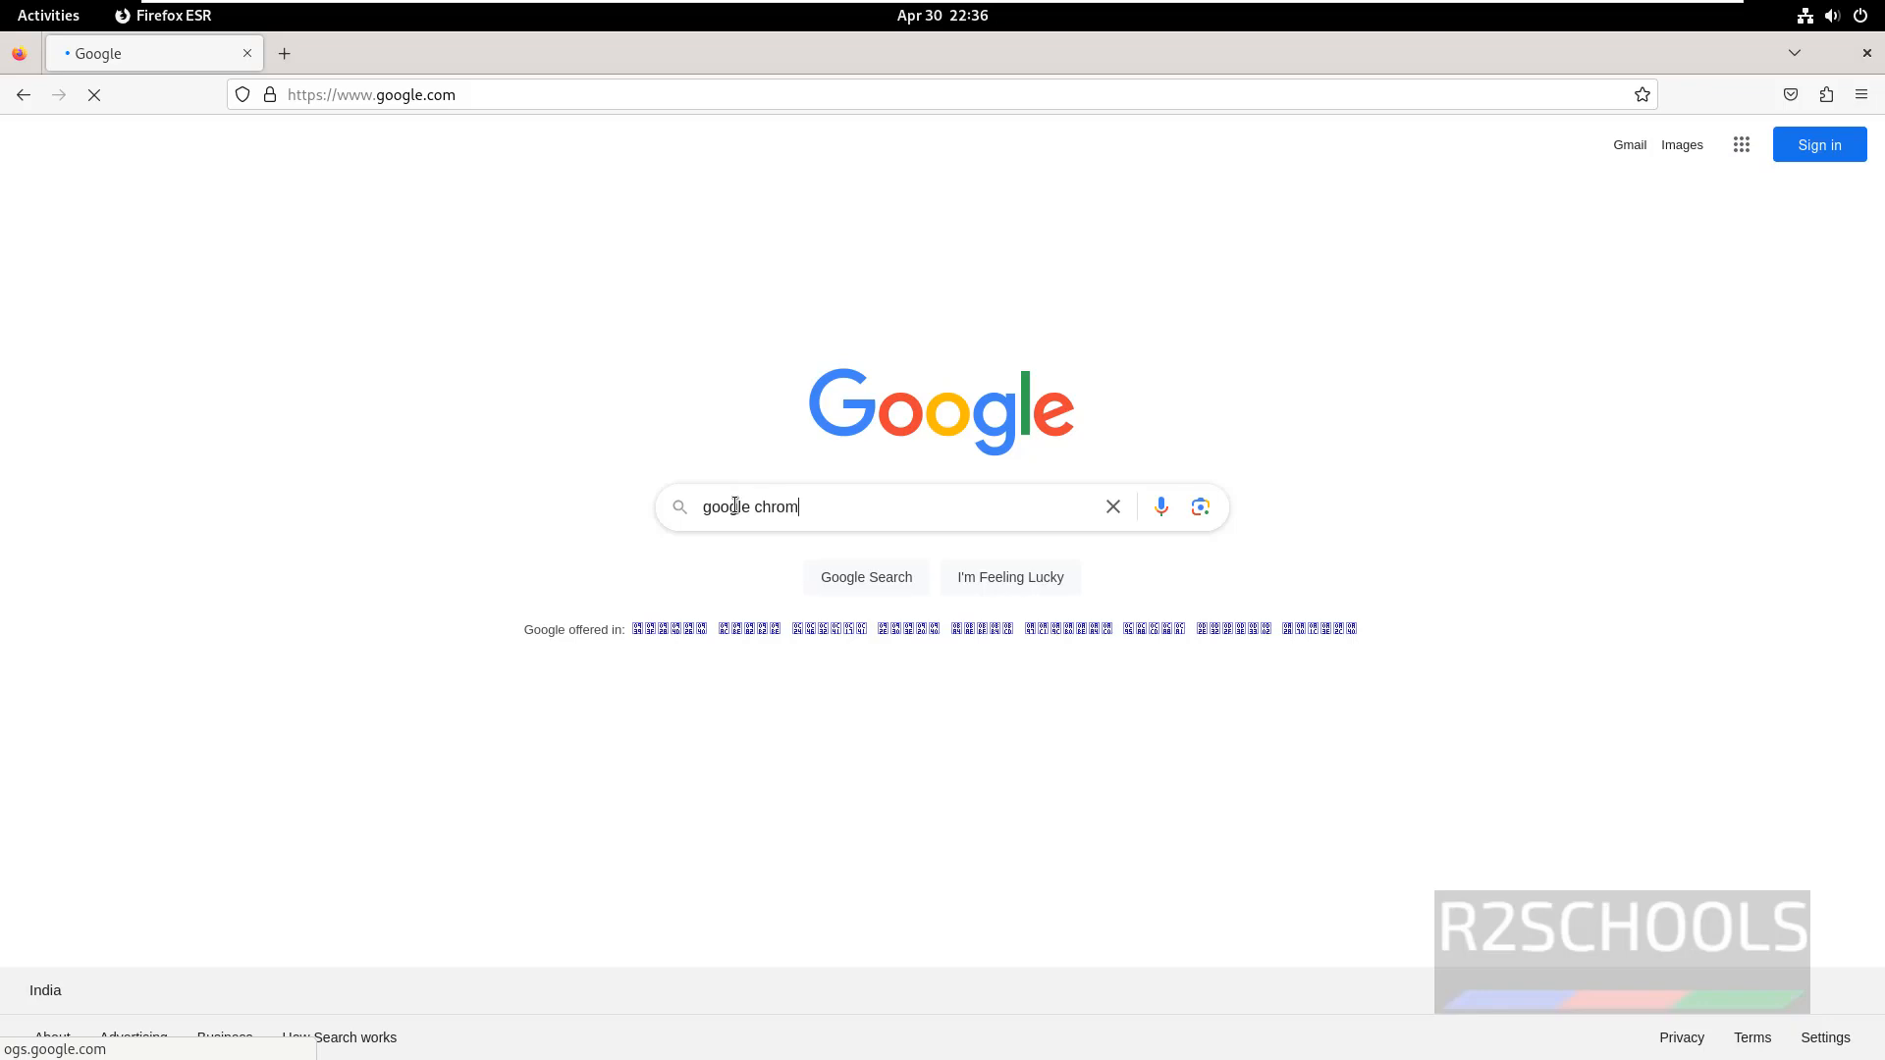
key(Return)
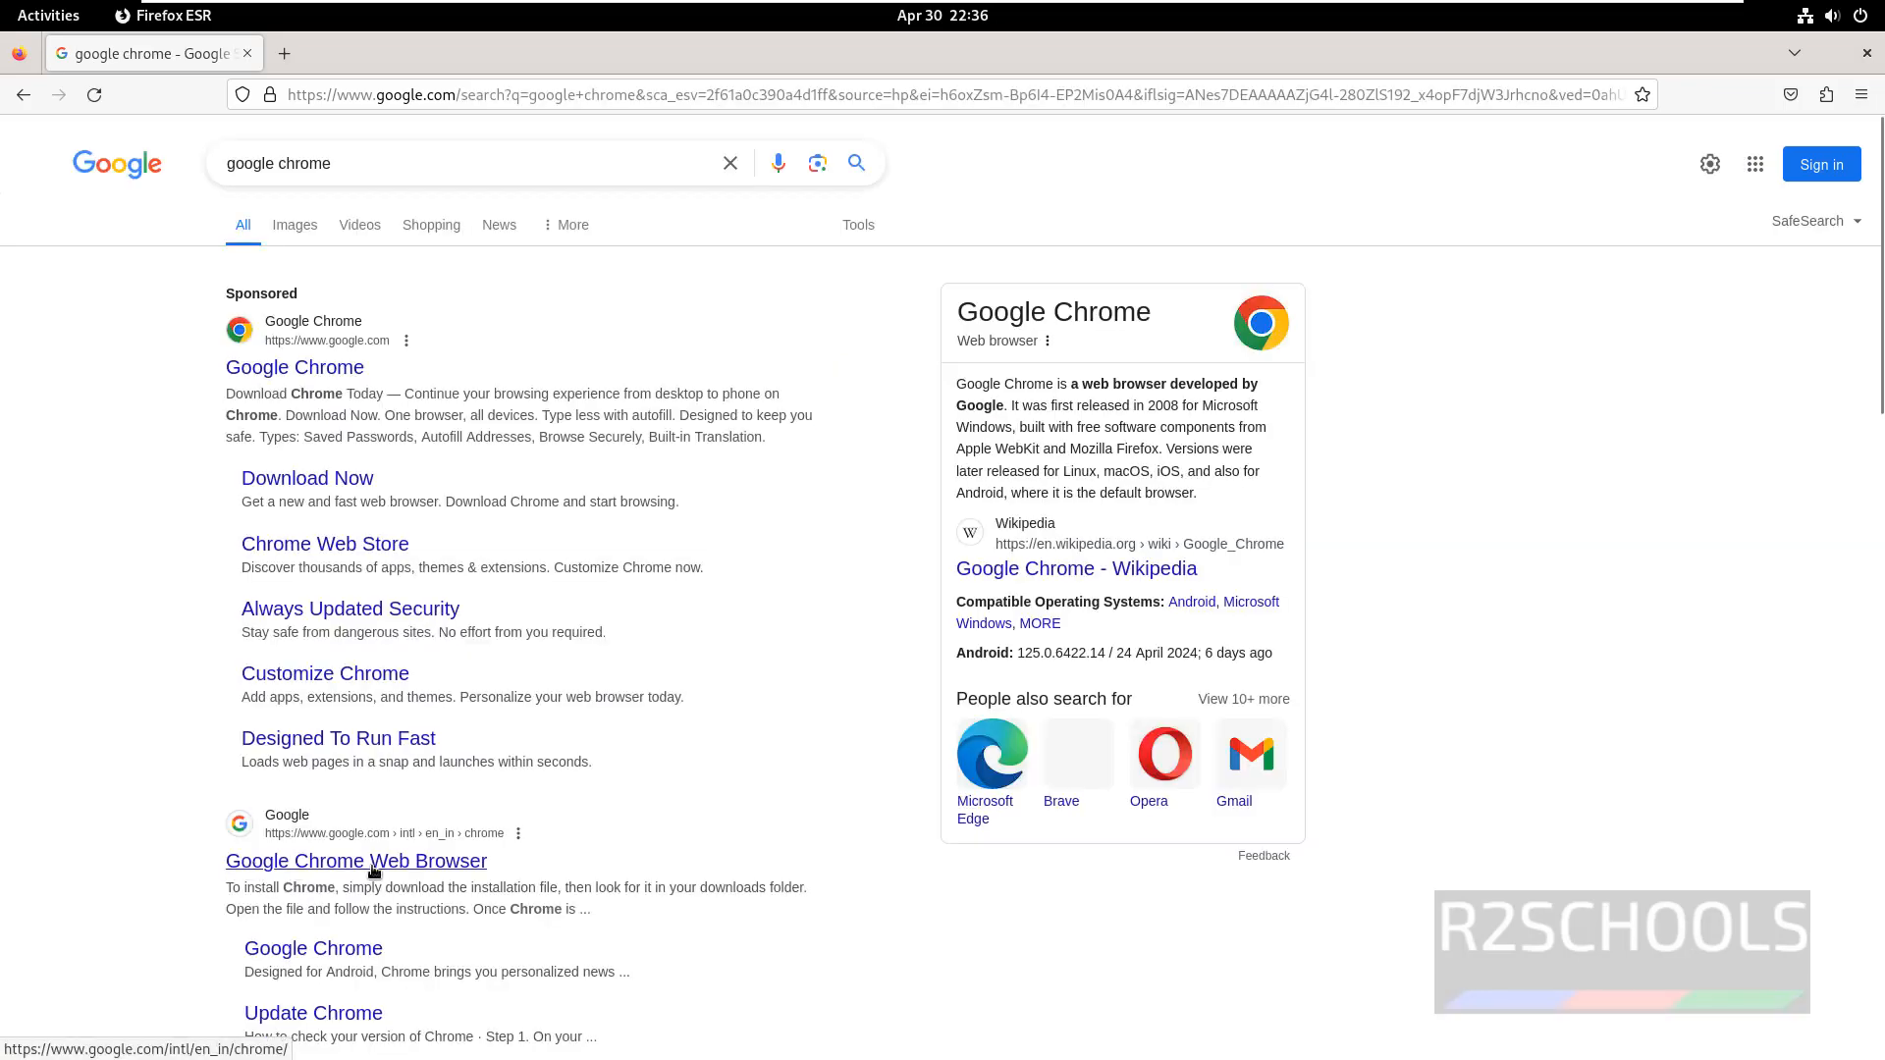
Step: Open the Google Chrome Web Browser page and choose the 64-bit .deb Linux download
click(356, 862)
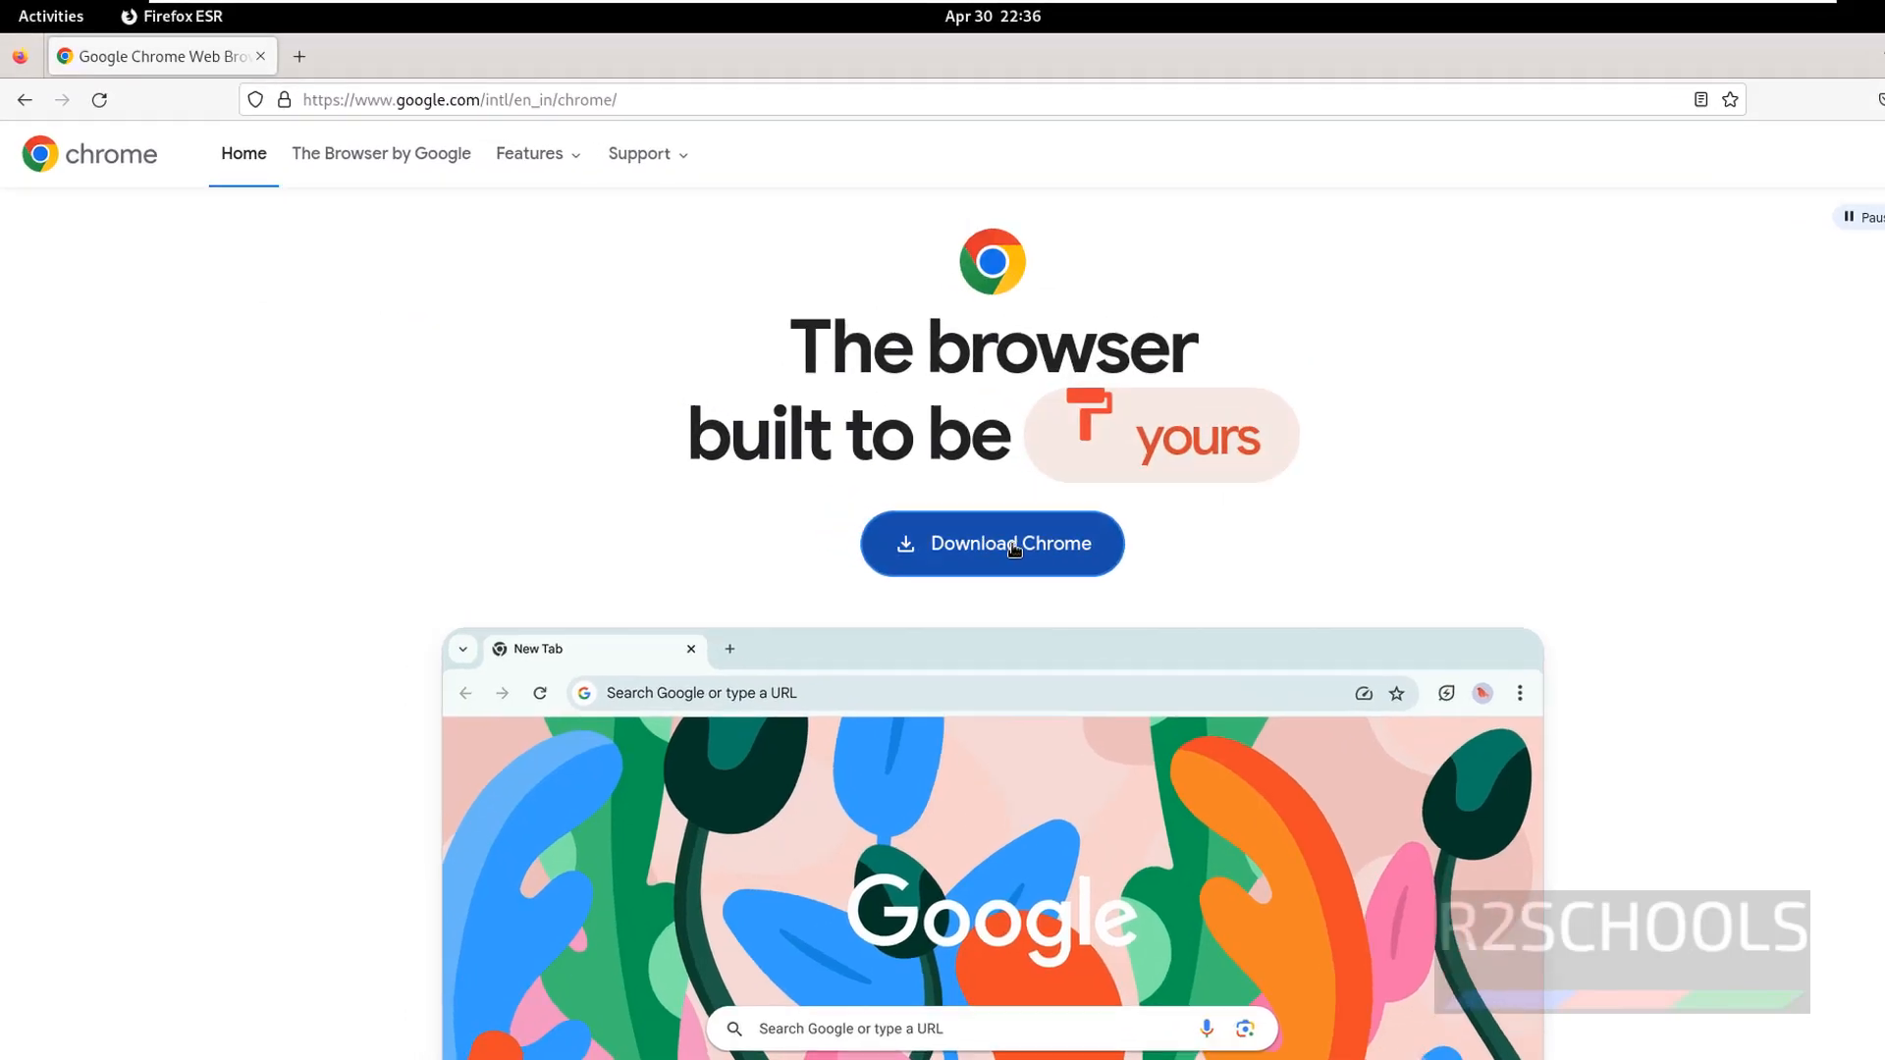
click(990, 543)
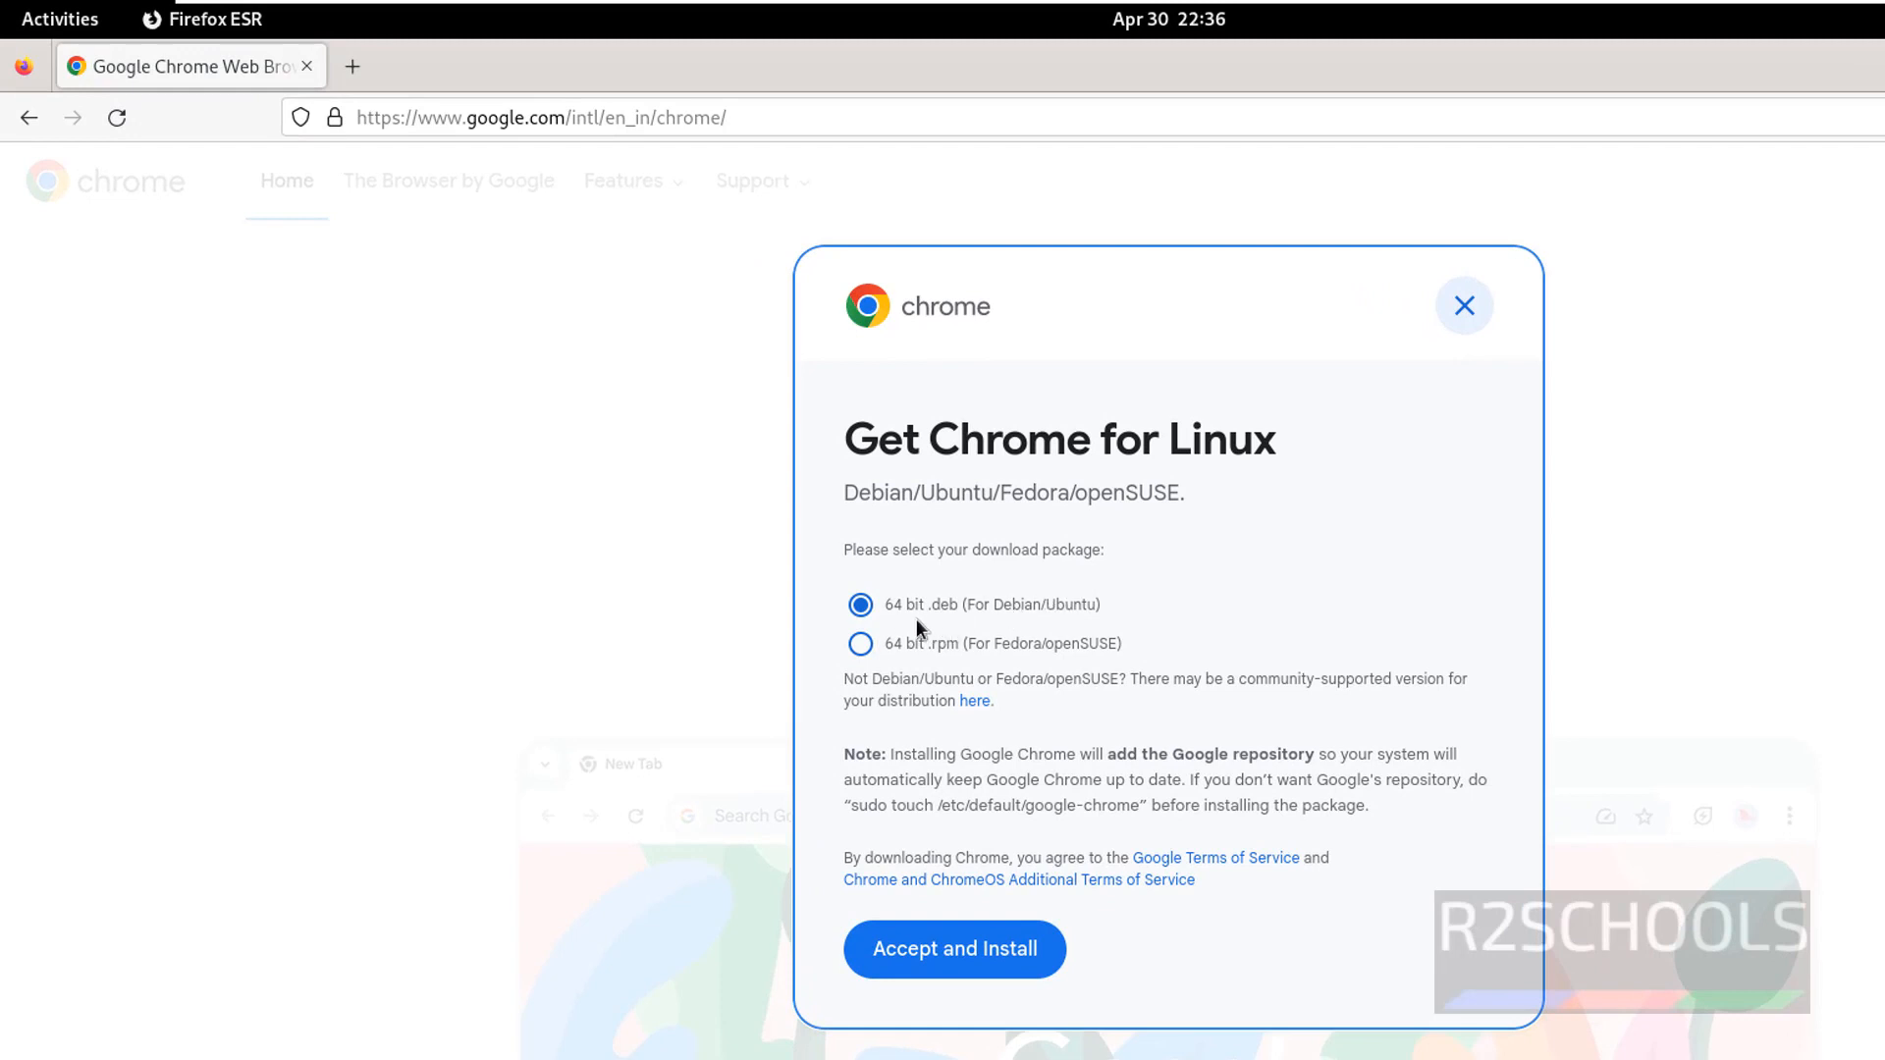
mouse_move(890, 625)
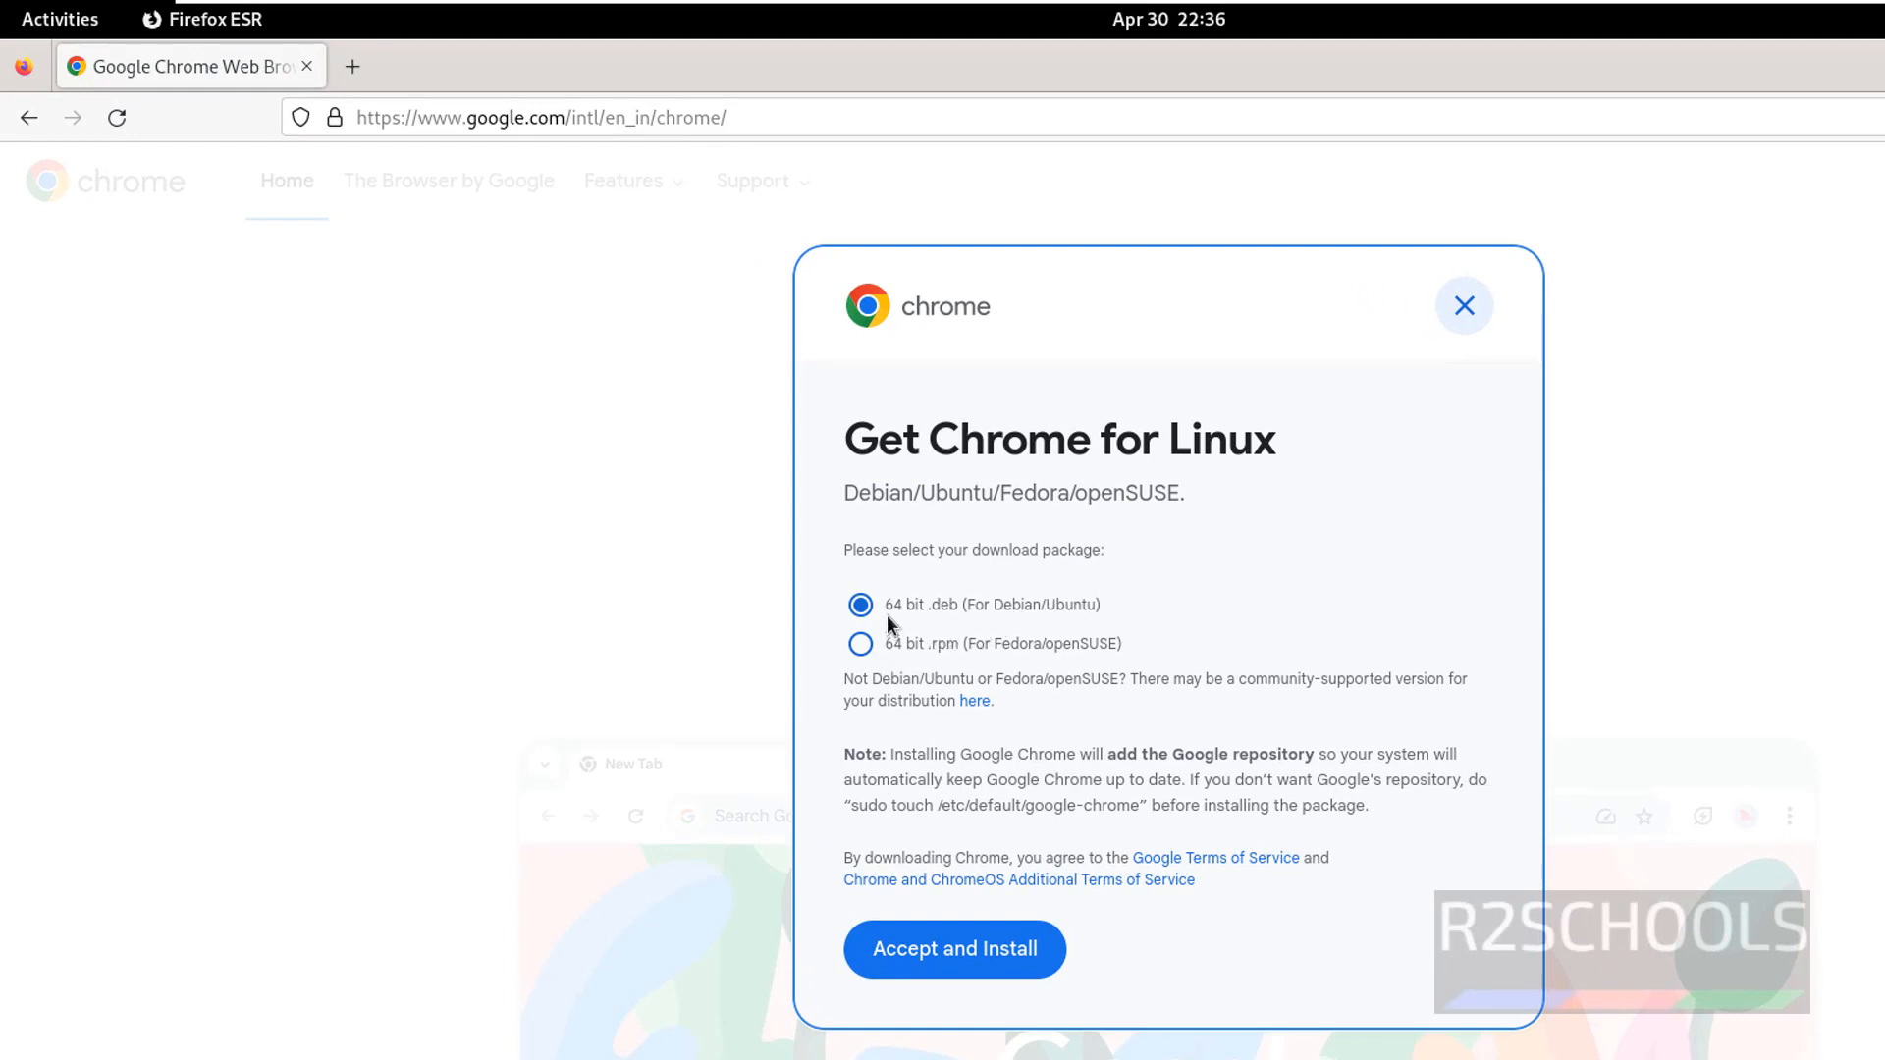
mouse_move(907, 617)
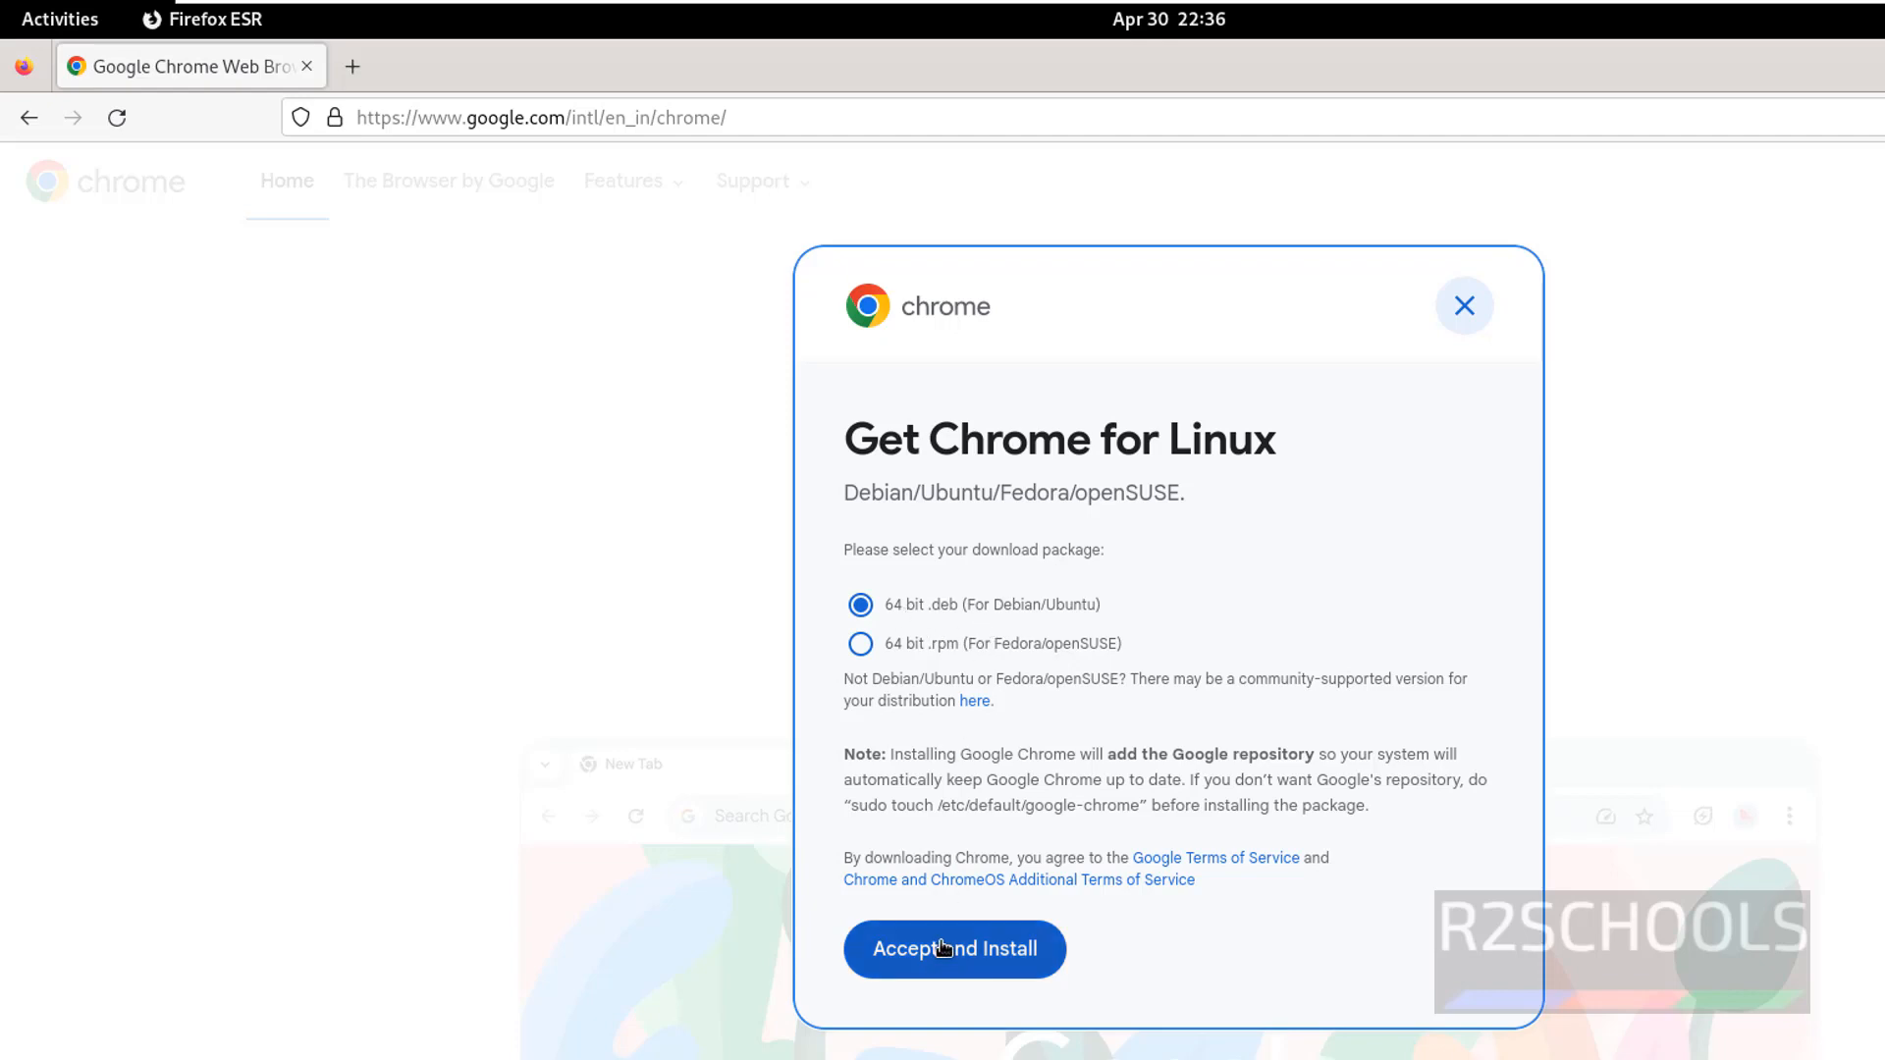
Step: Accept the terms to download google-chrome-stable_current_amd64.deb and check its progress
click(953, 948)
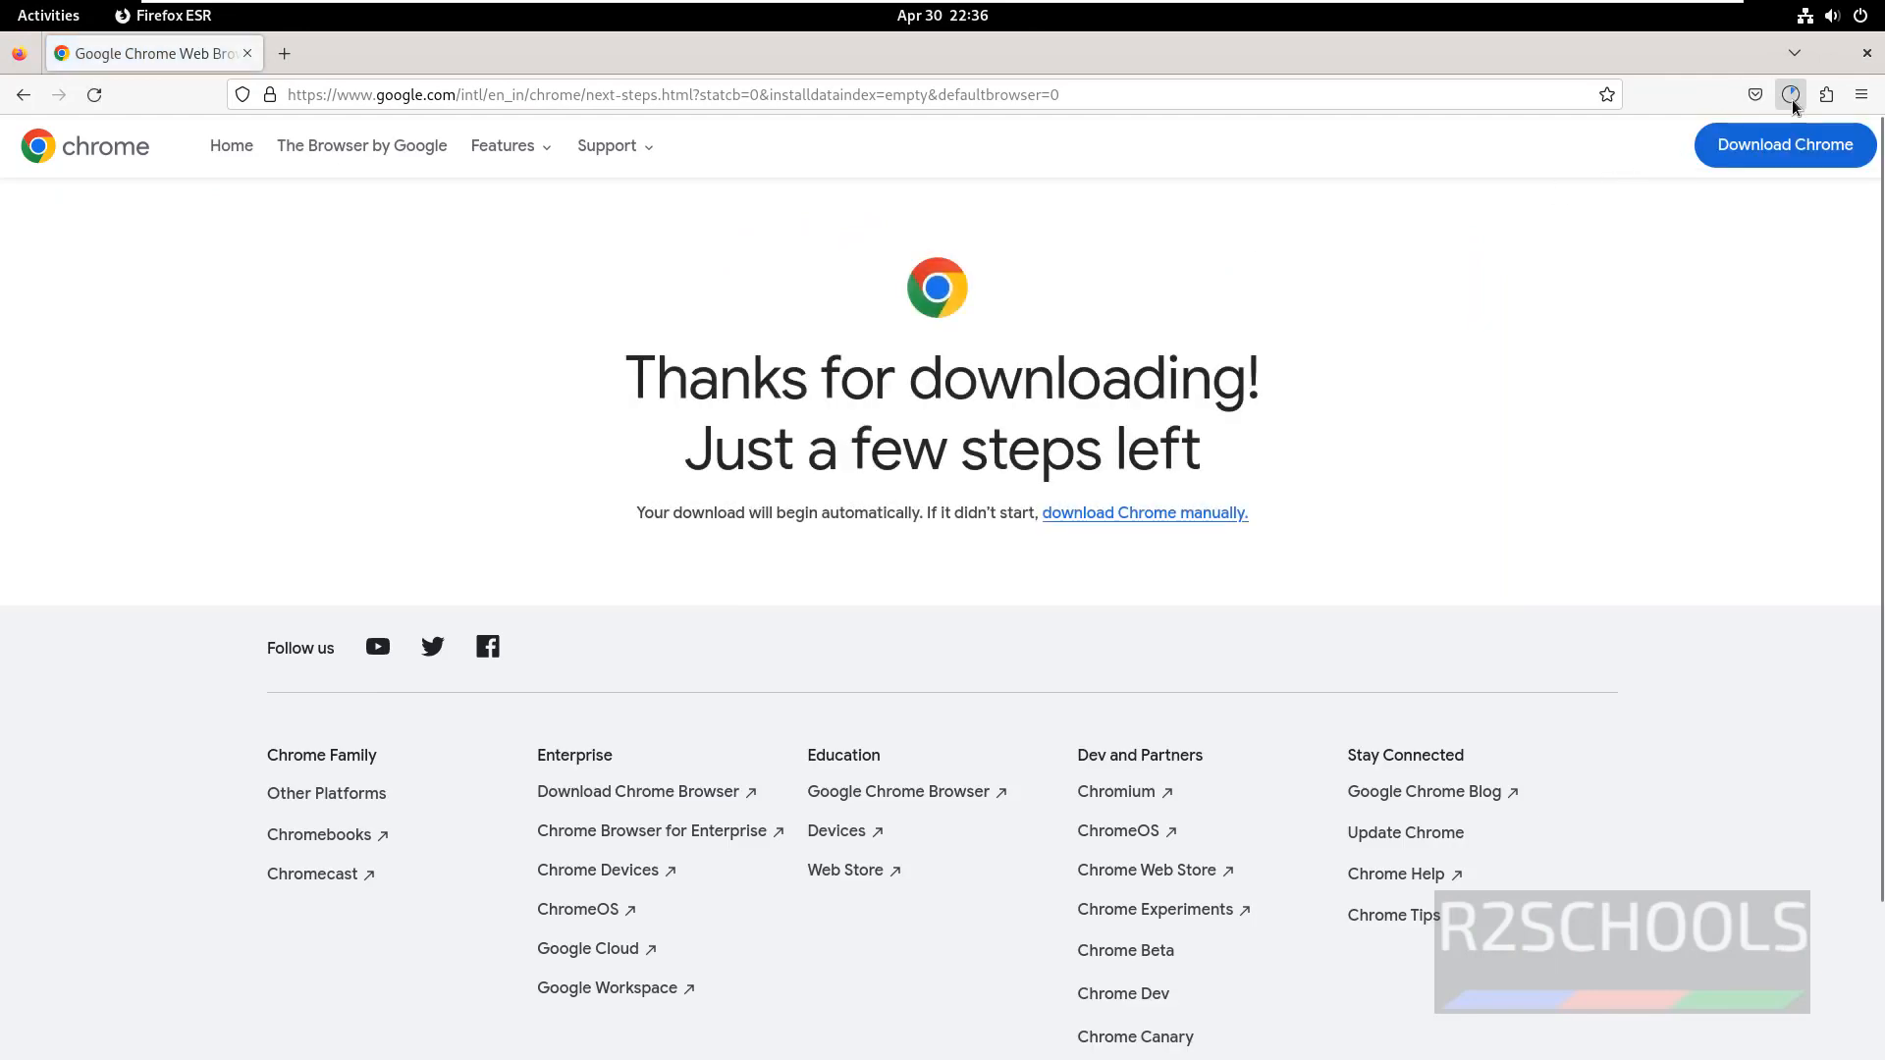
click(1790, 96)
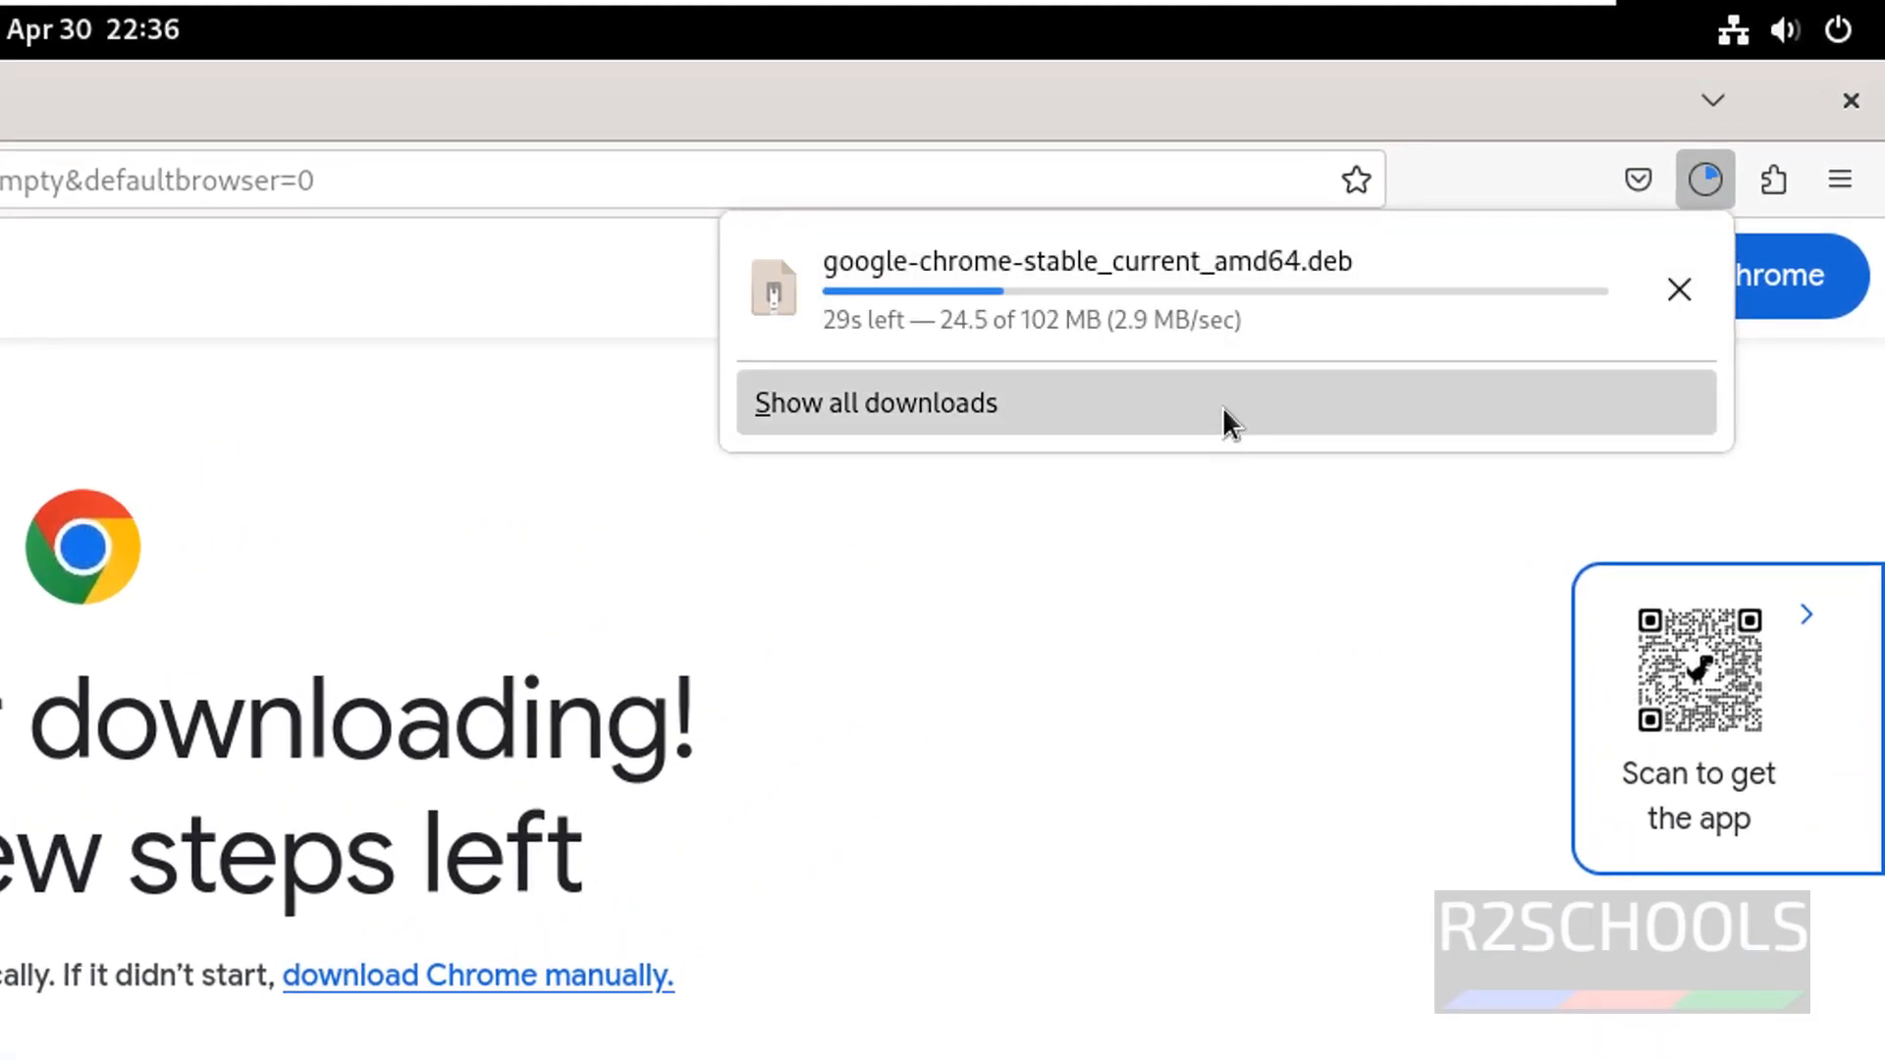
mouse_move(1195, 895)
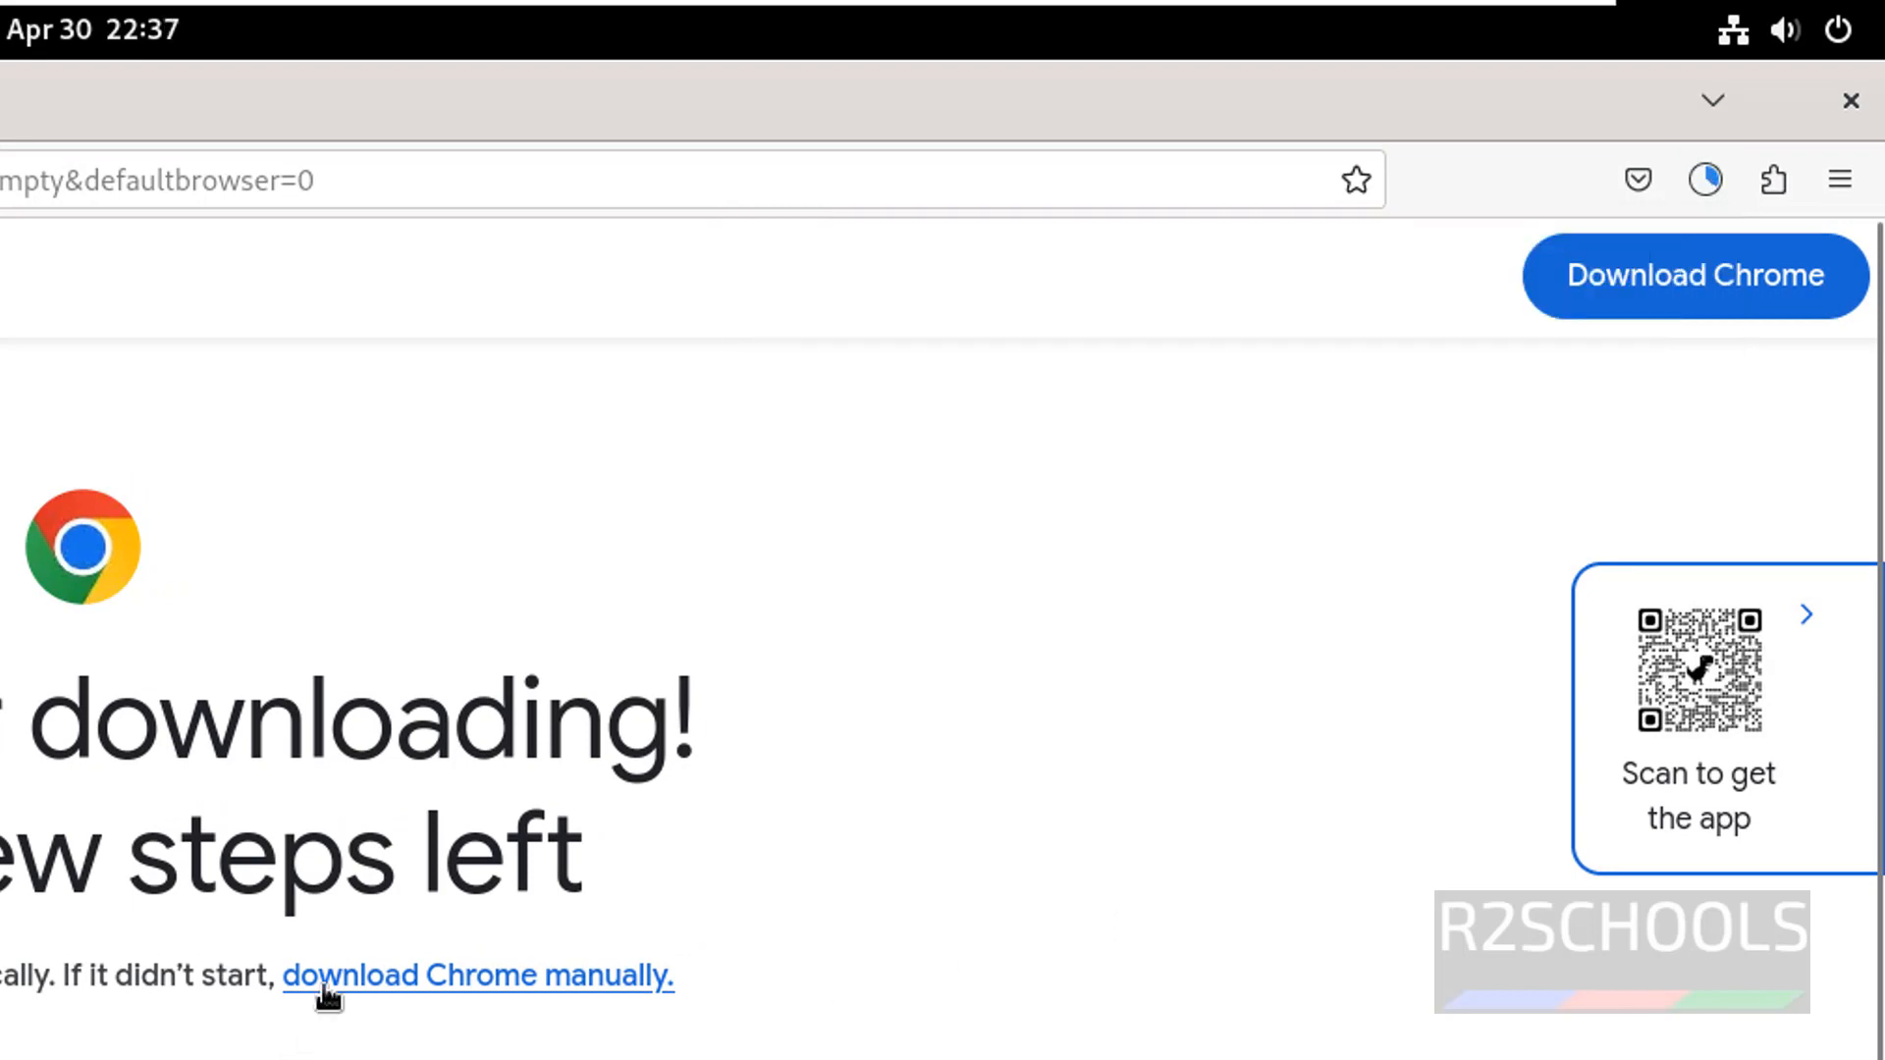
mouse_move(577, 1011)
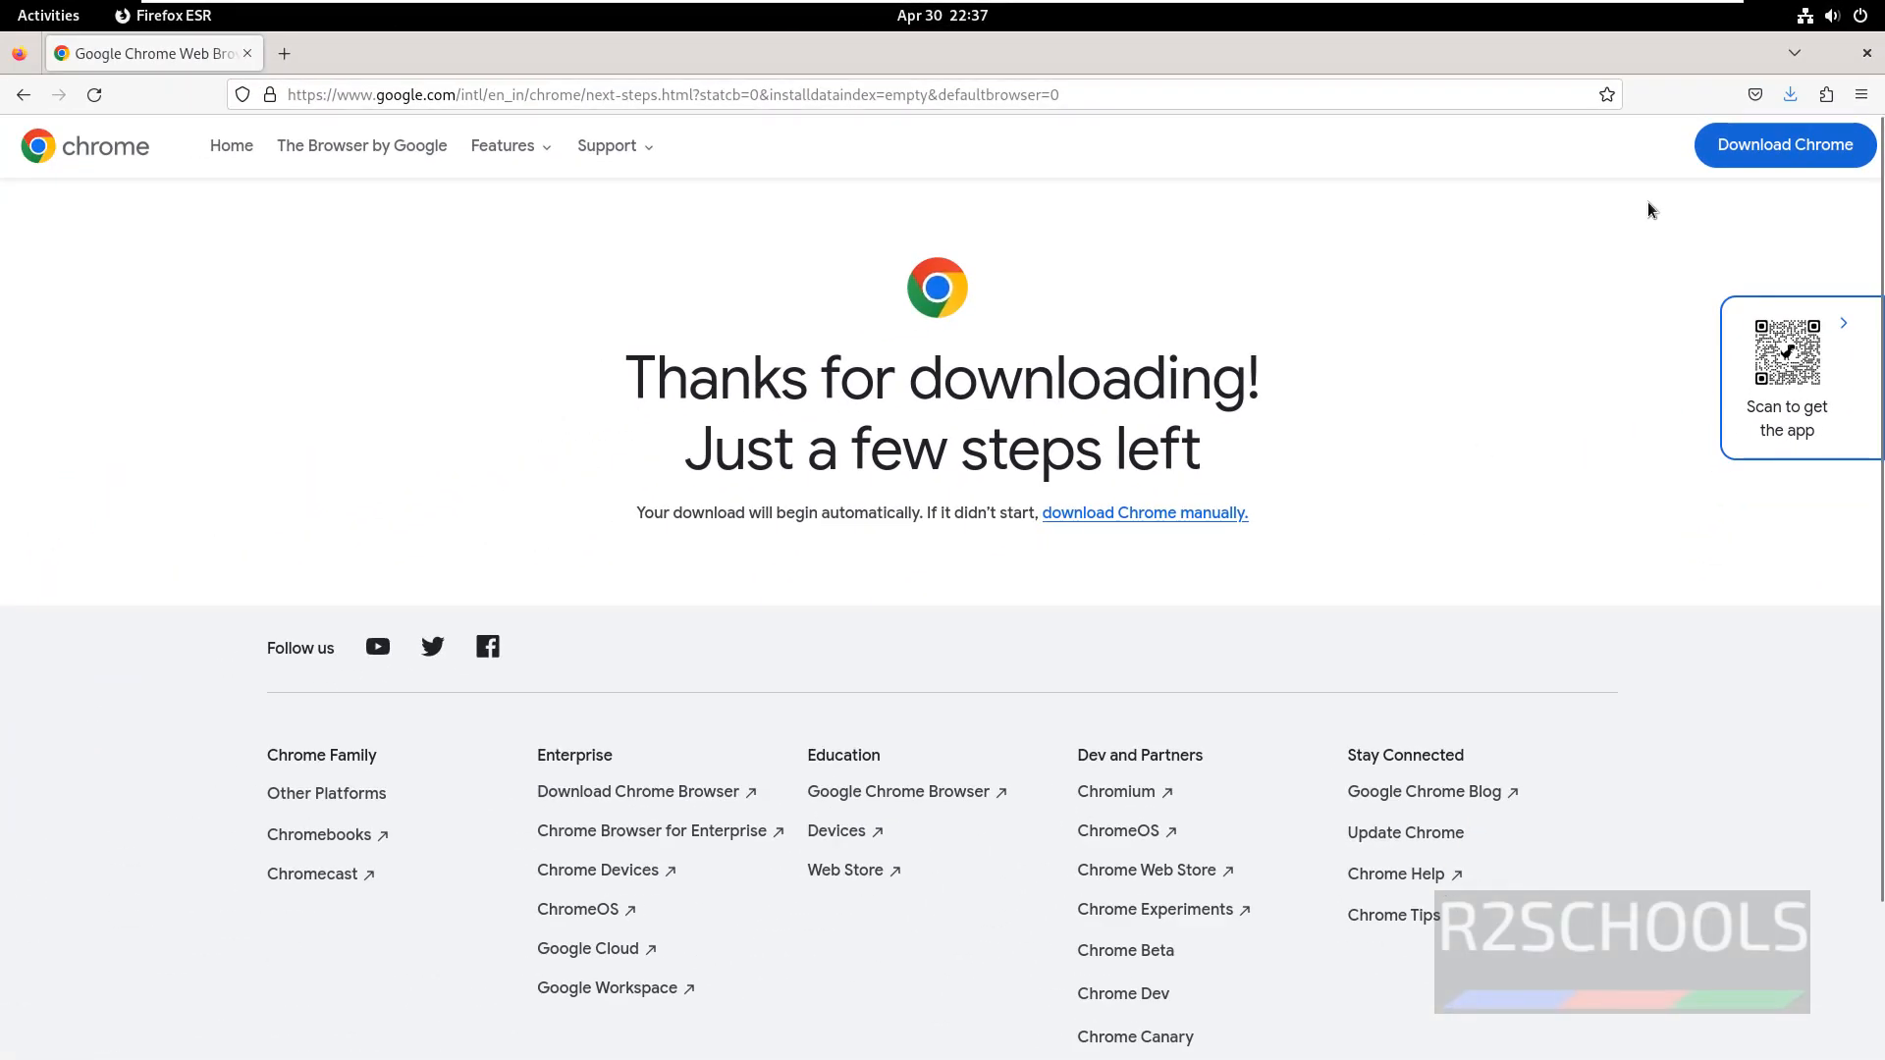
Step: Delete the old code_1.88.1 .deb from the Downloads folder with rm
click(48, 14)
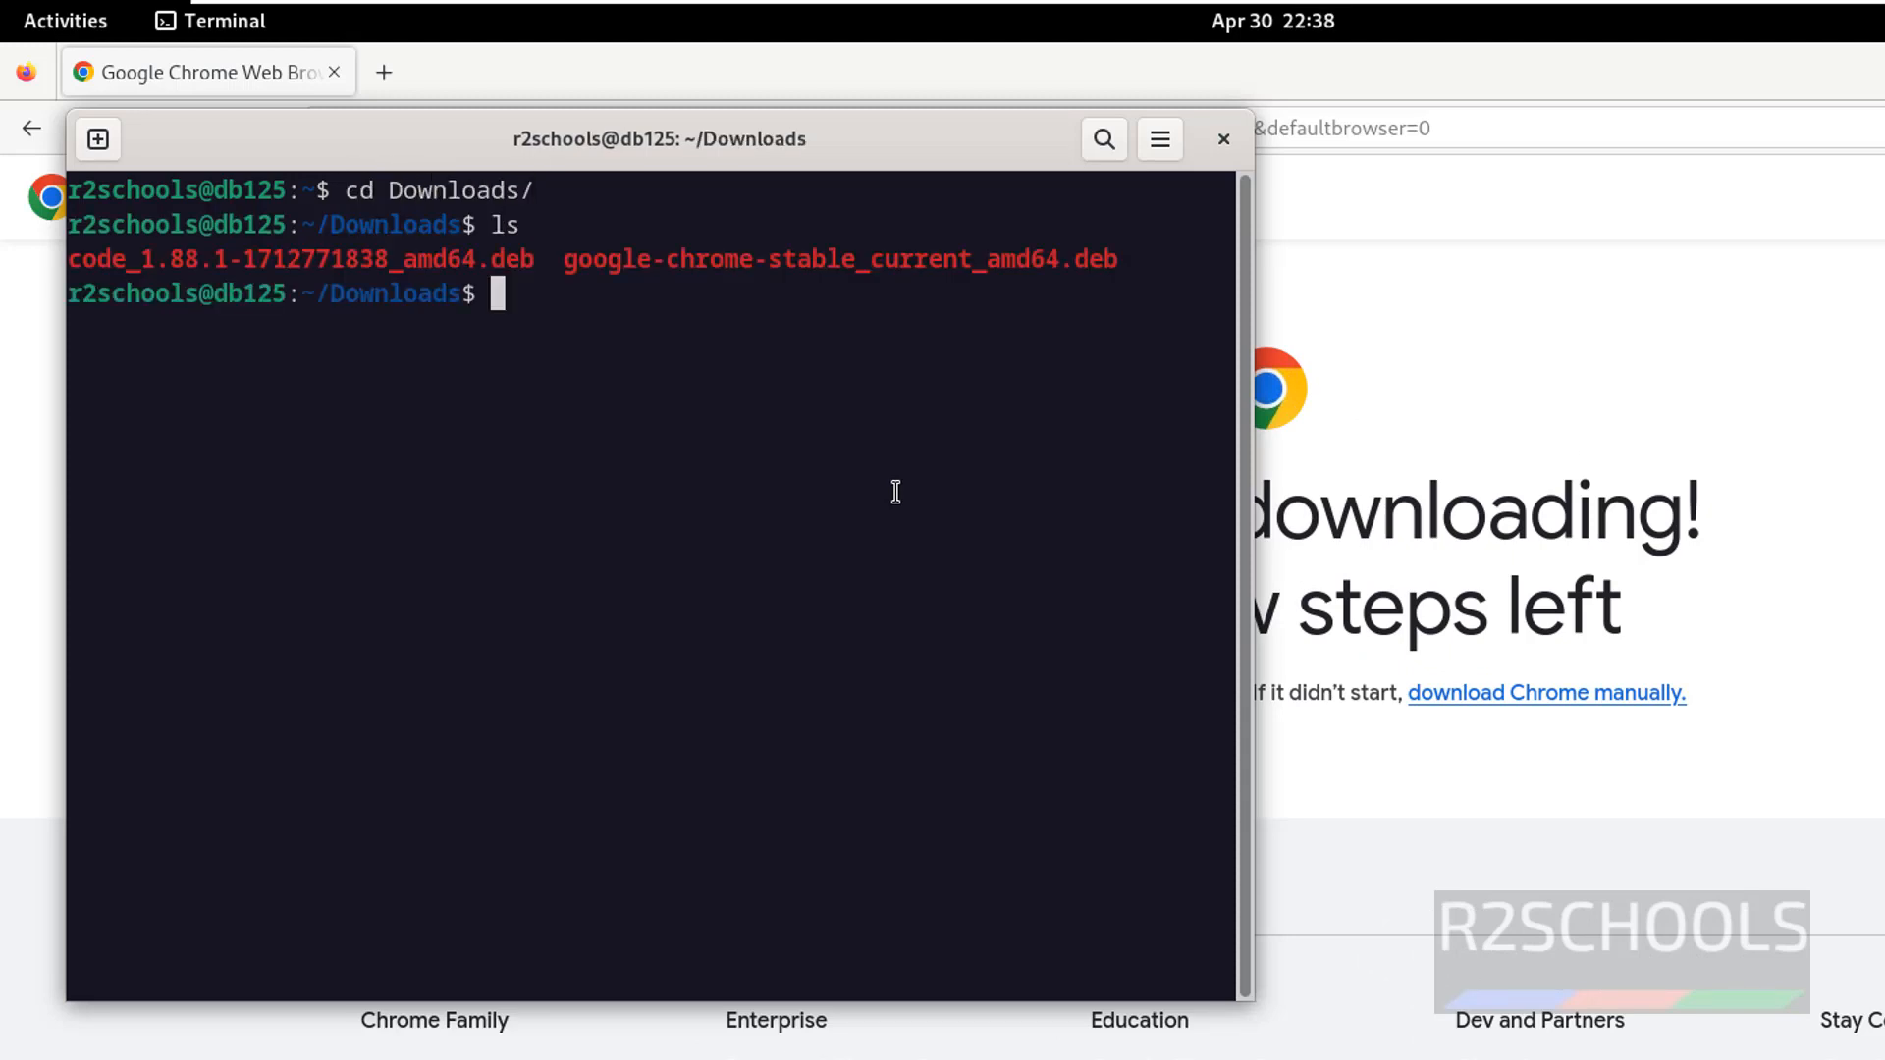
double_click(300, 259)
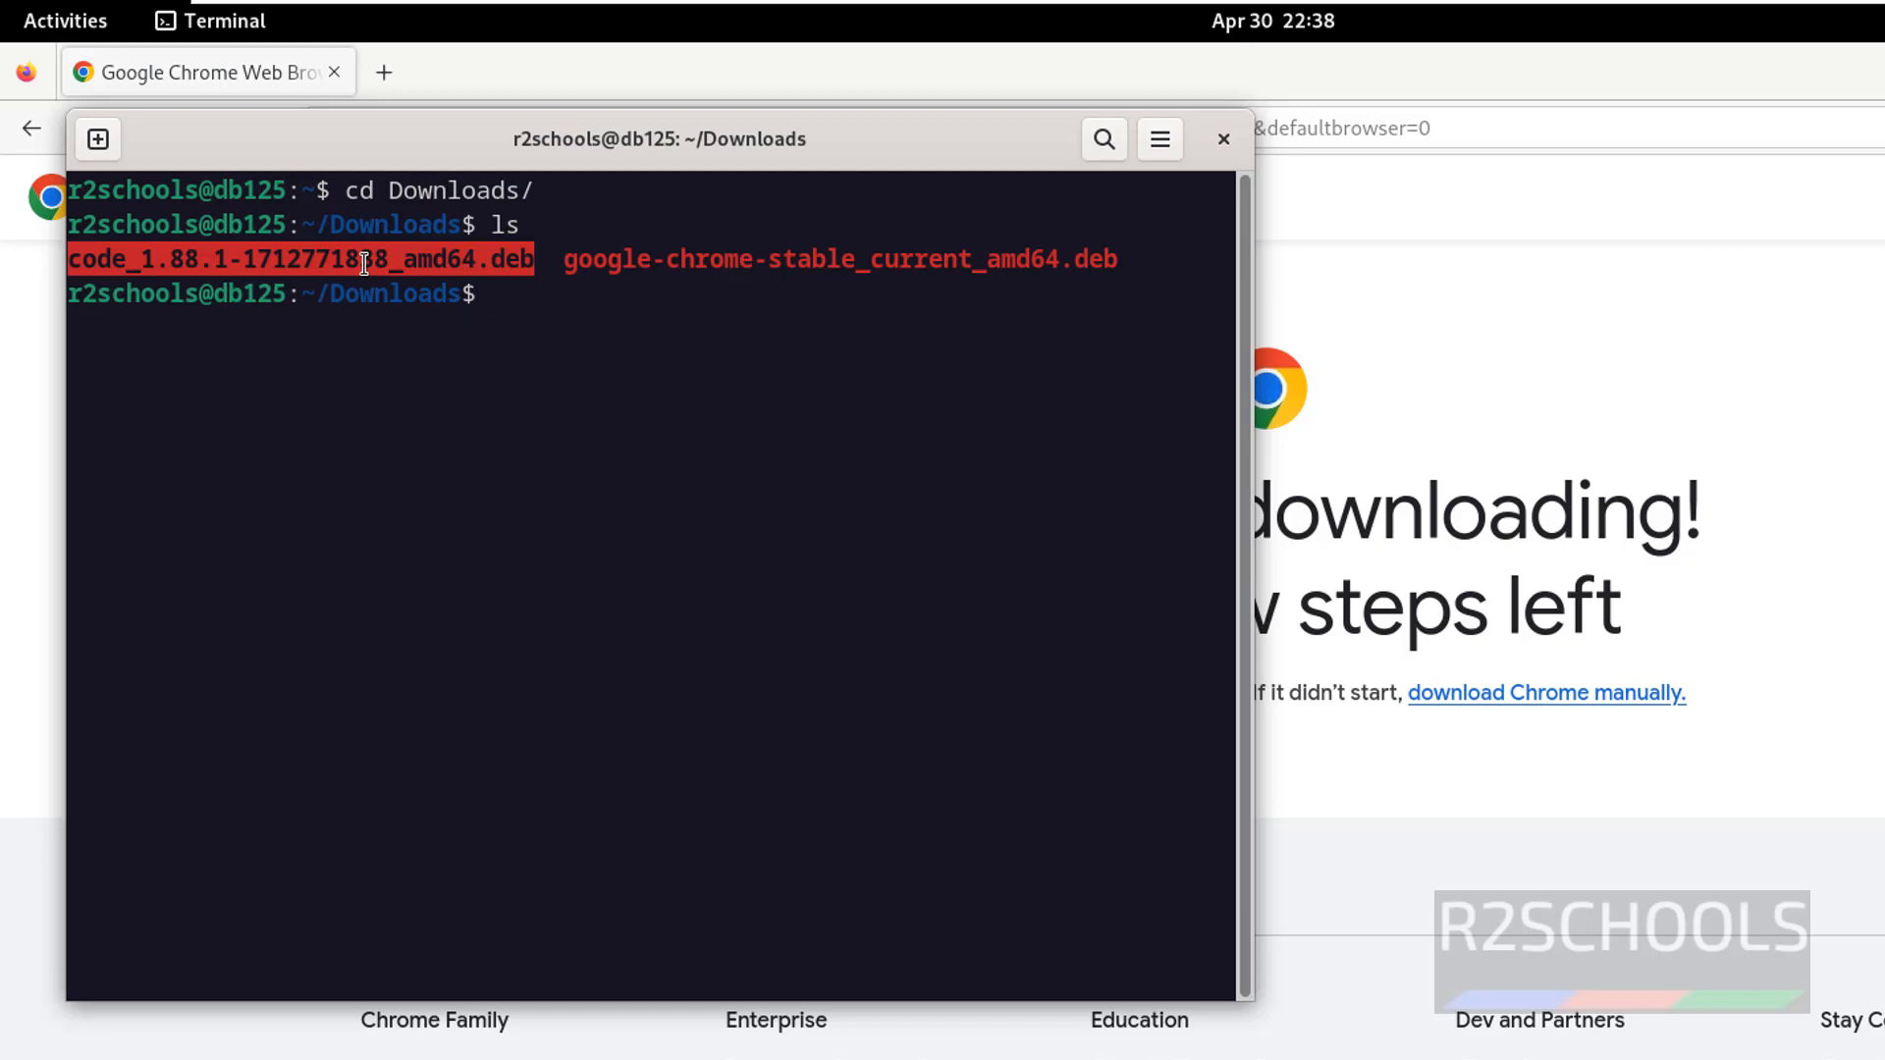
text(rm)
text(ls)
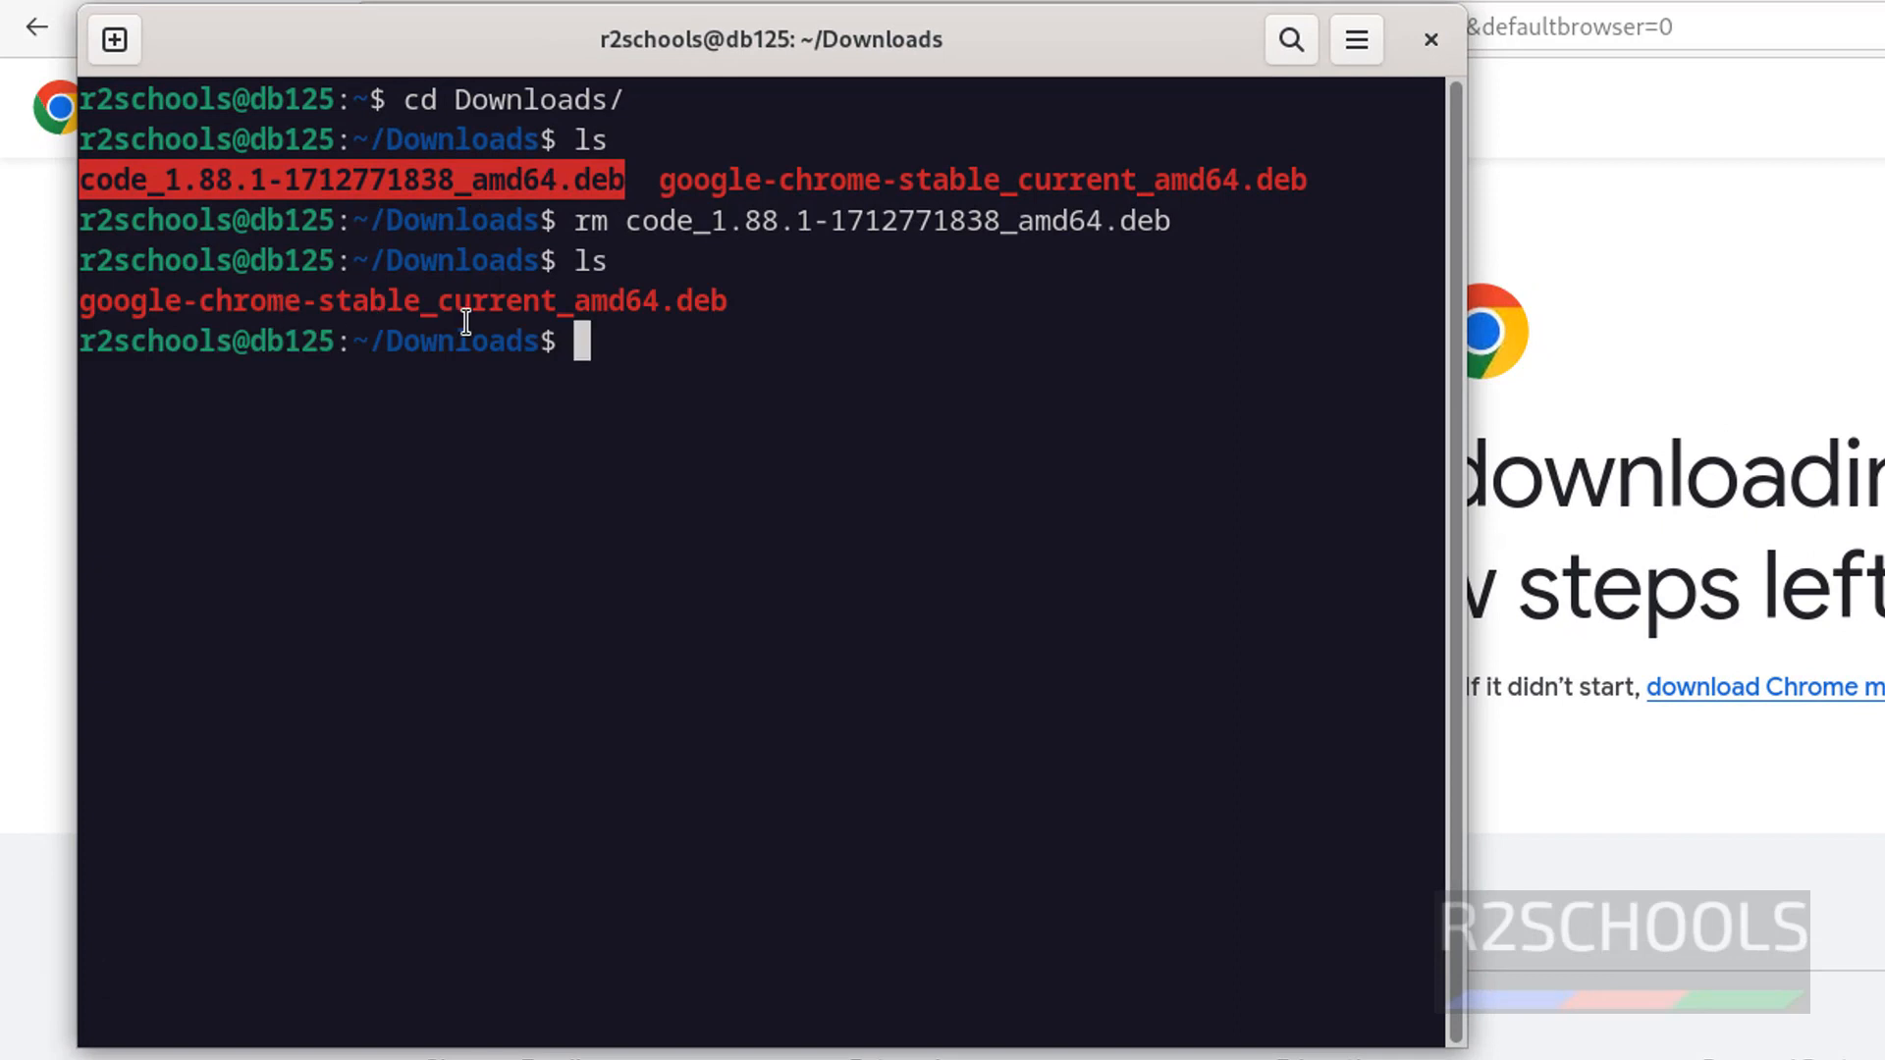
mouse_move(756, 339)
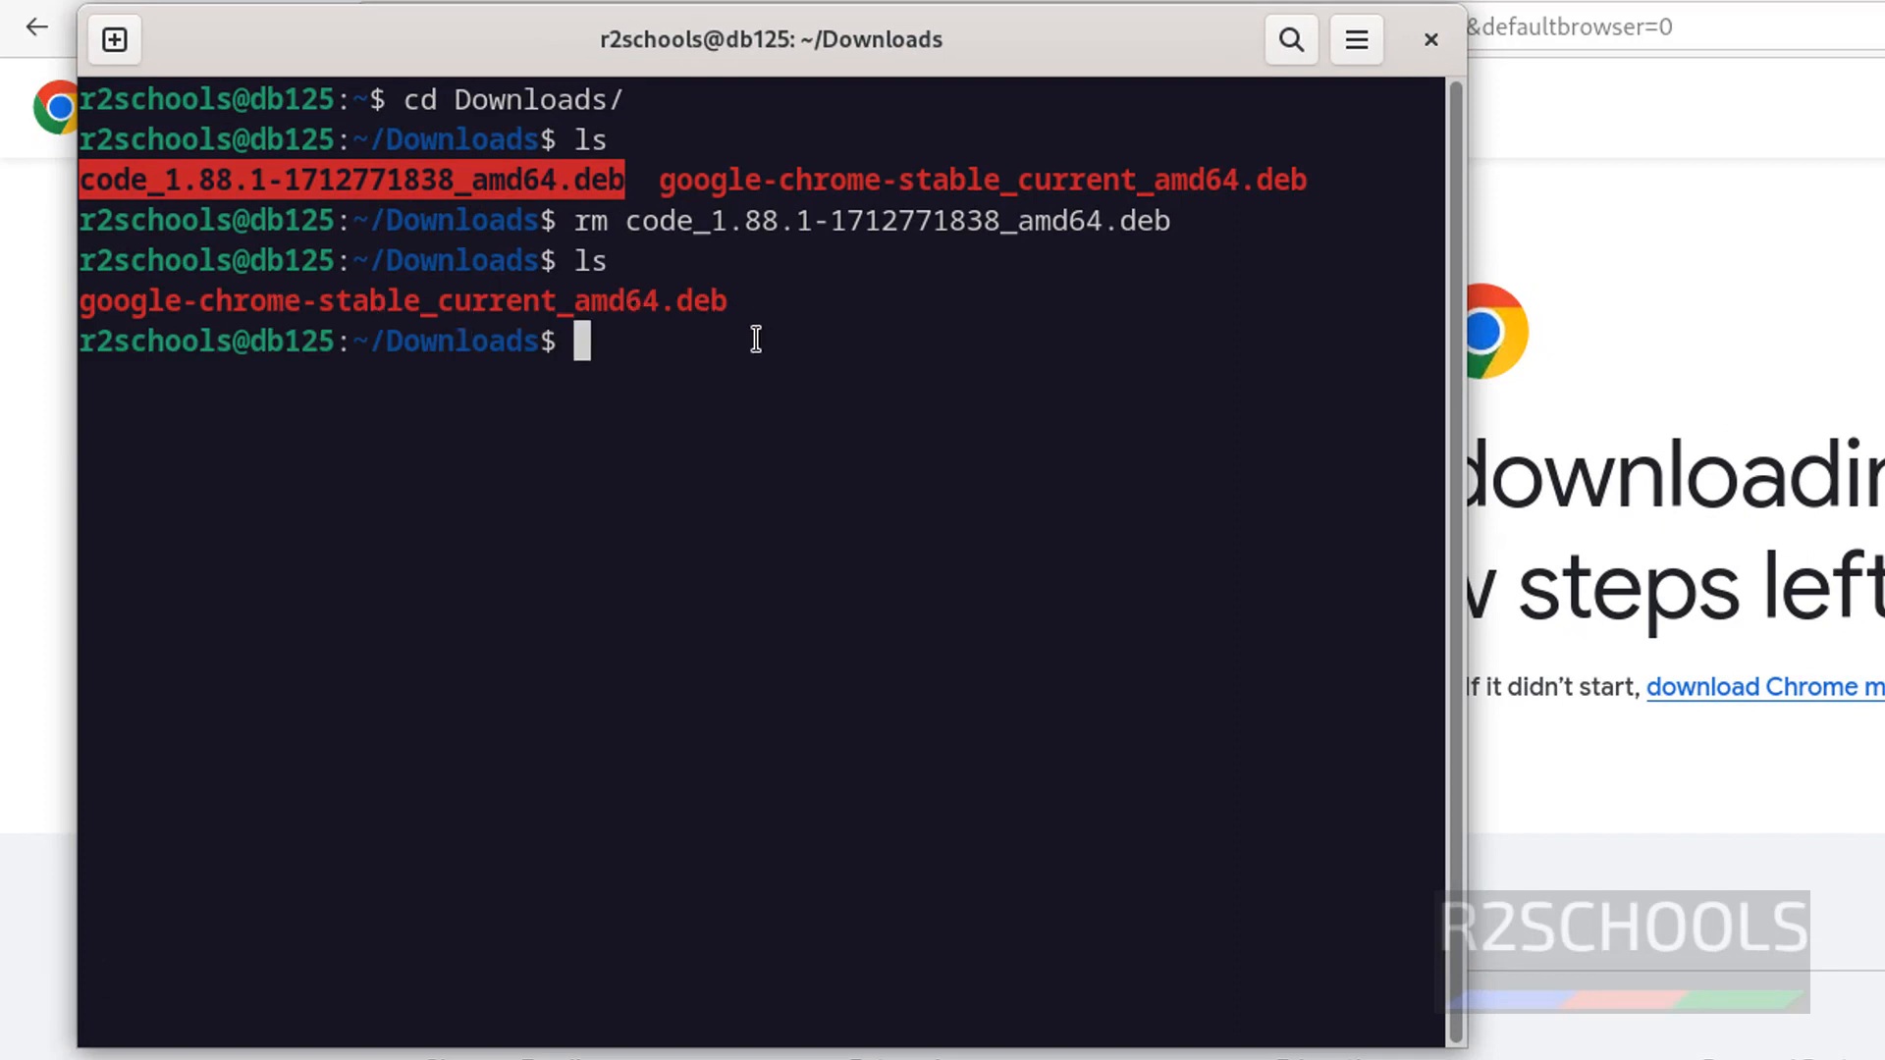
Step: Run sudo dpkg -i google-chrome-stable_current_amd64.deb
text(s)
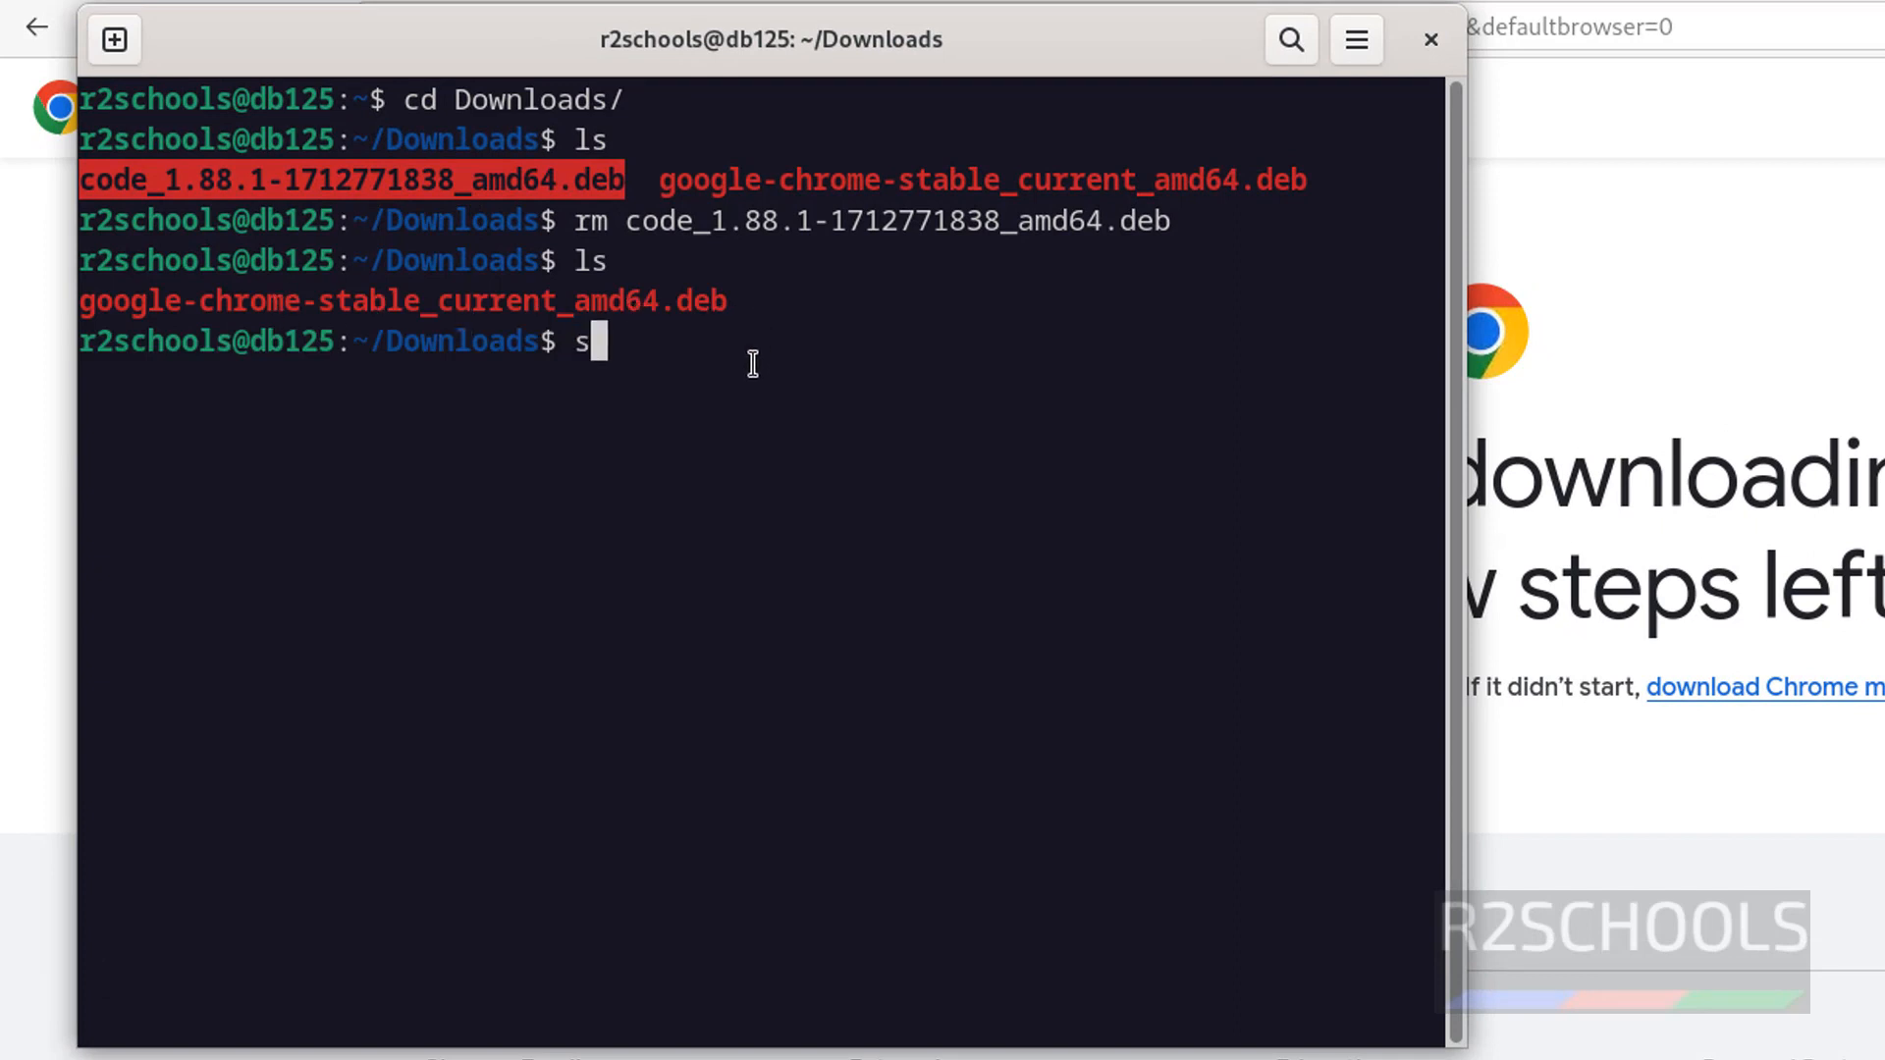
text(udo a)
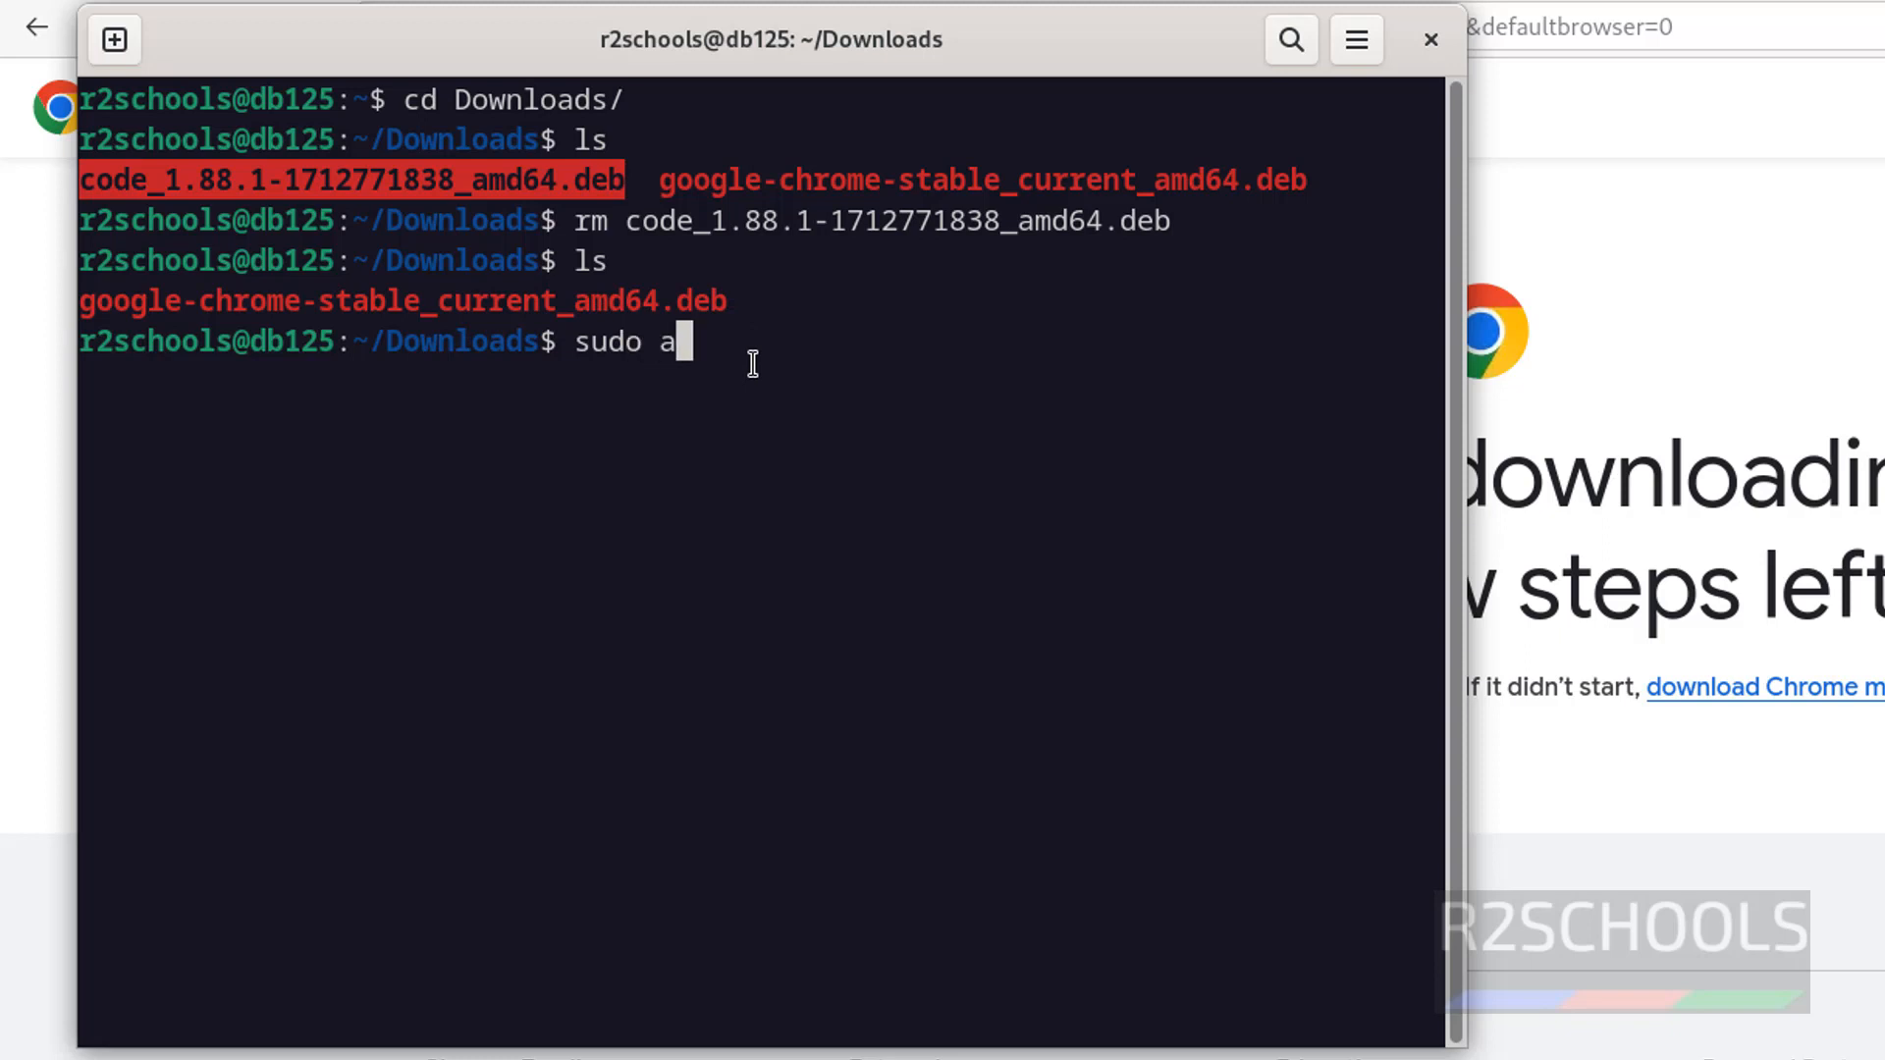
text(dpkg -)
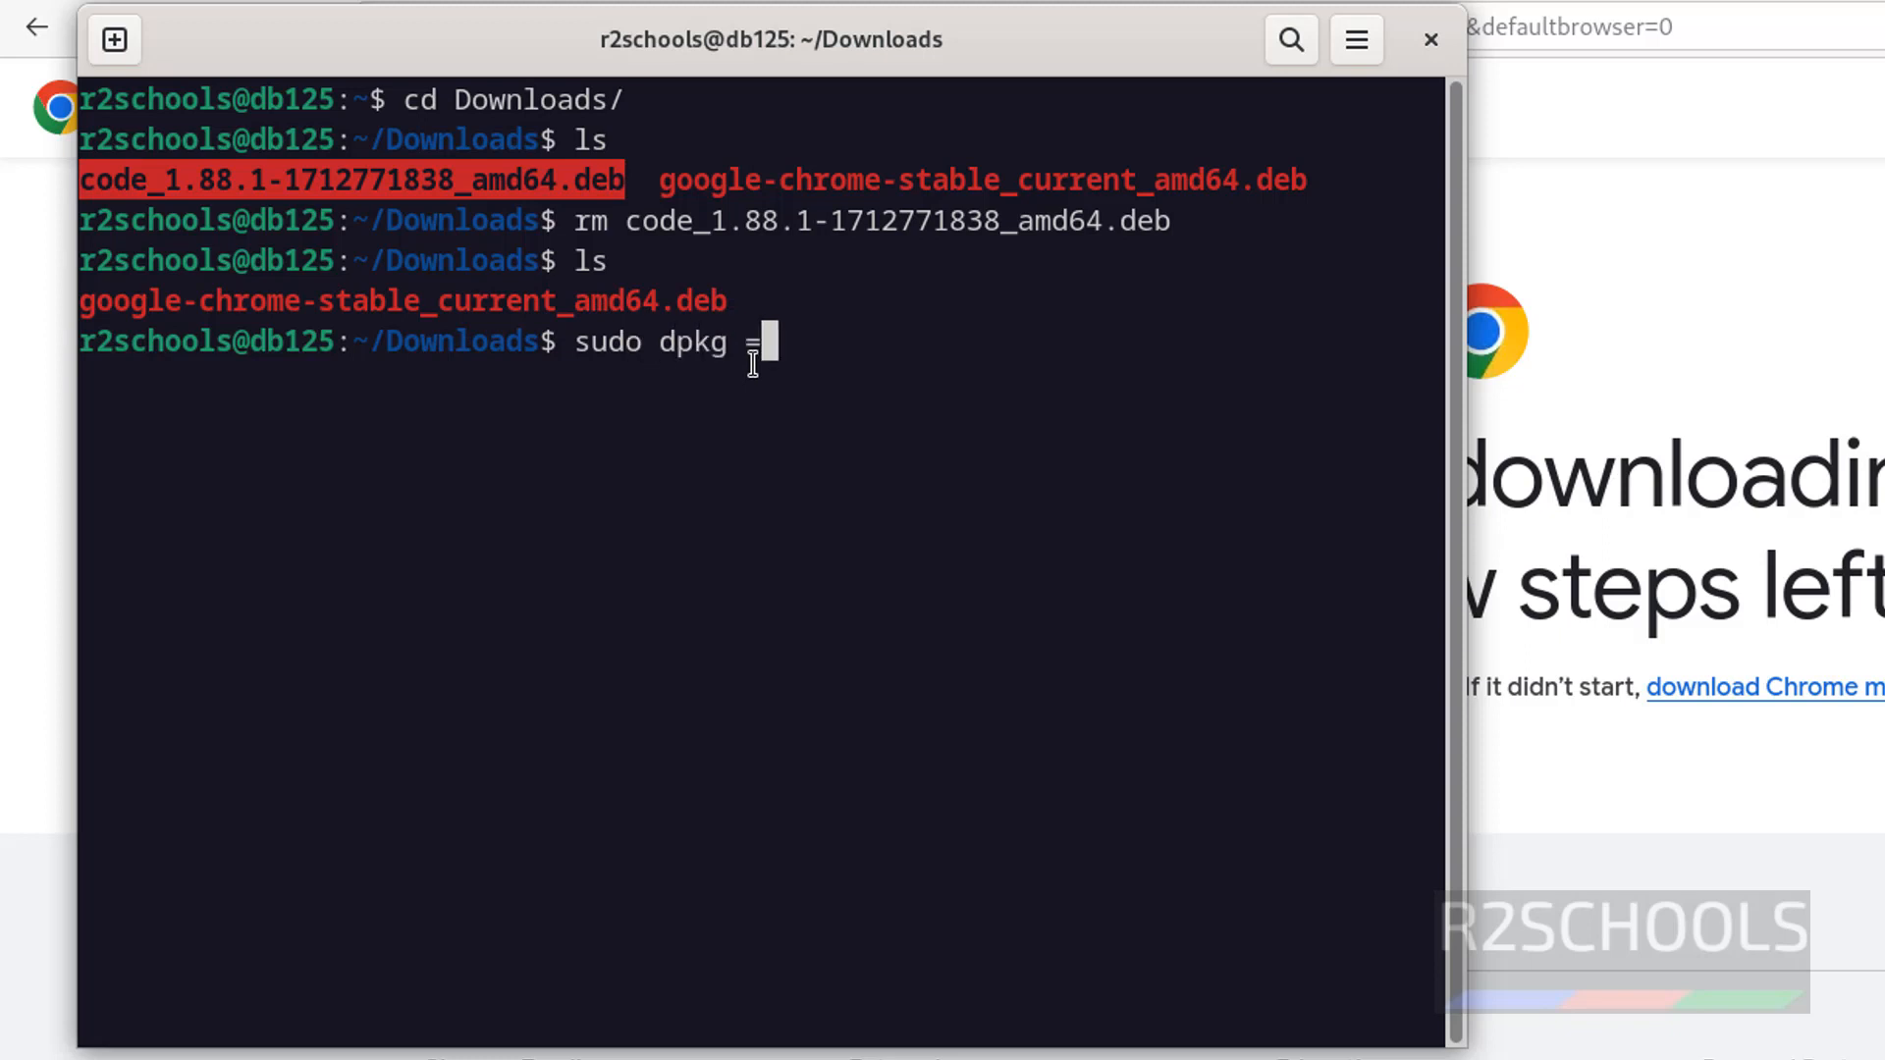
text(-)
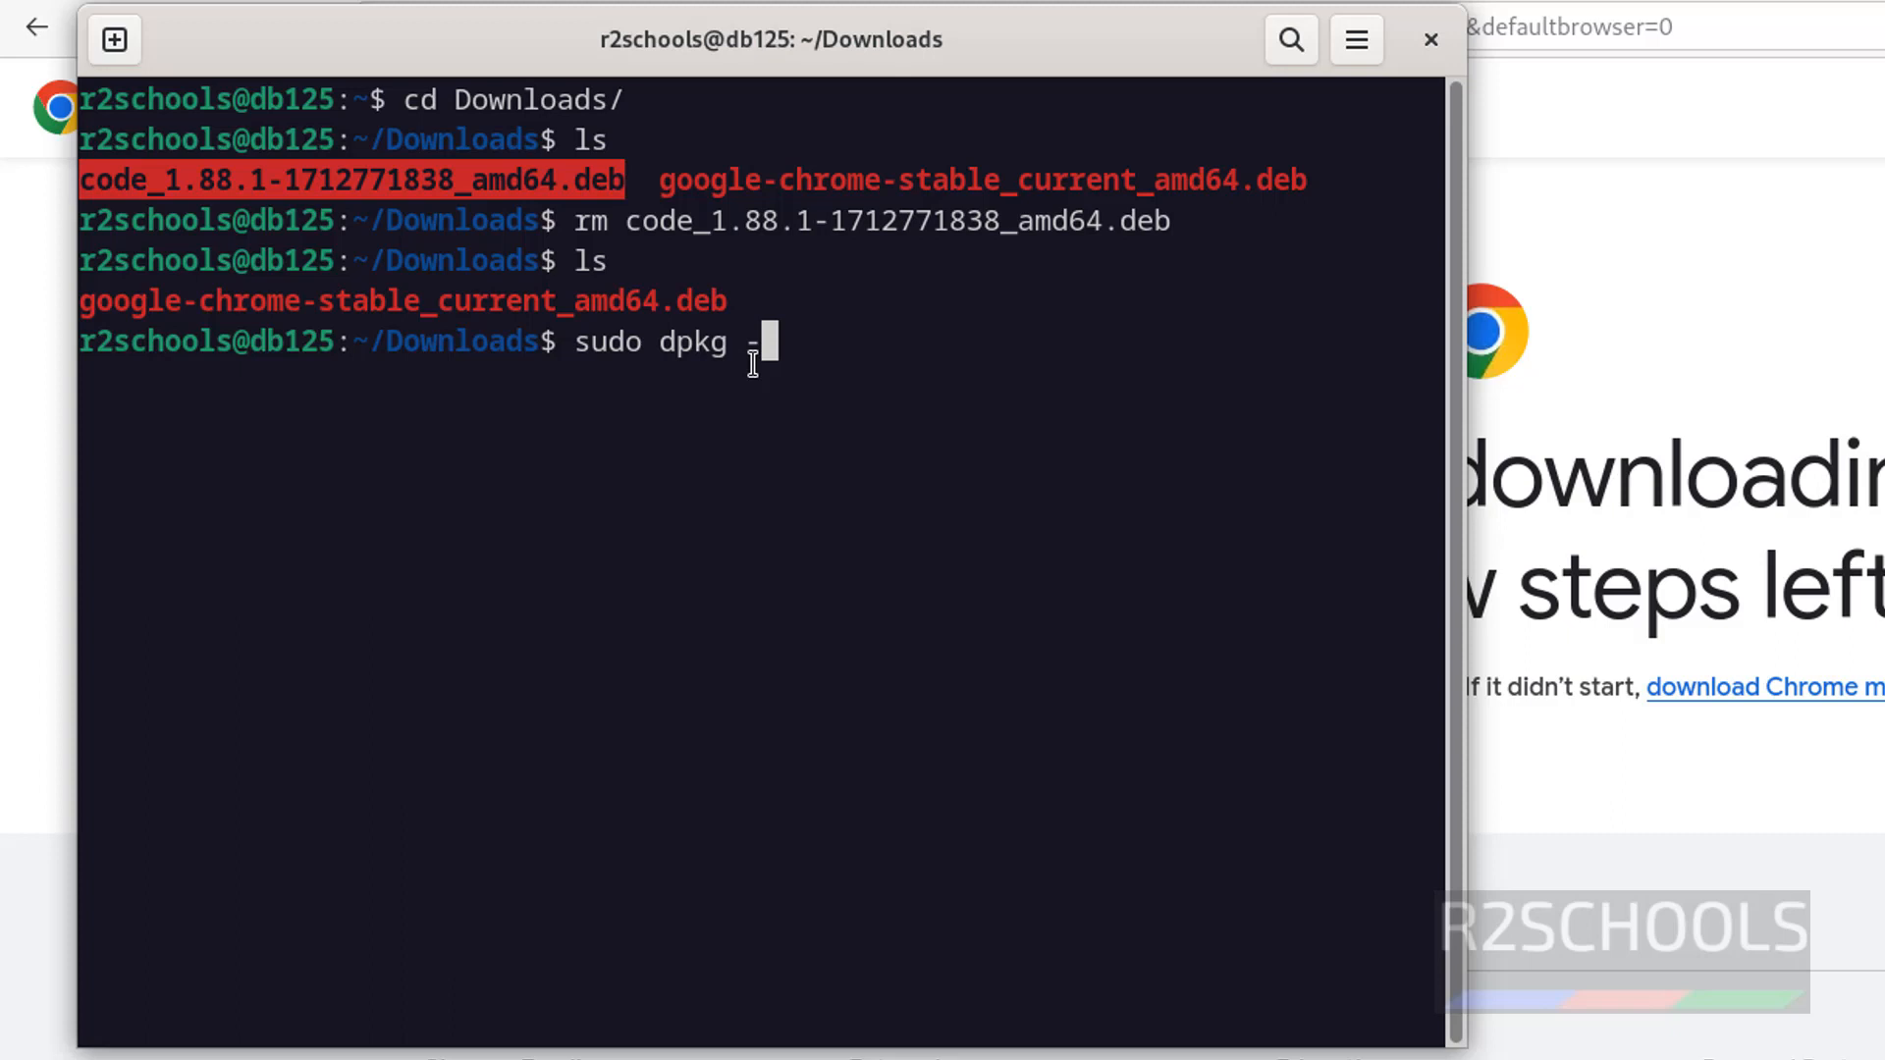
text(i)
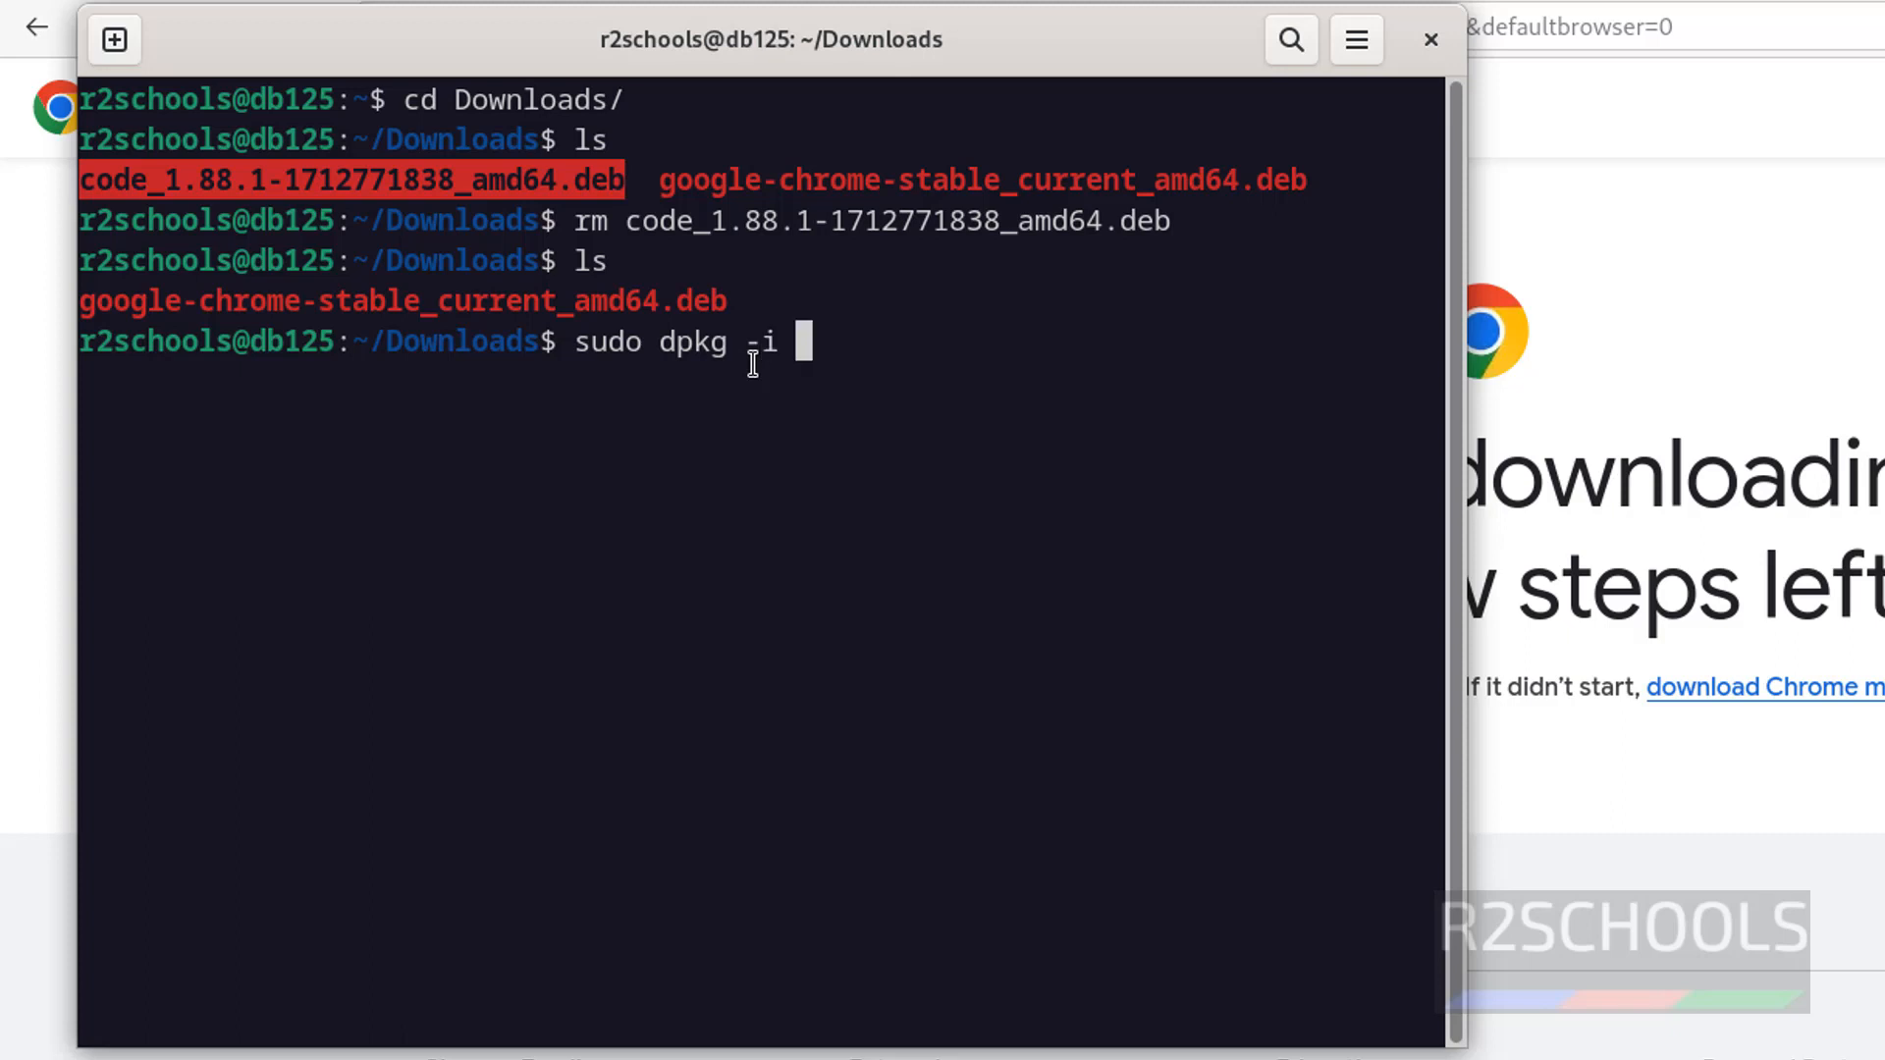
text(google-chrome-stable_current_amd64.deb)
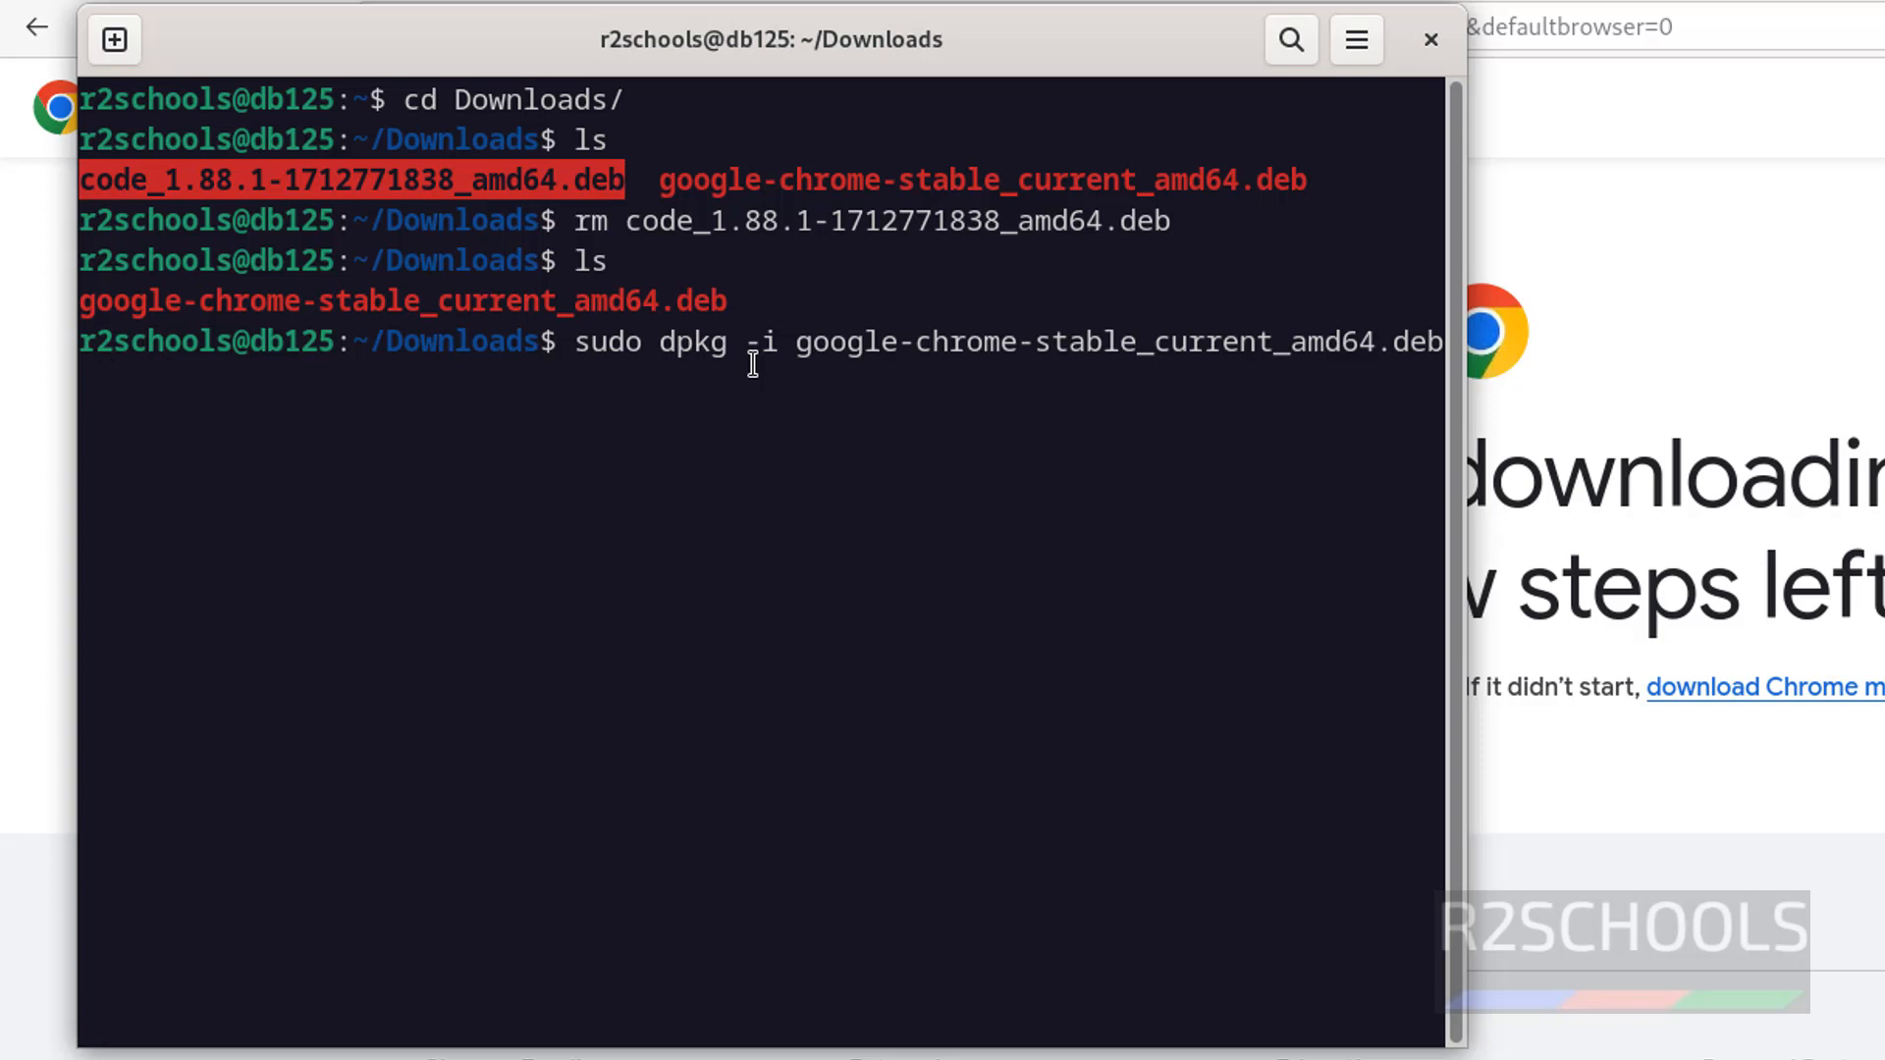
key(Return)
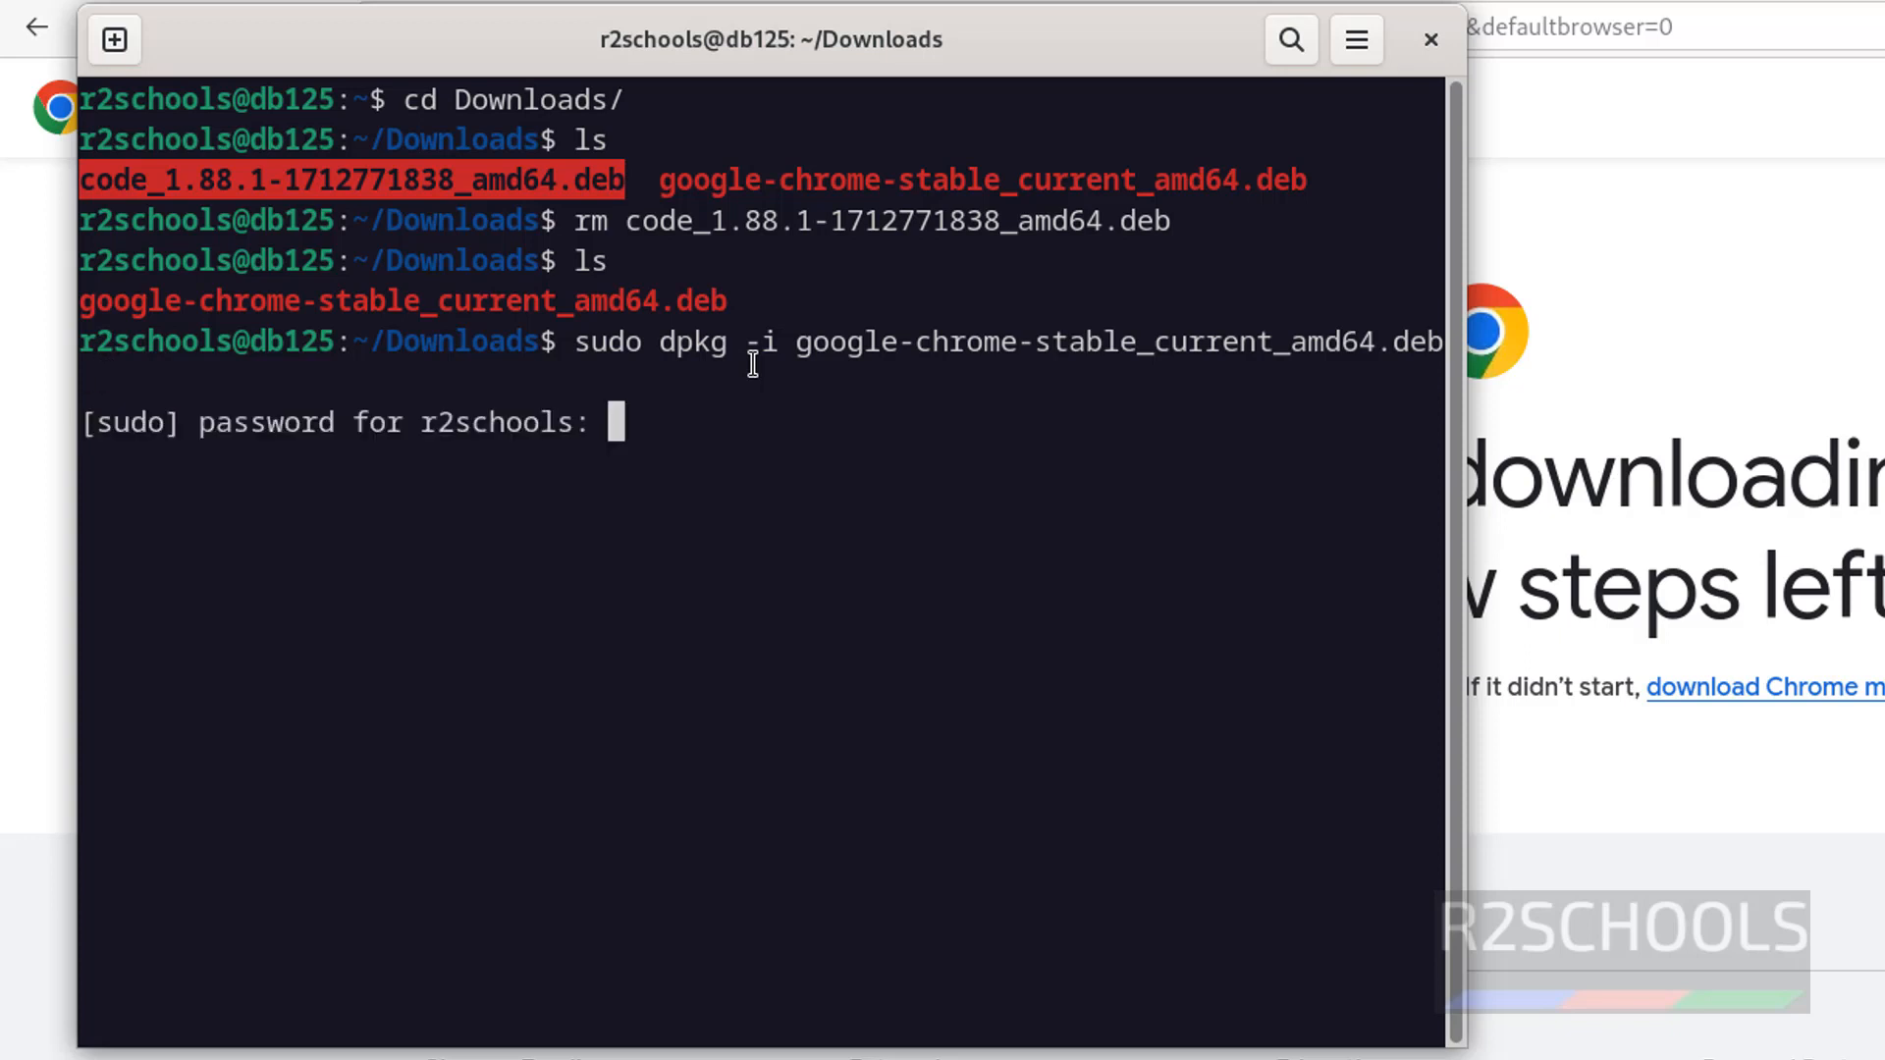
Step: Submit the sudo password so dpkg unpacks Chrome despite dependency errors
key(Return)
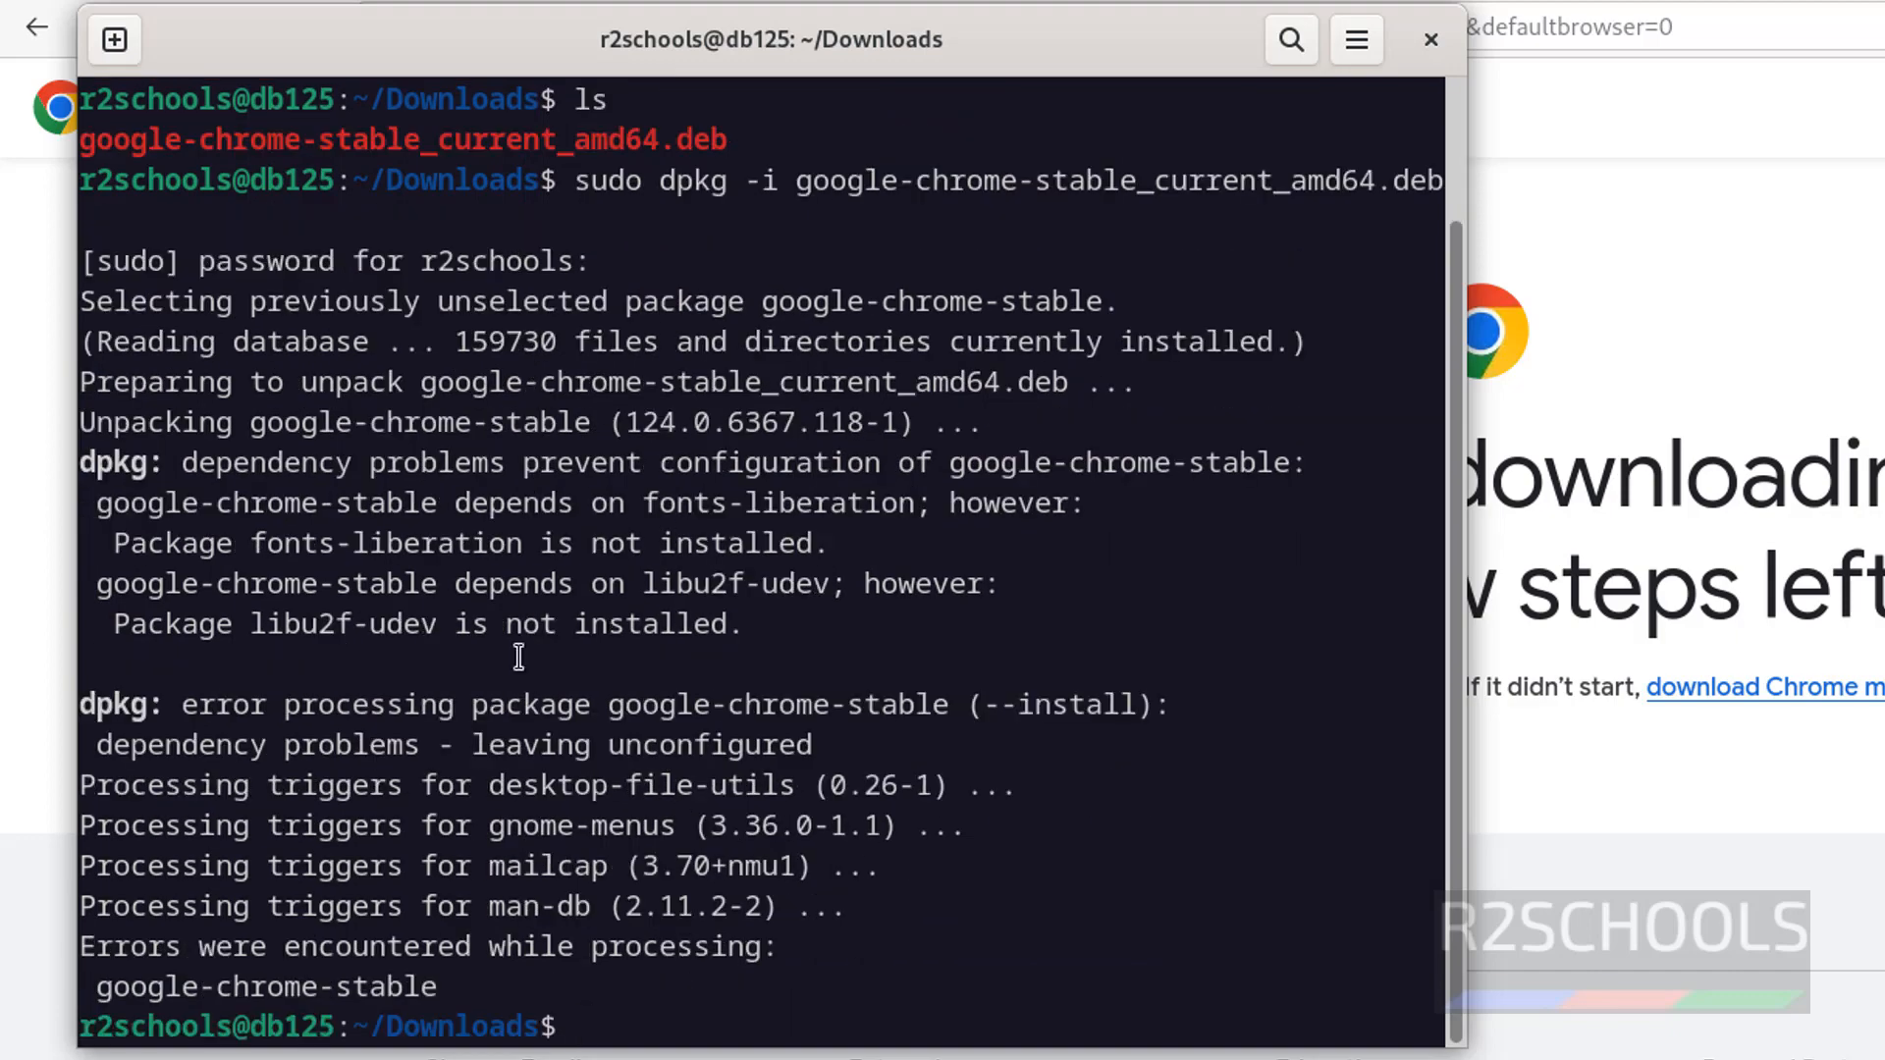
click(48, 15)
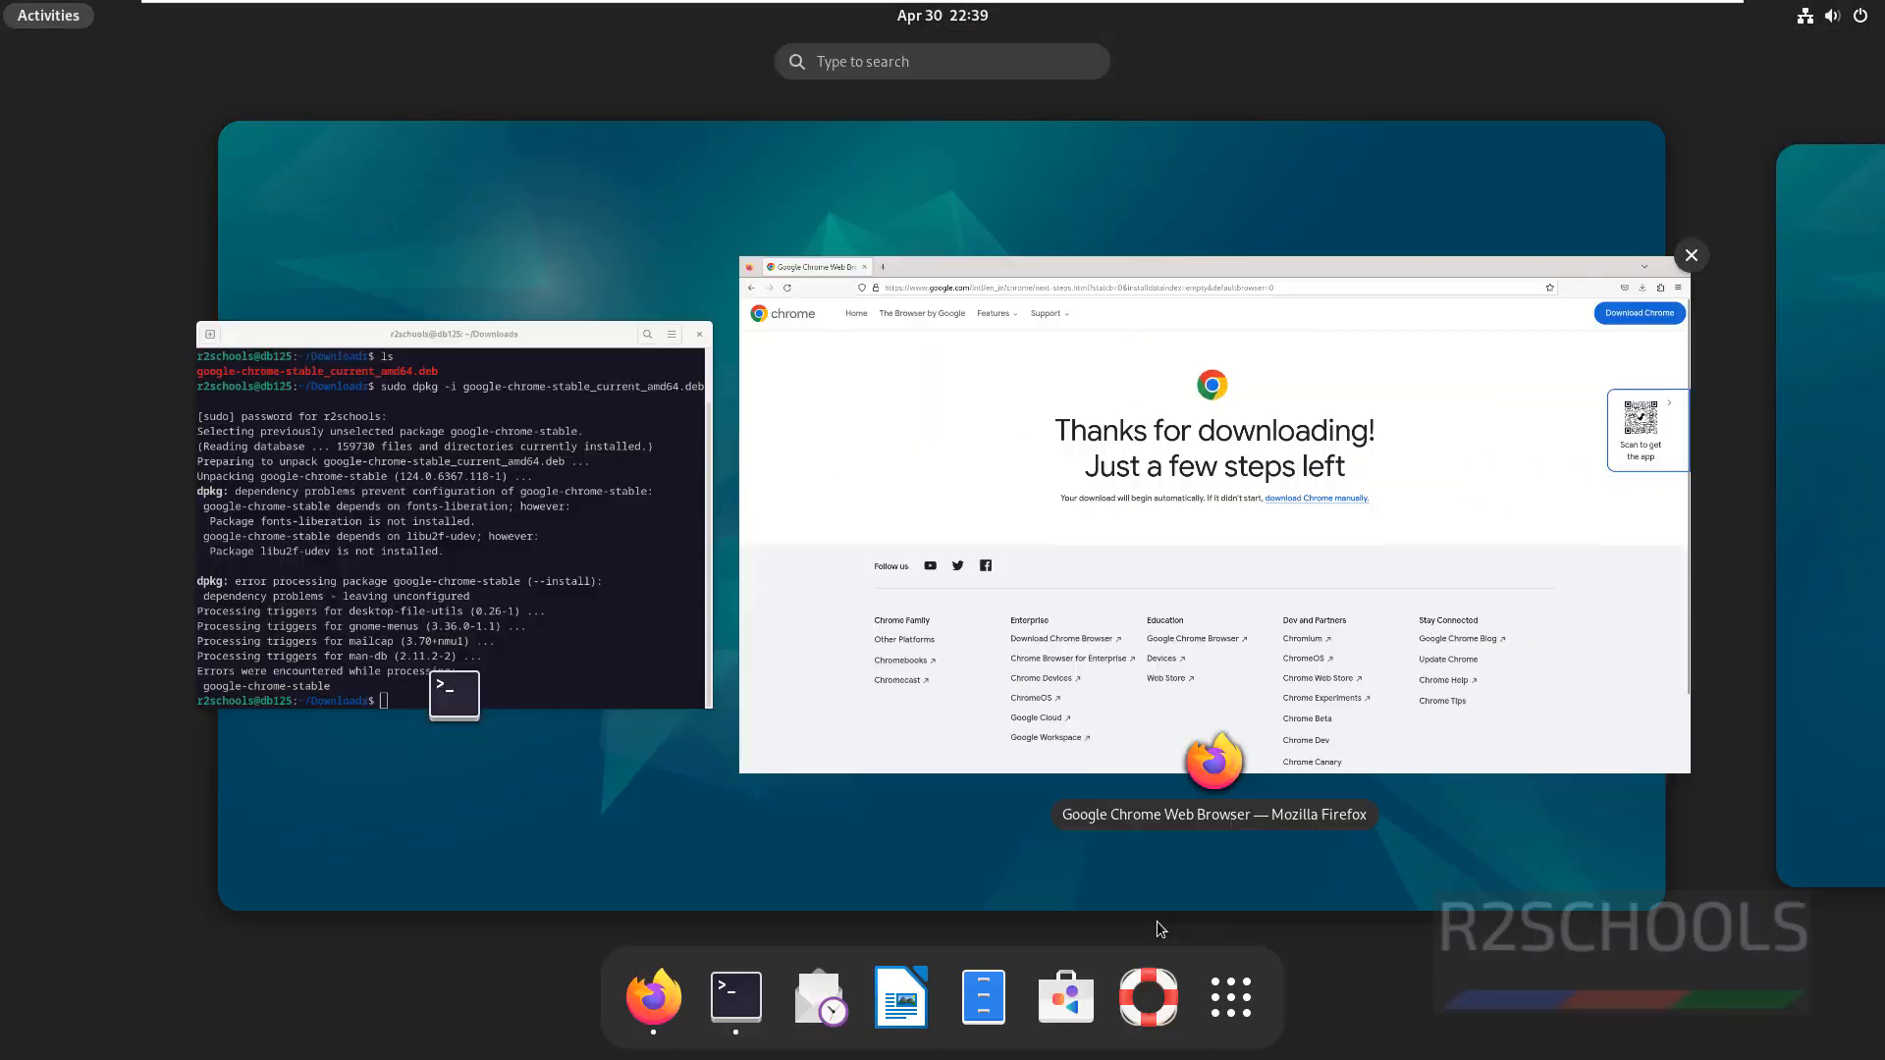
Step: Search the application grid for 'chrome' and launch Google Chrome
click(1228, 997)
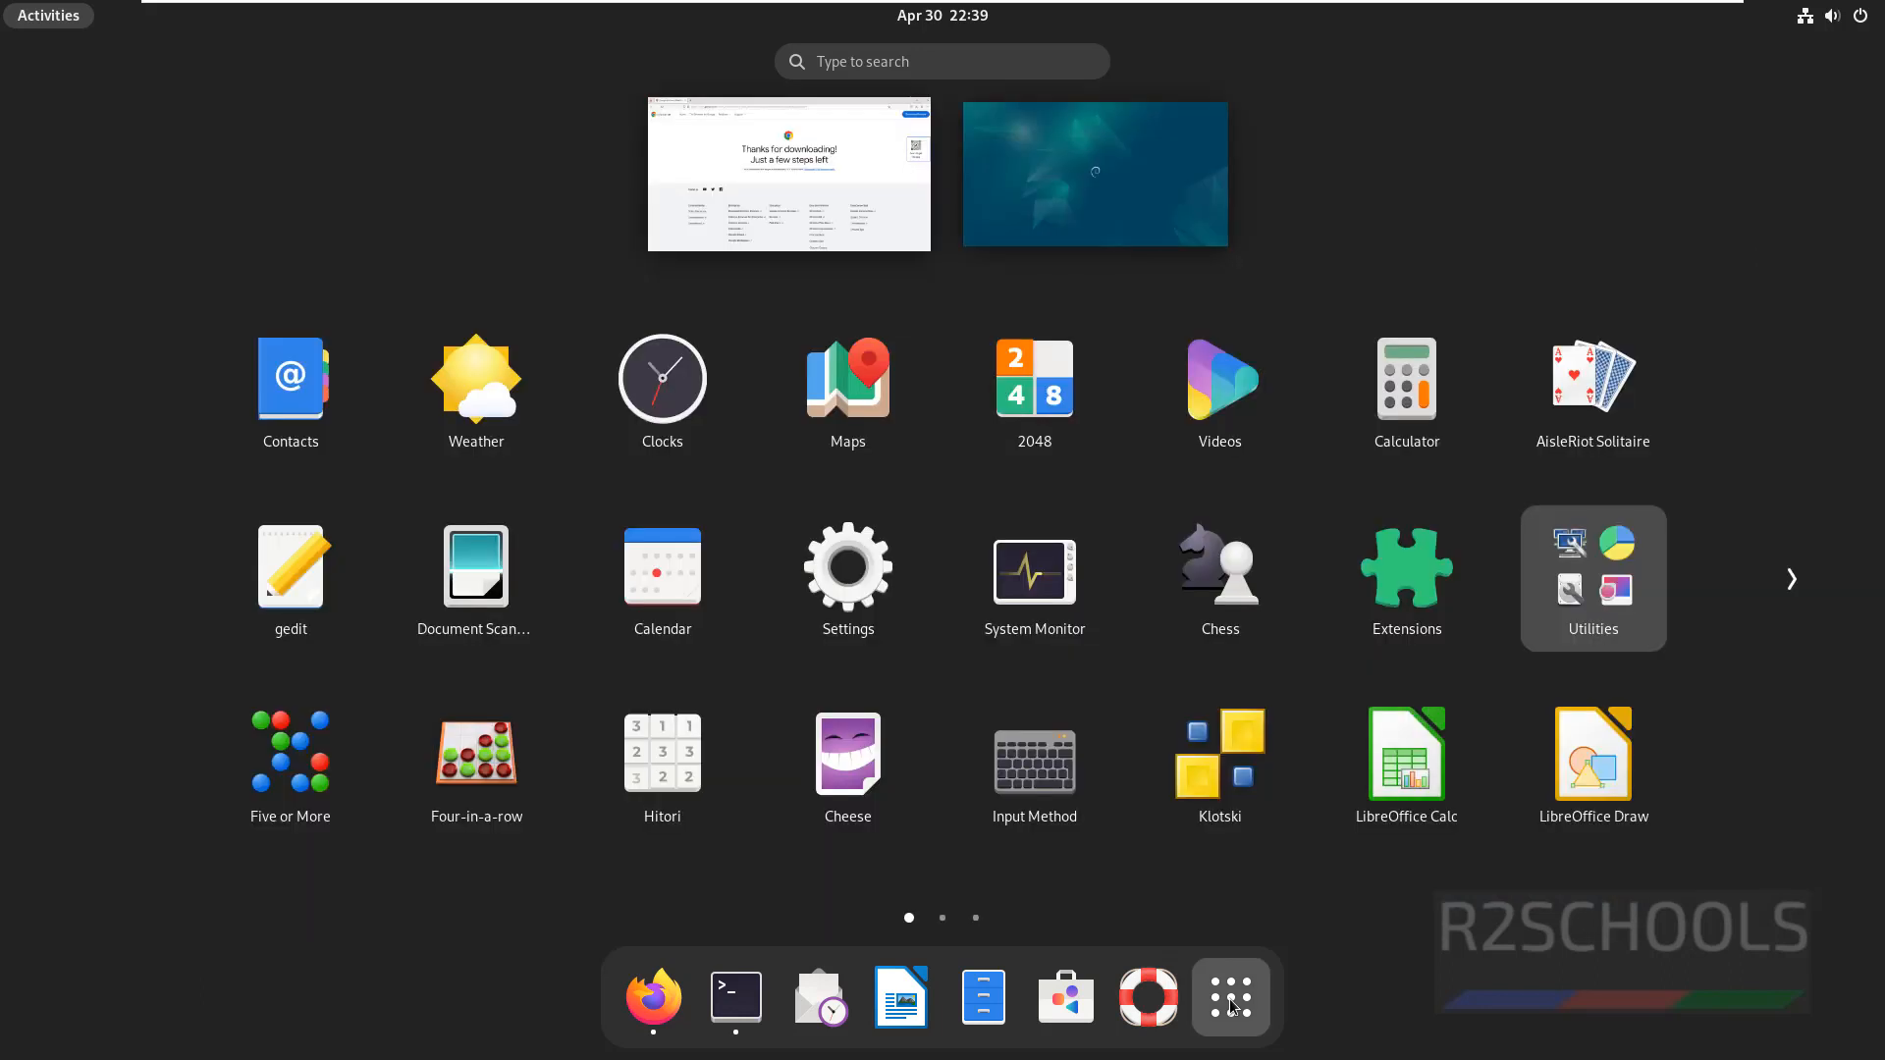
click(942, 60)
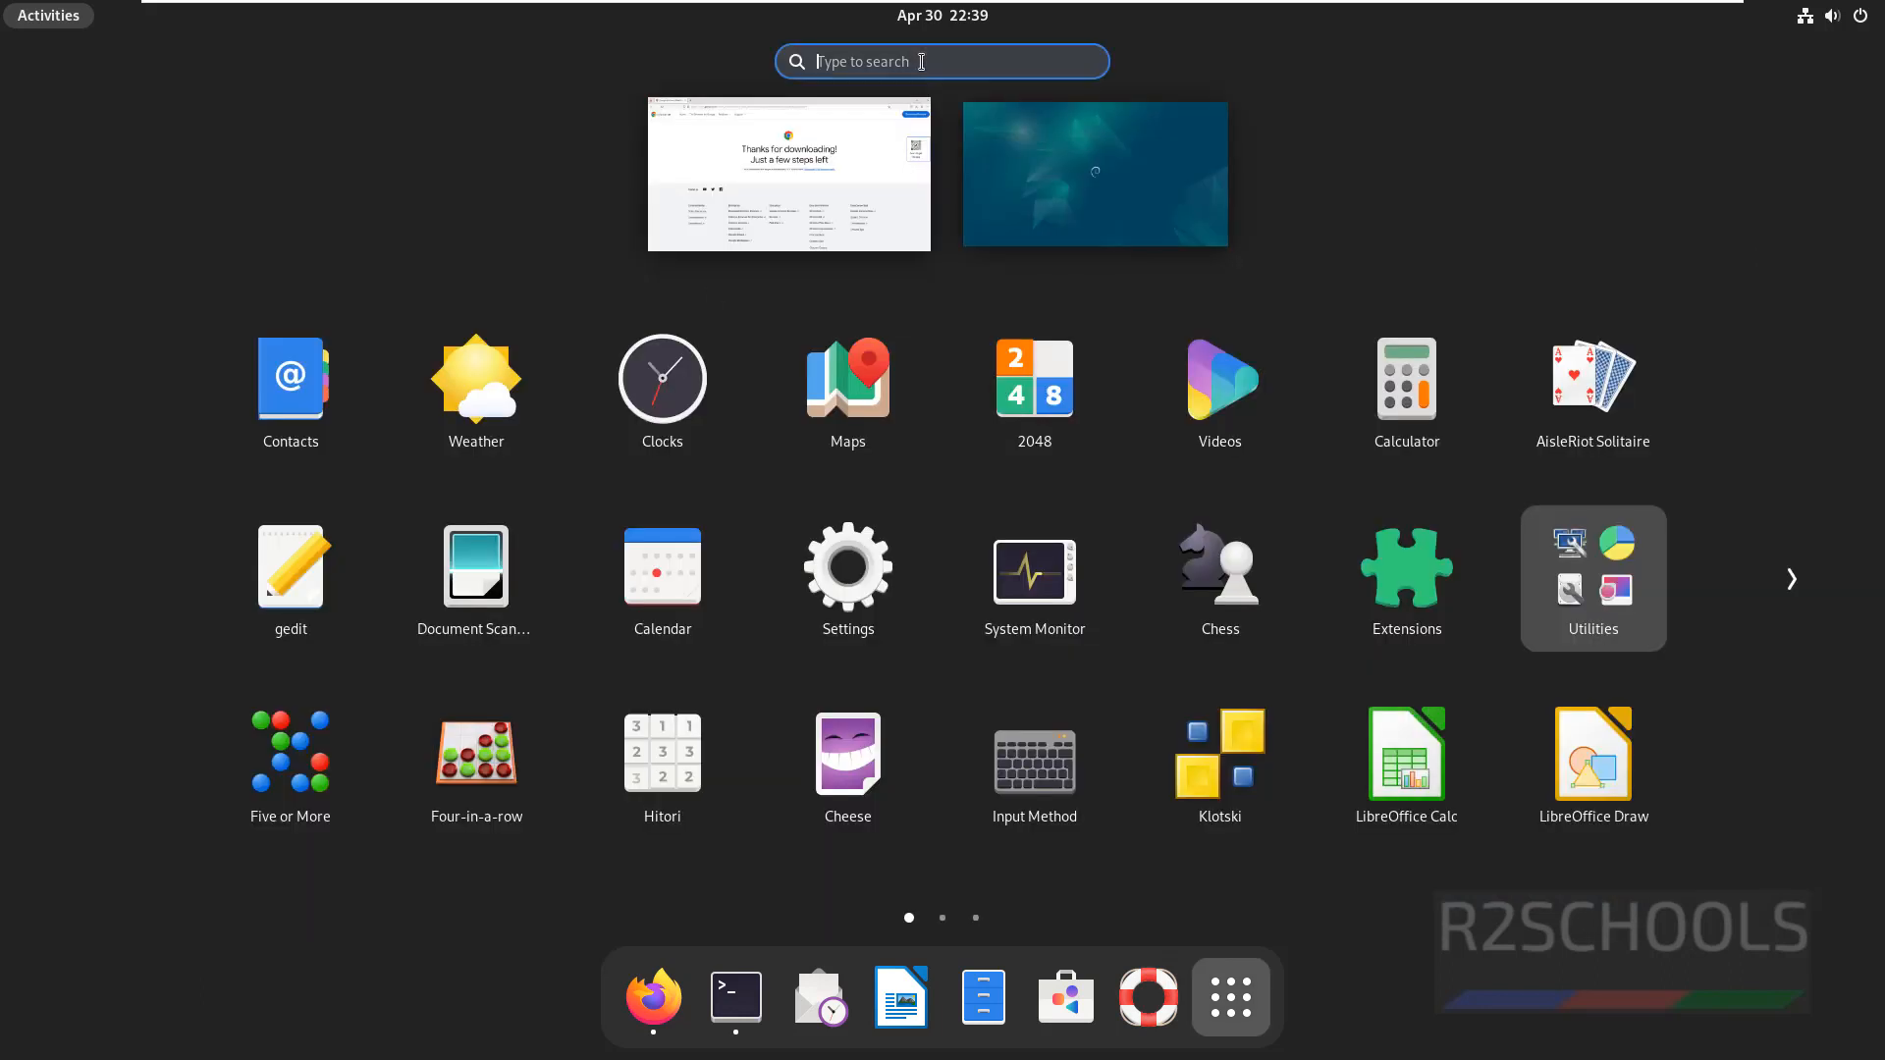
text(chrome)
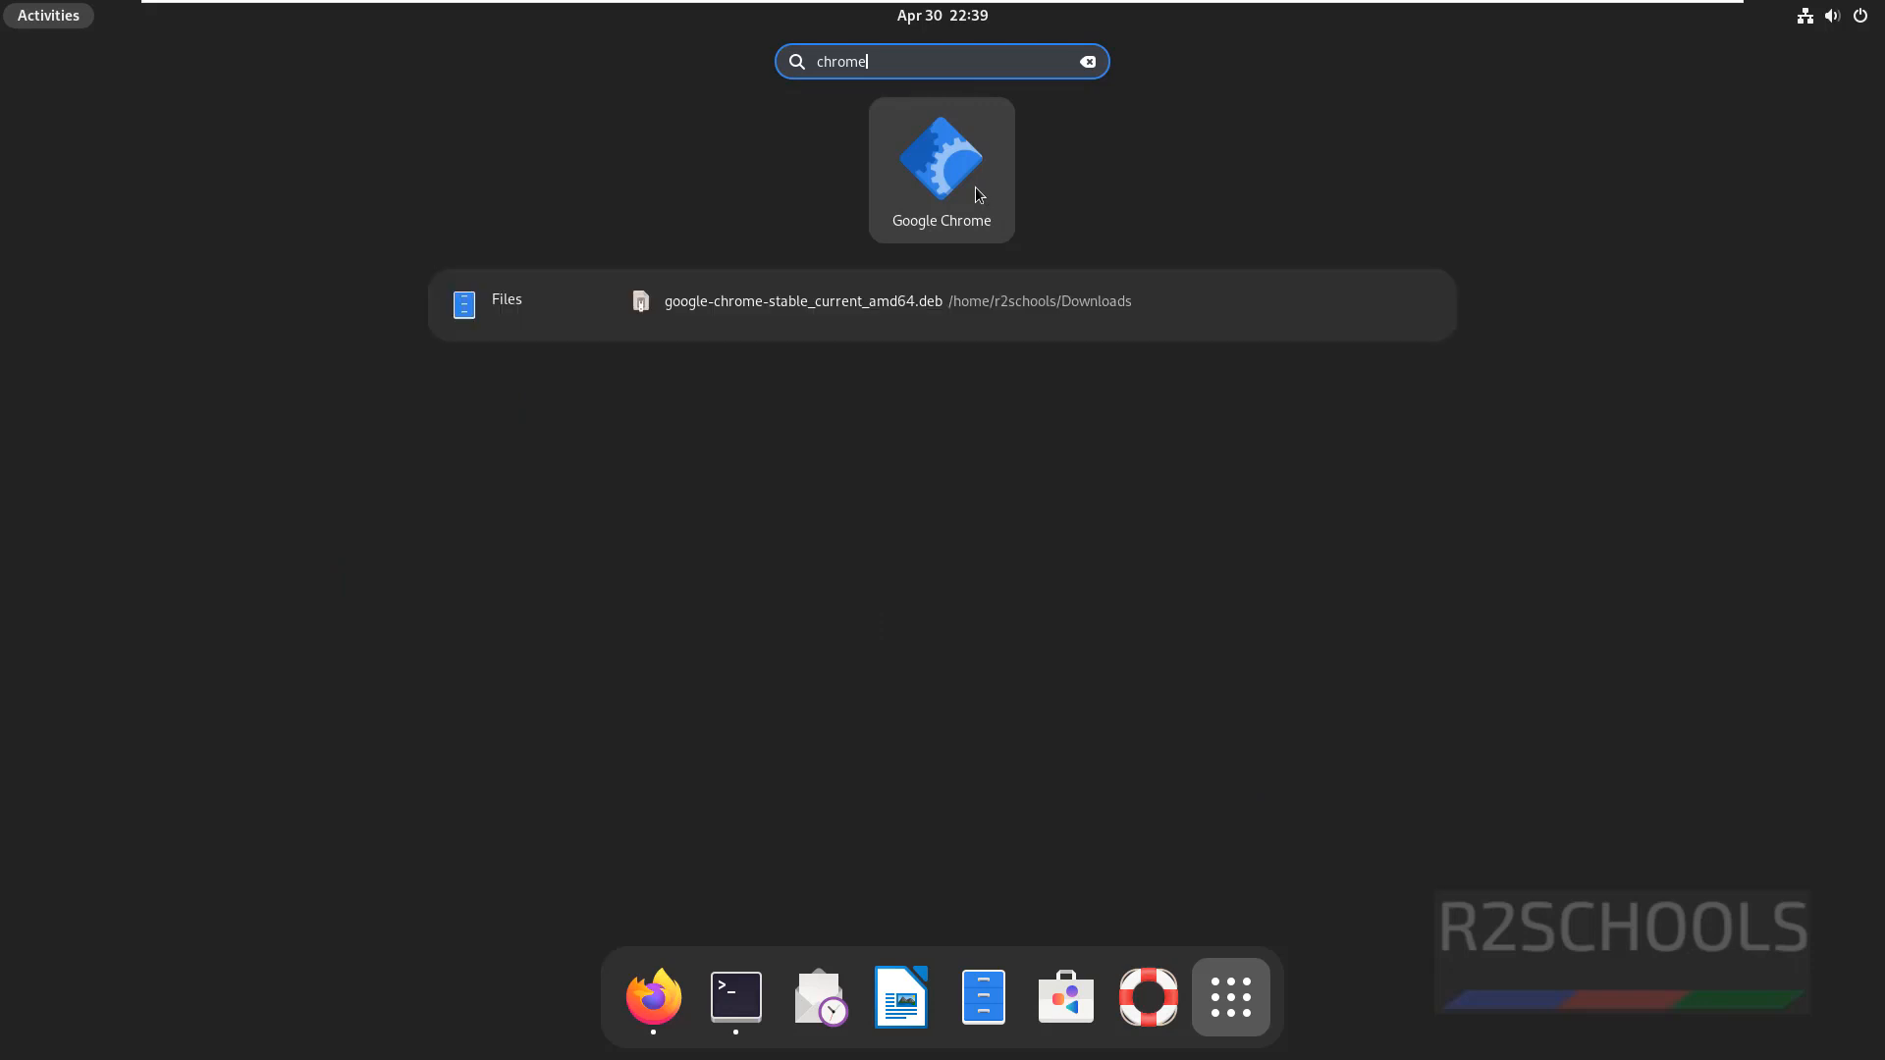
click(941, 168)
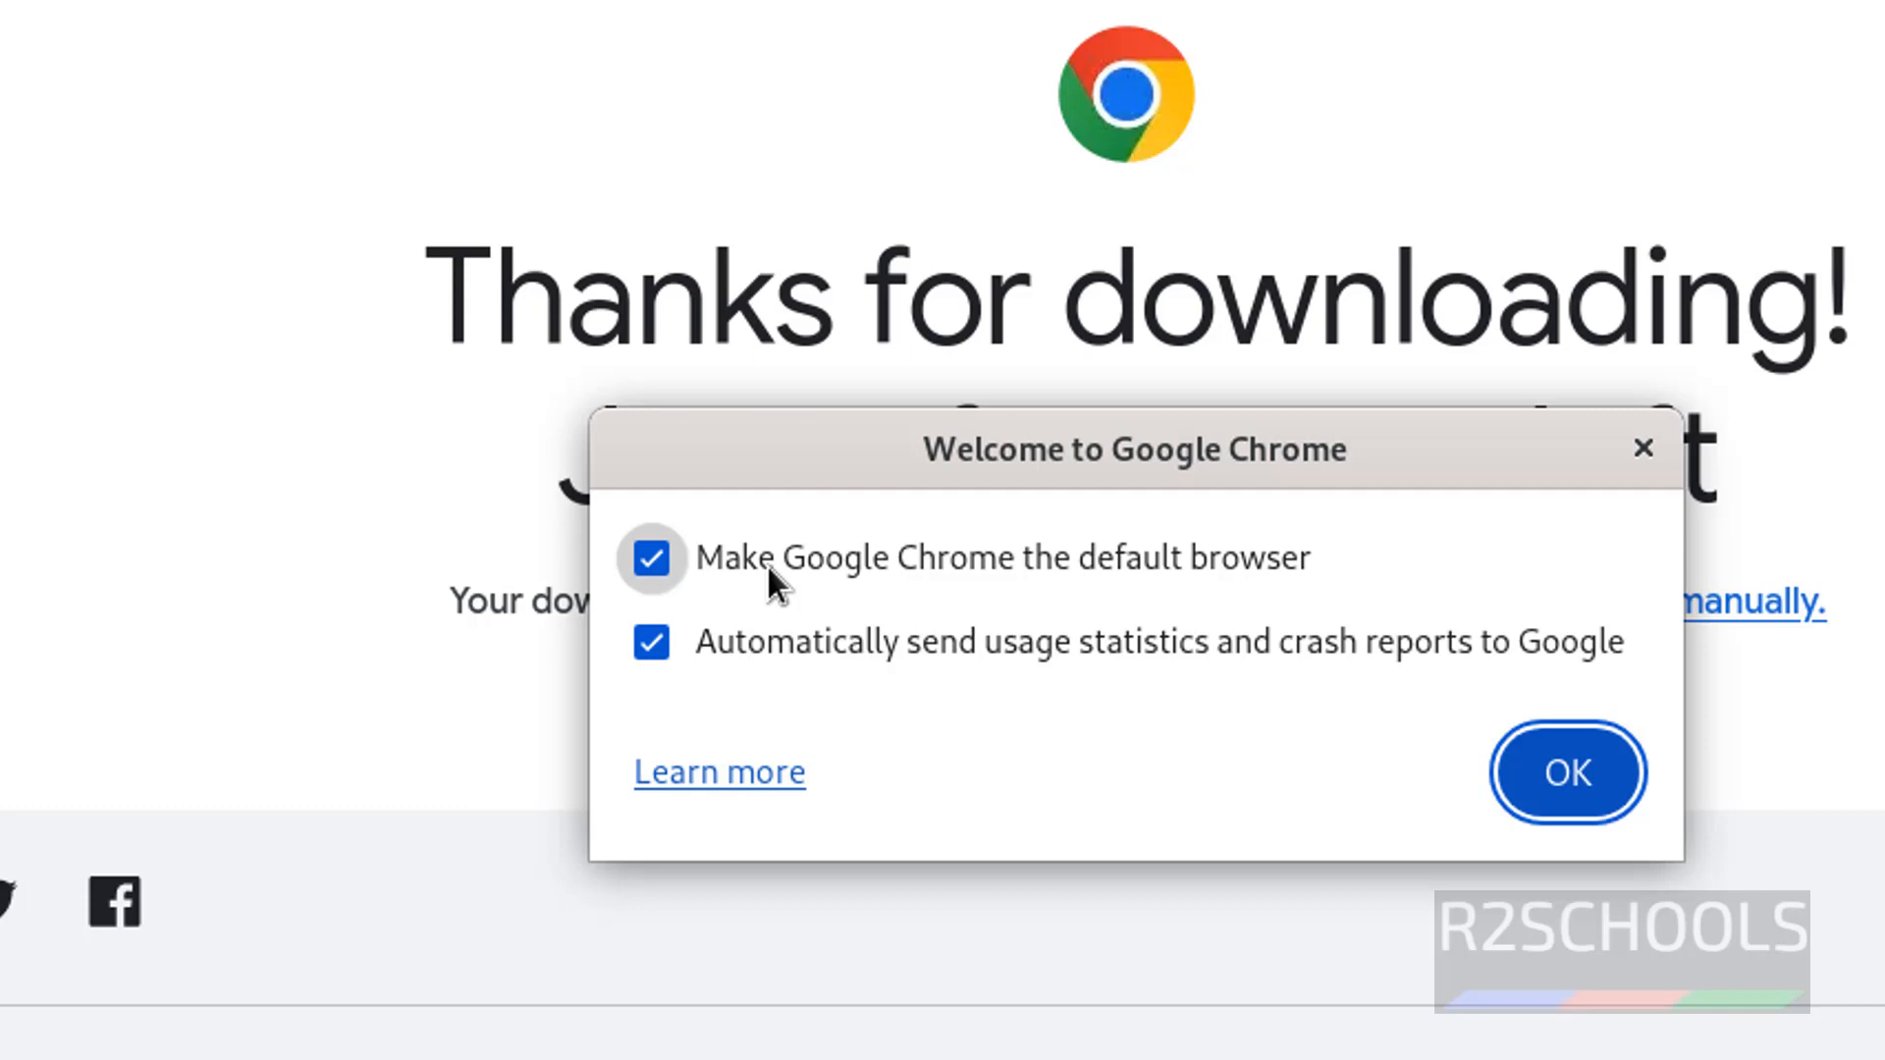
Step: Untick default browser and usage statistics in Chrome's welcome dialog and confirm
click(652, 559)
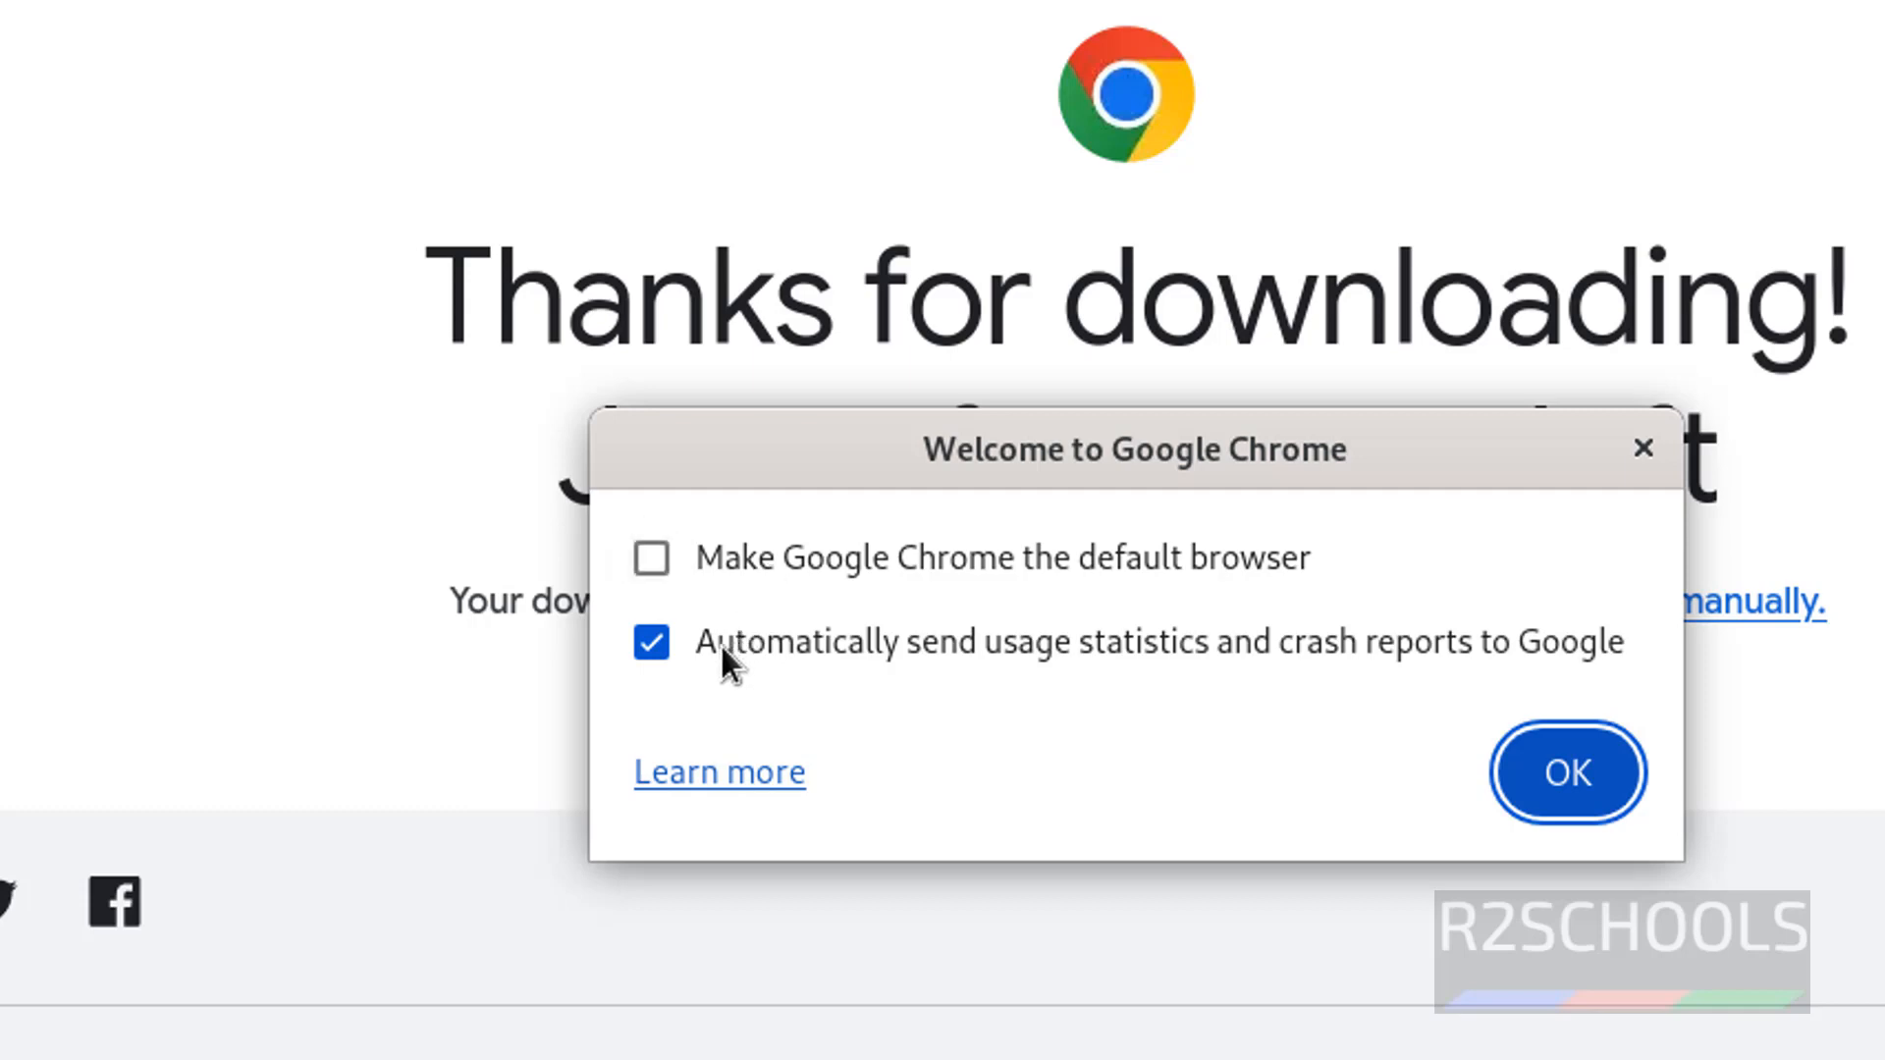
mouse_move(1171, 669)
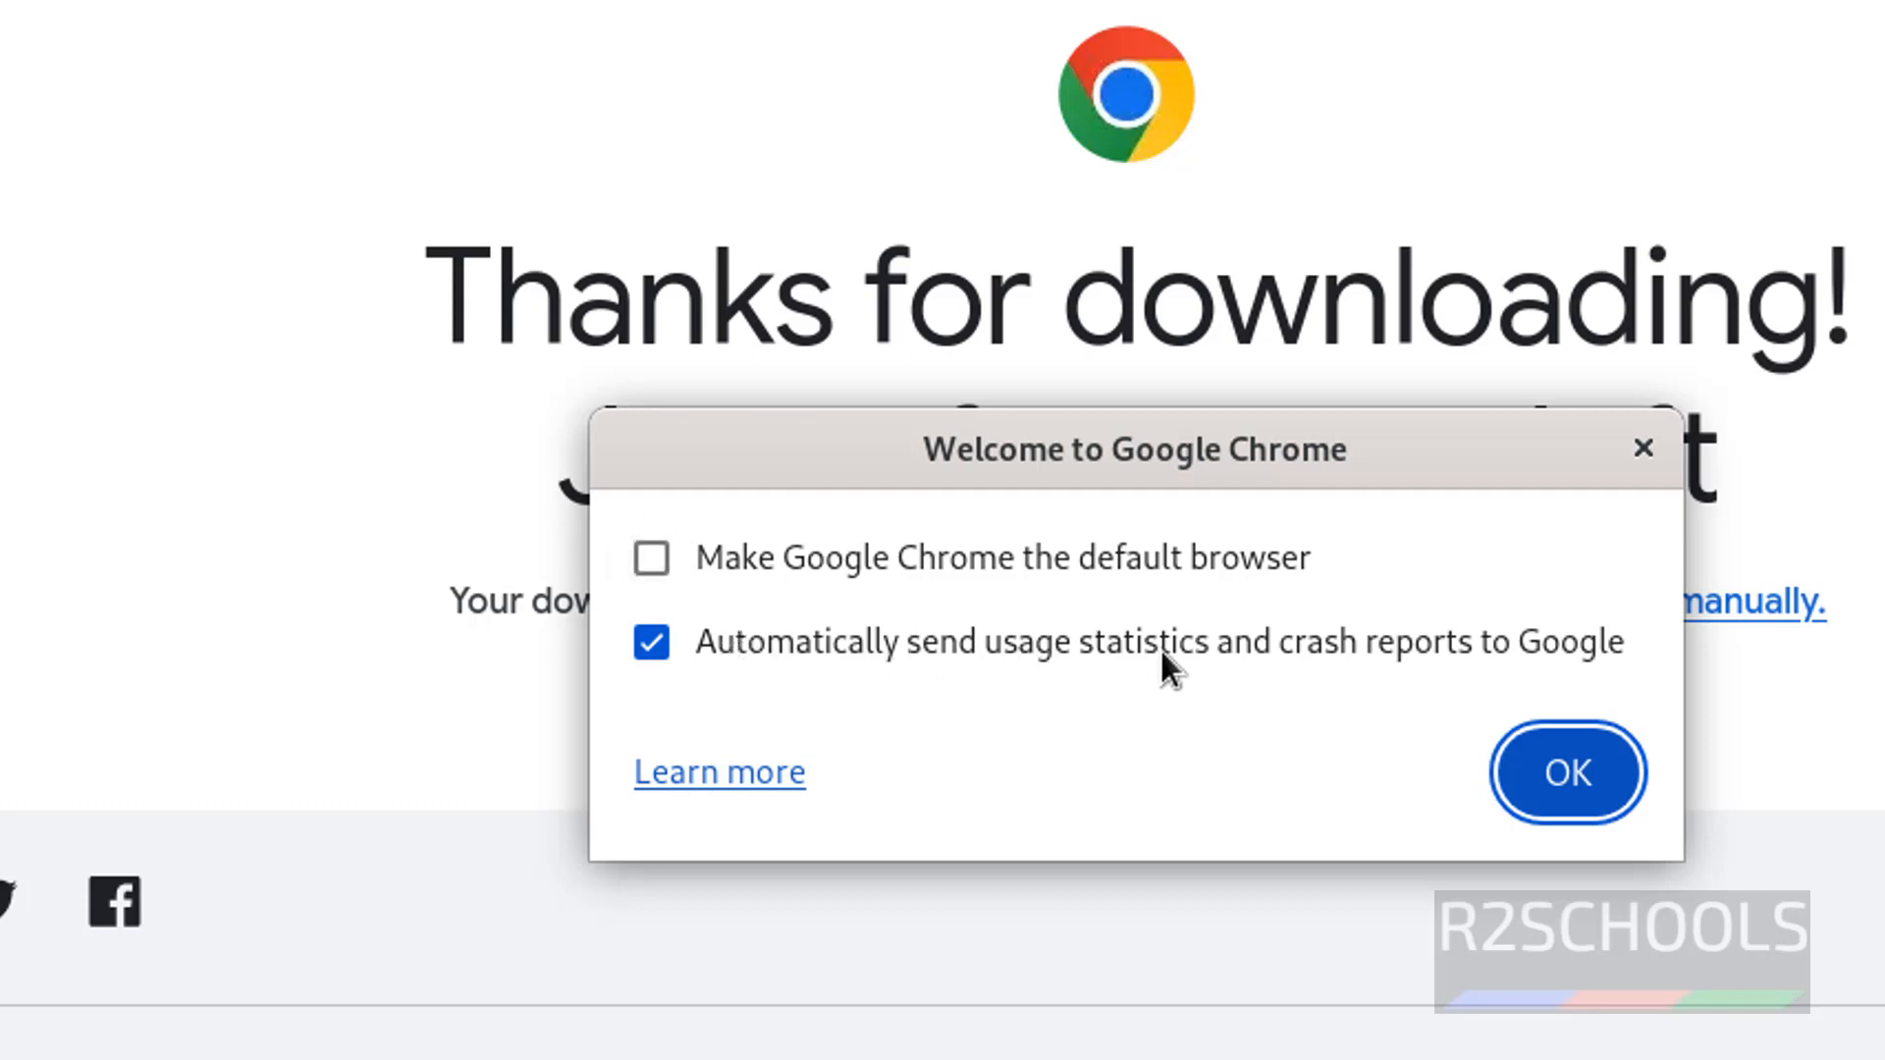
click(652, 643)
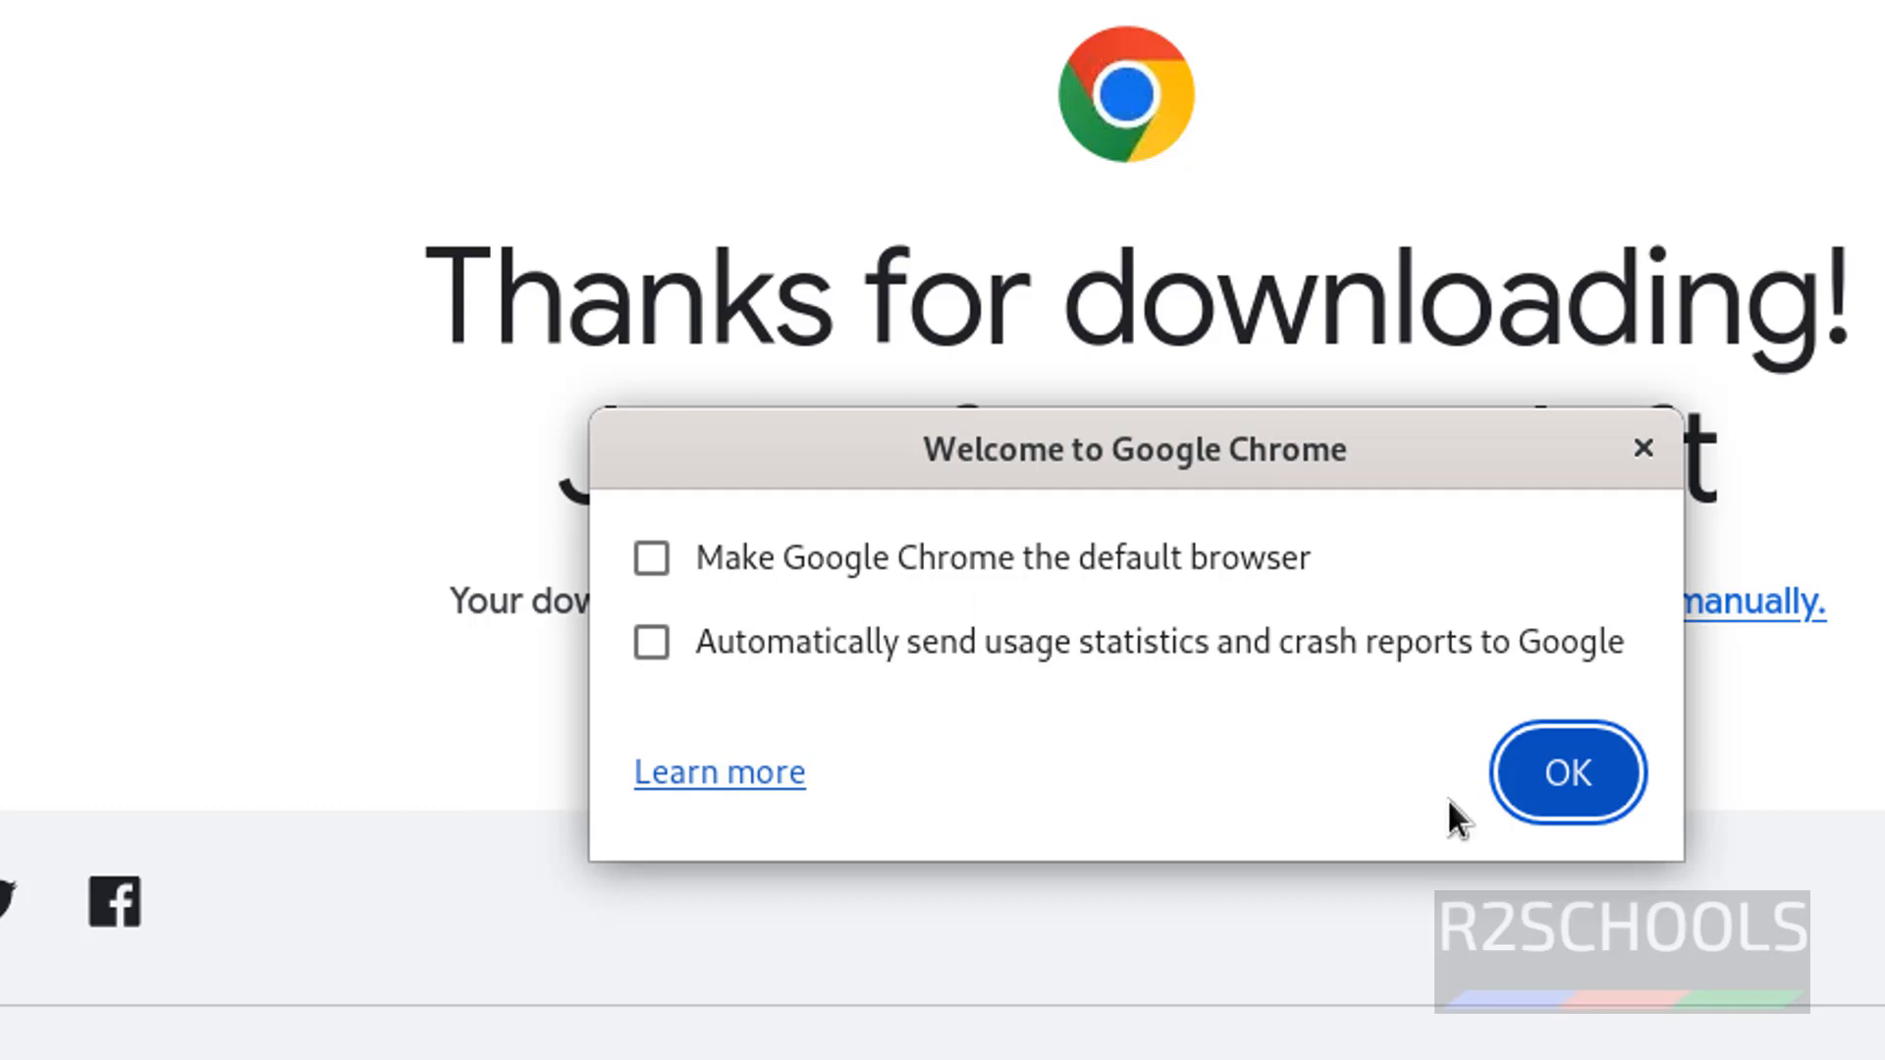
click(1567, 772)
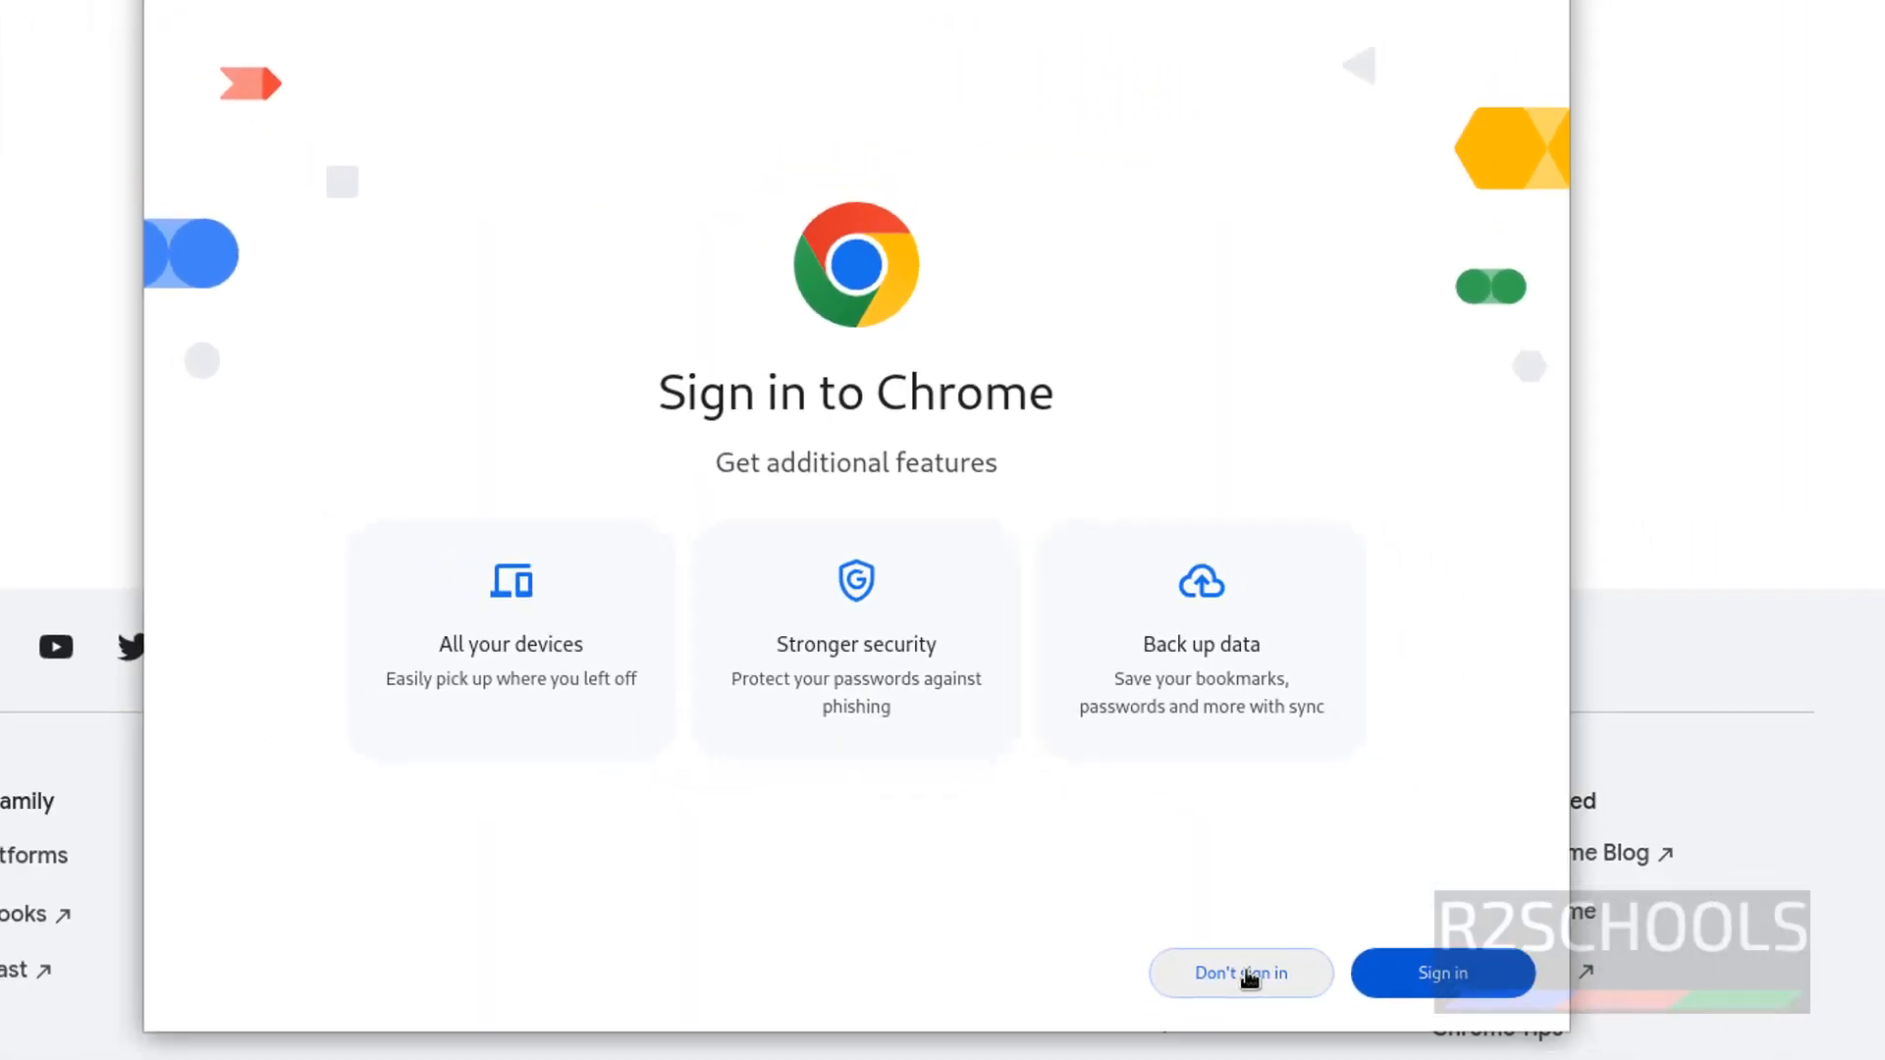
Step: Skip Chrome sign-in, dismiss the ad privacy notice, and load google.com
click(1239, 973)
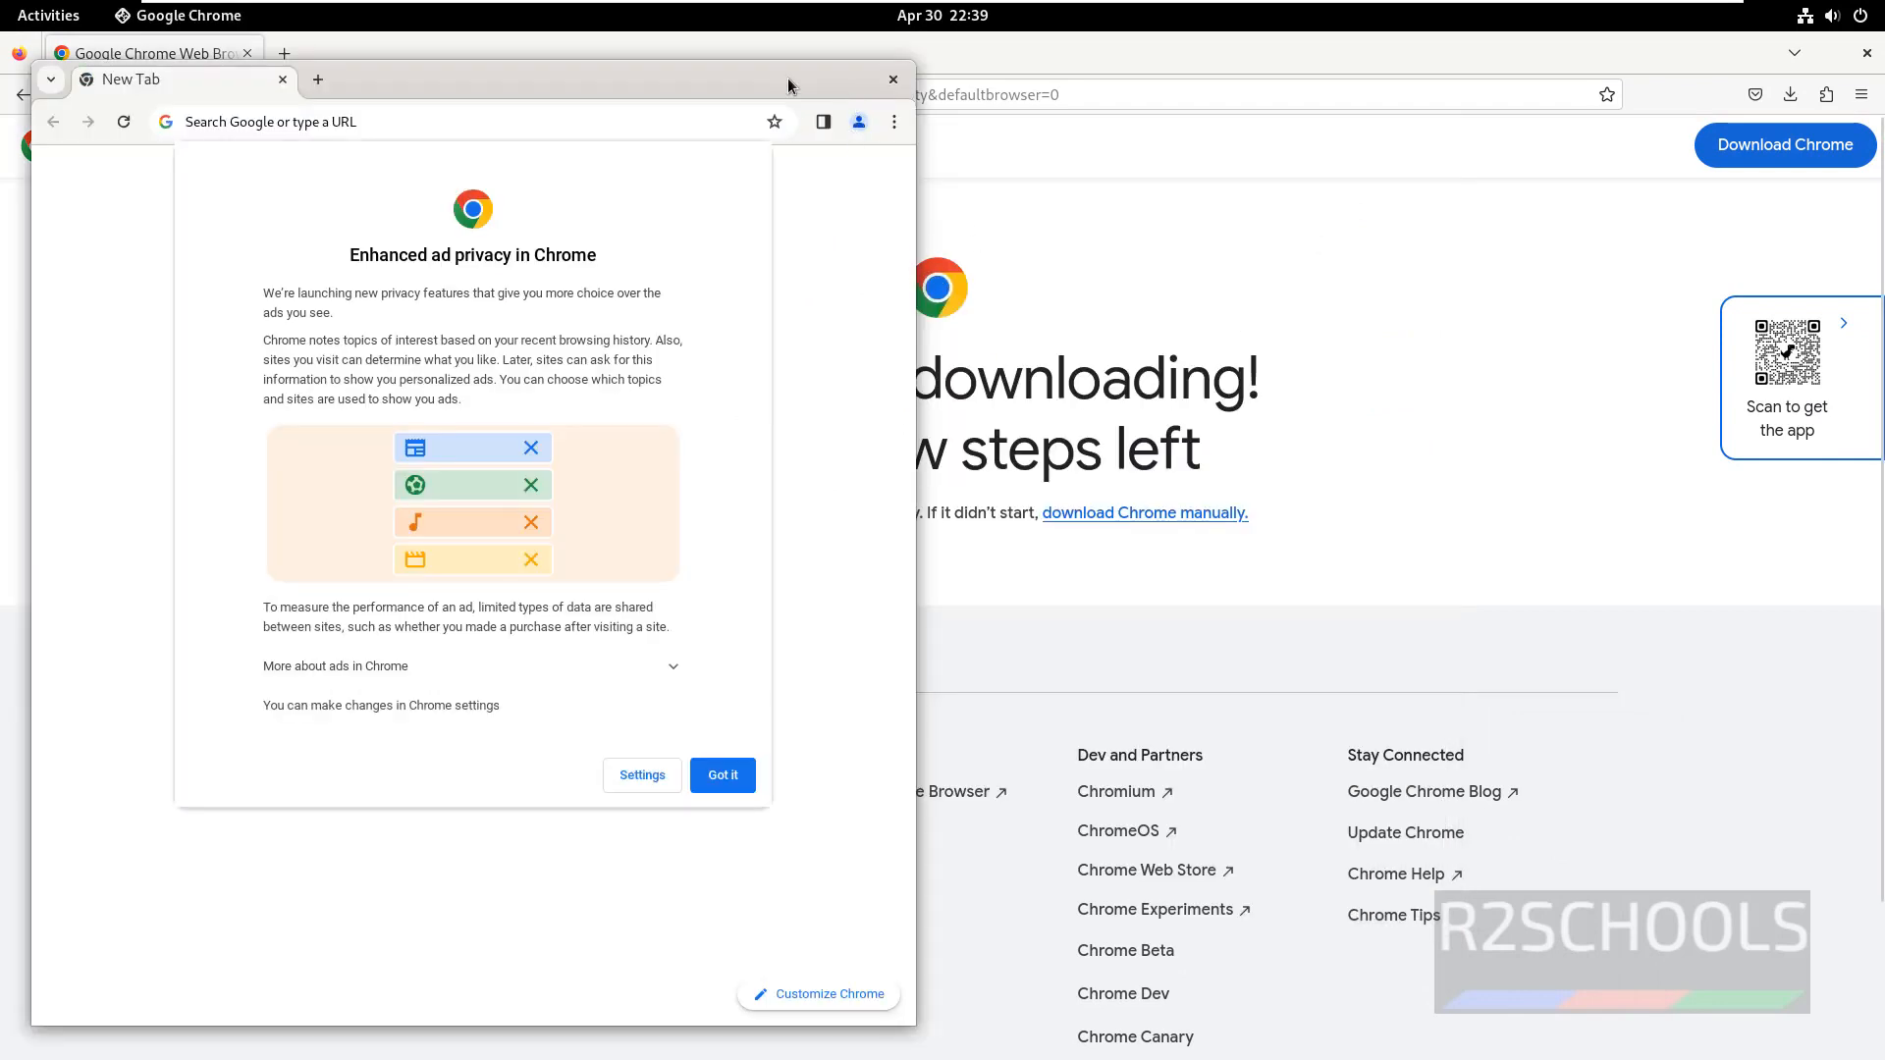
click(722, 775)
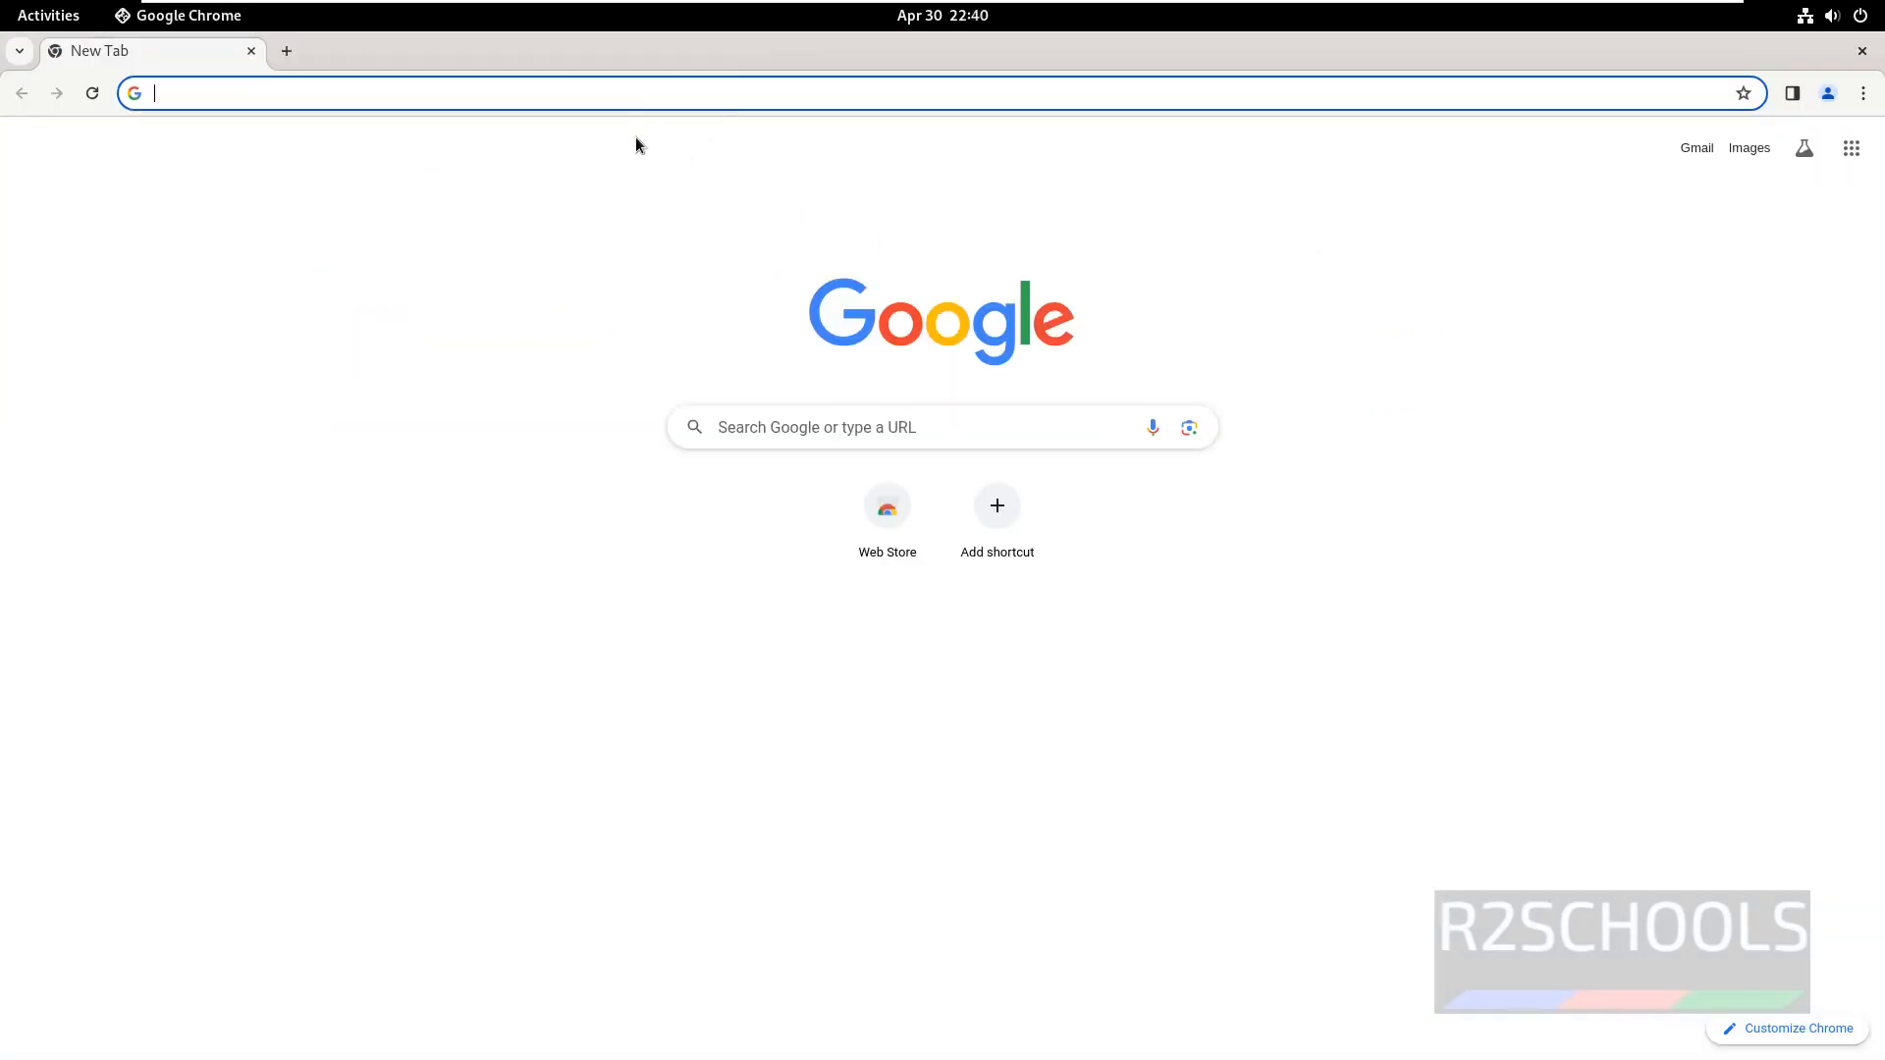
text(google.com)
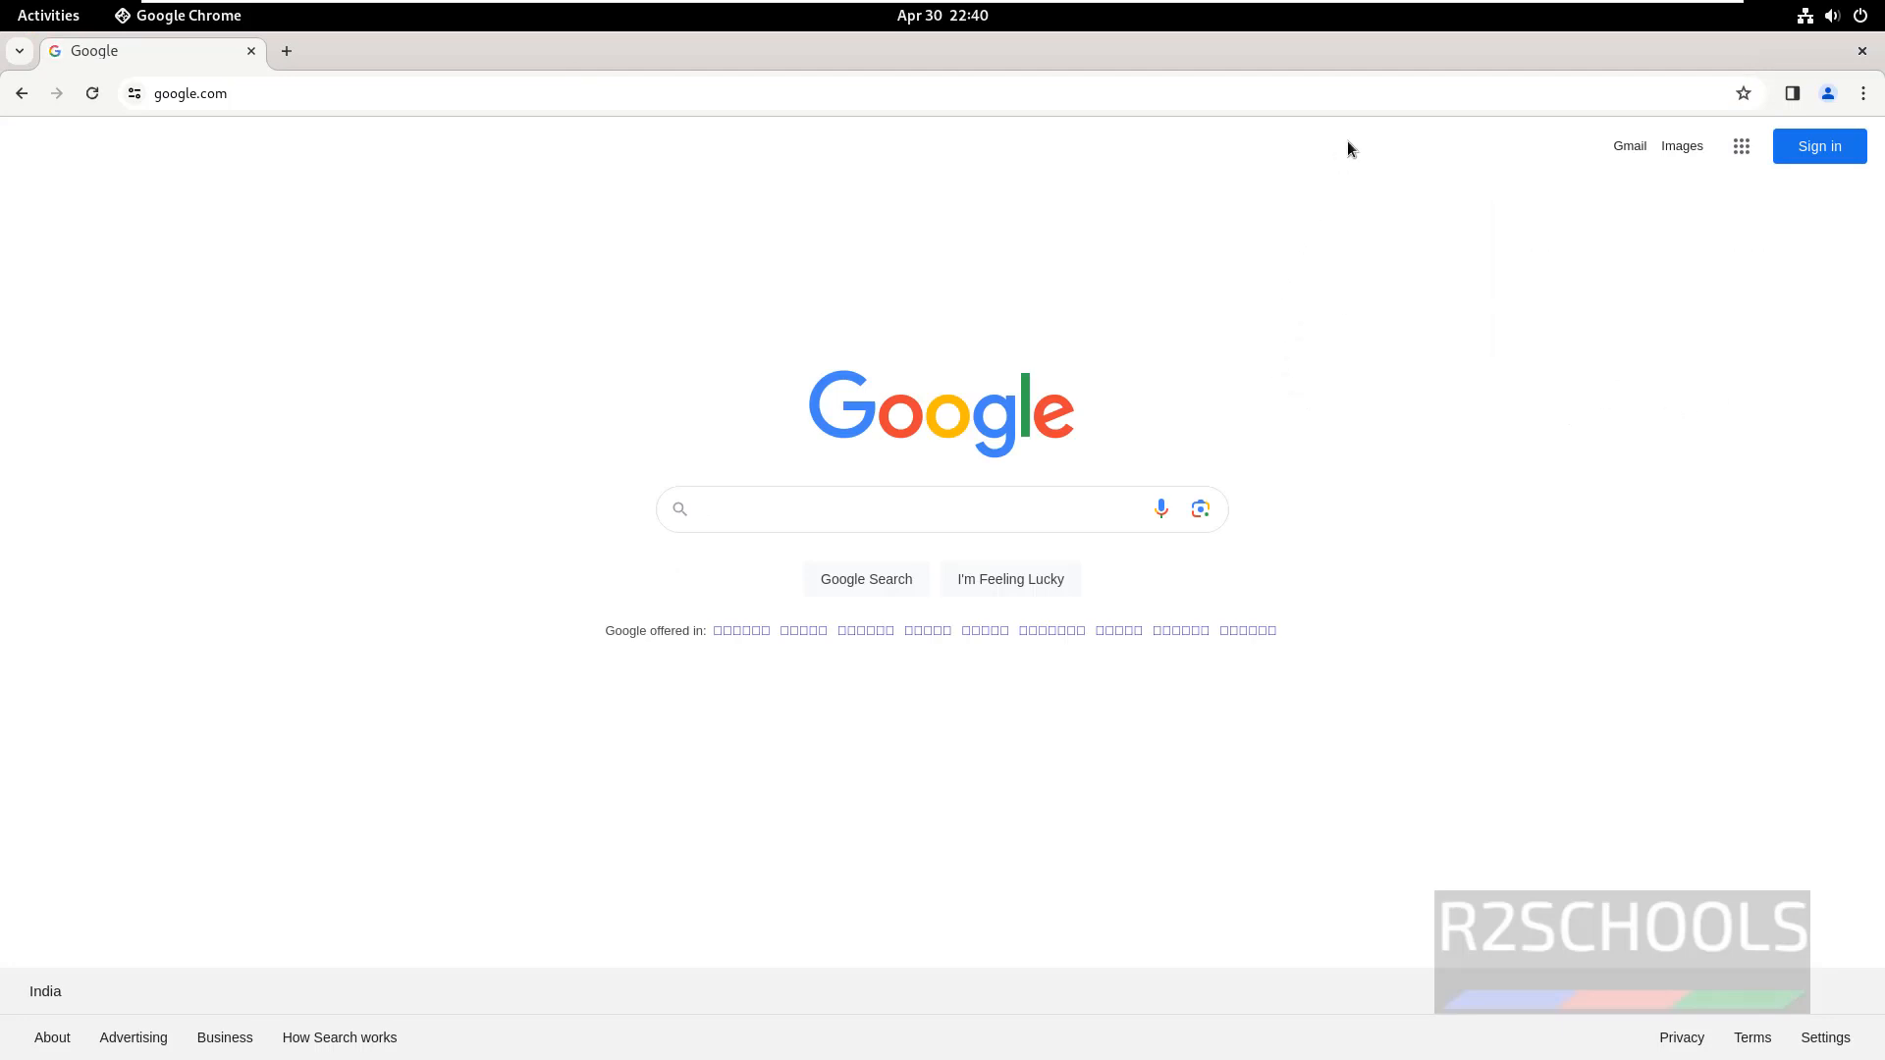
mouse_move(1444, 457)
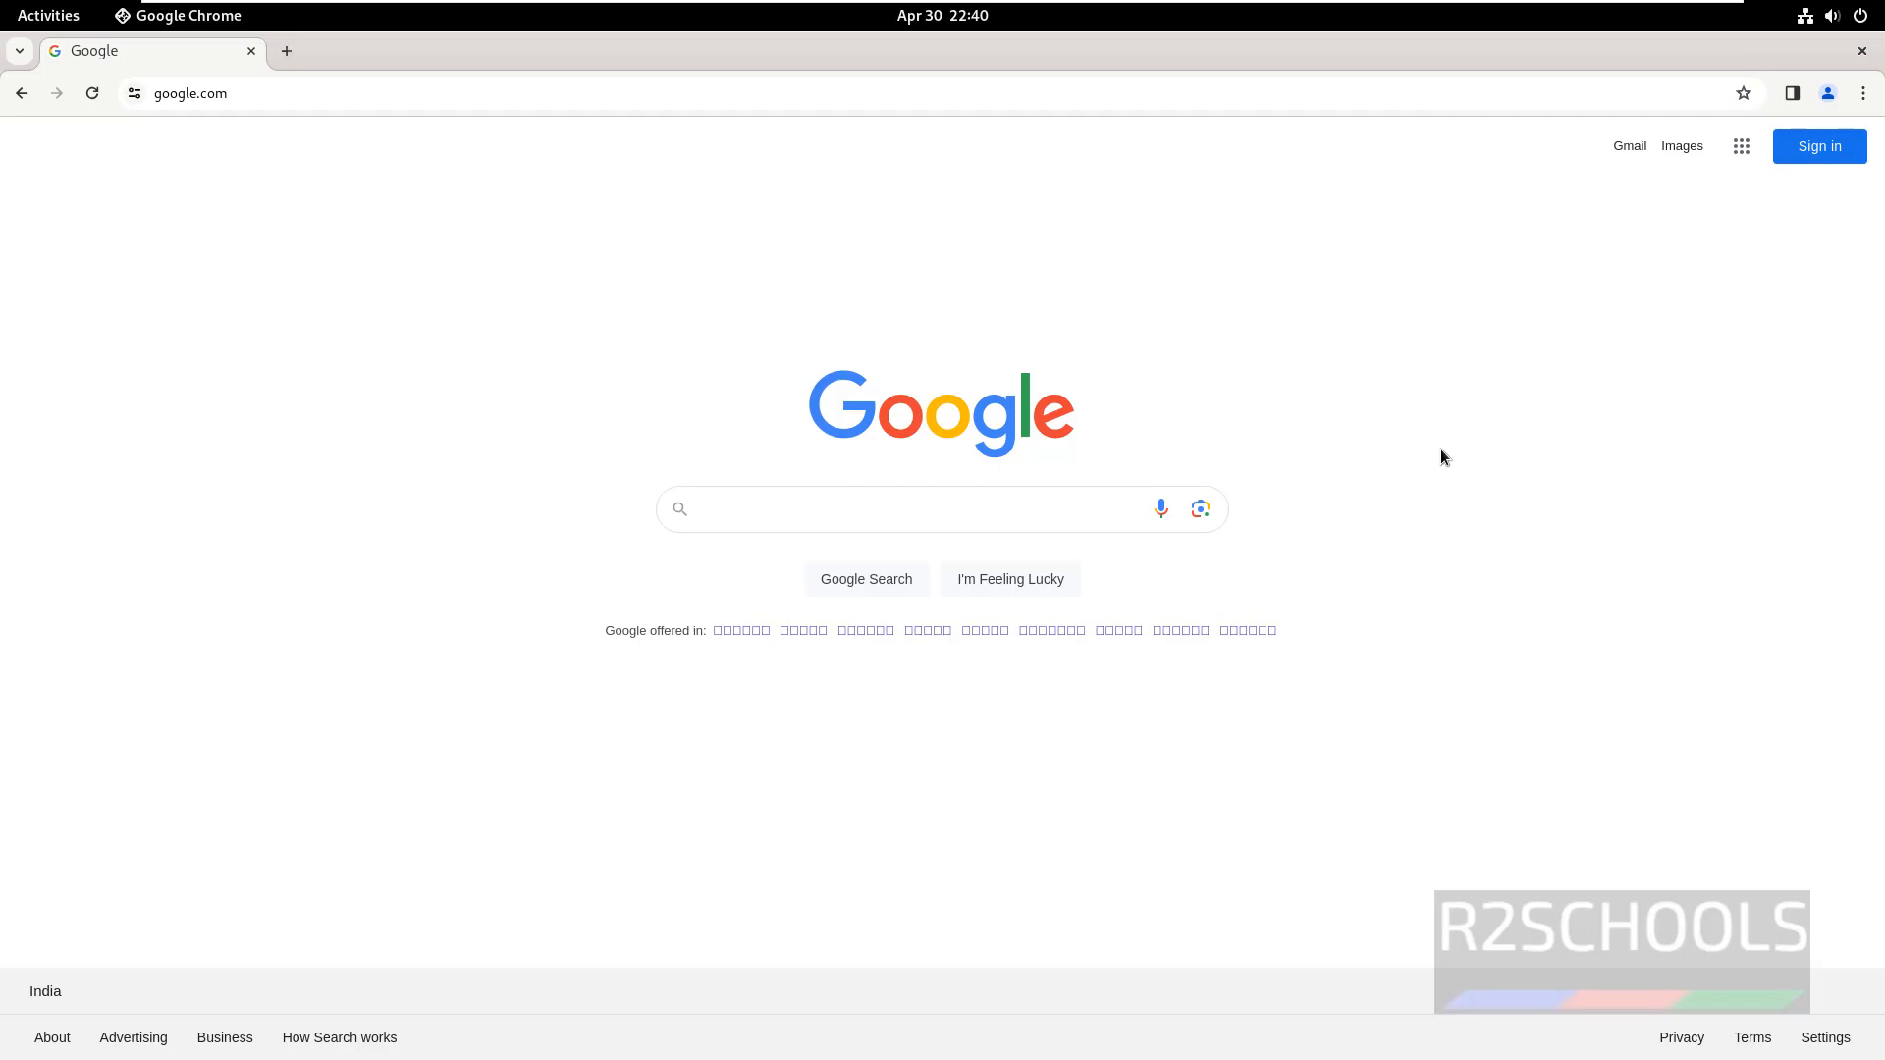